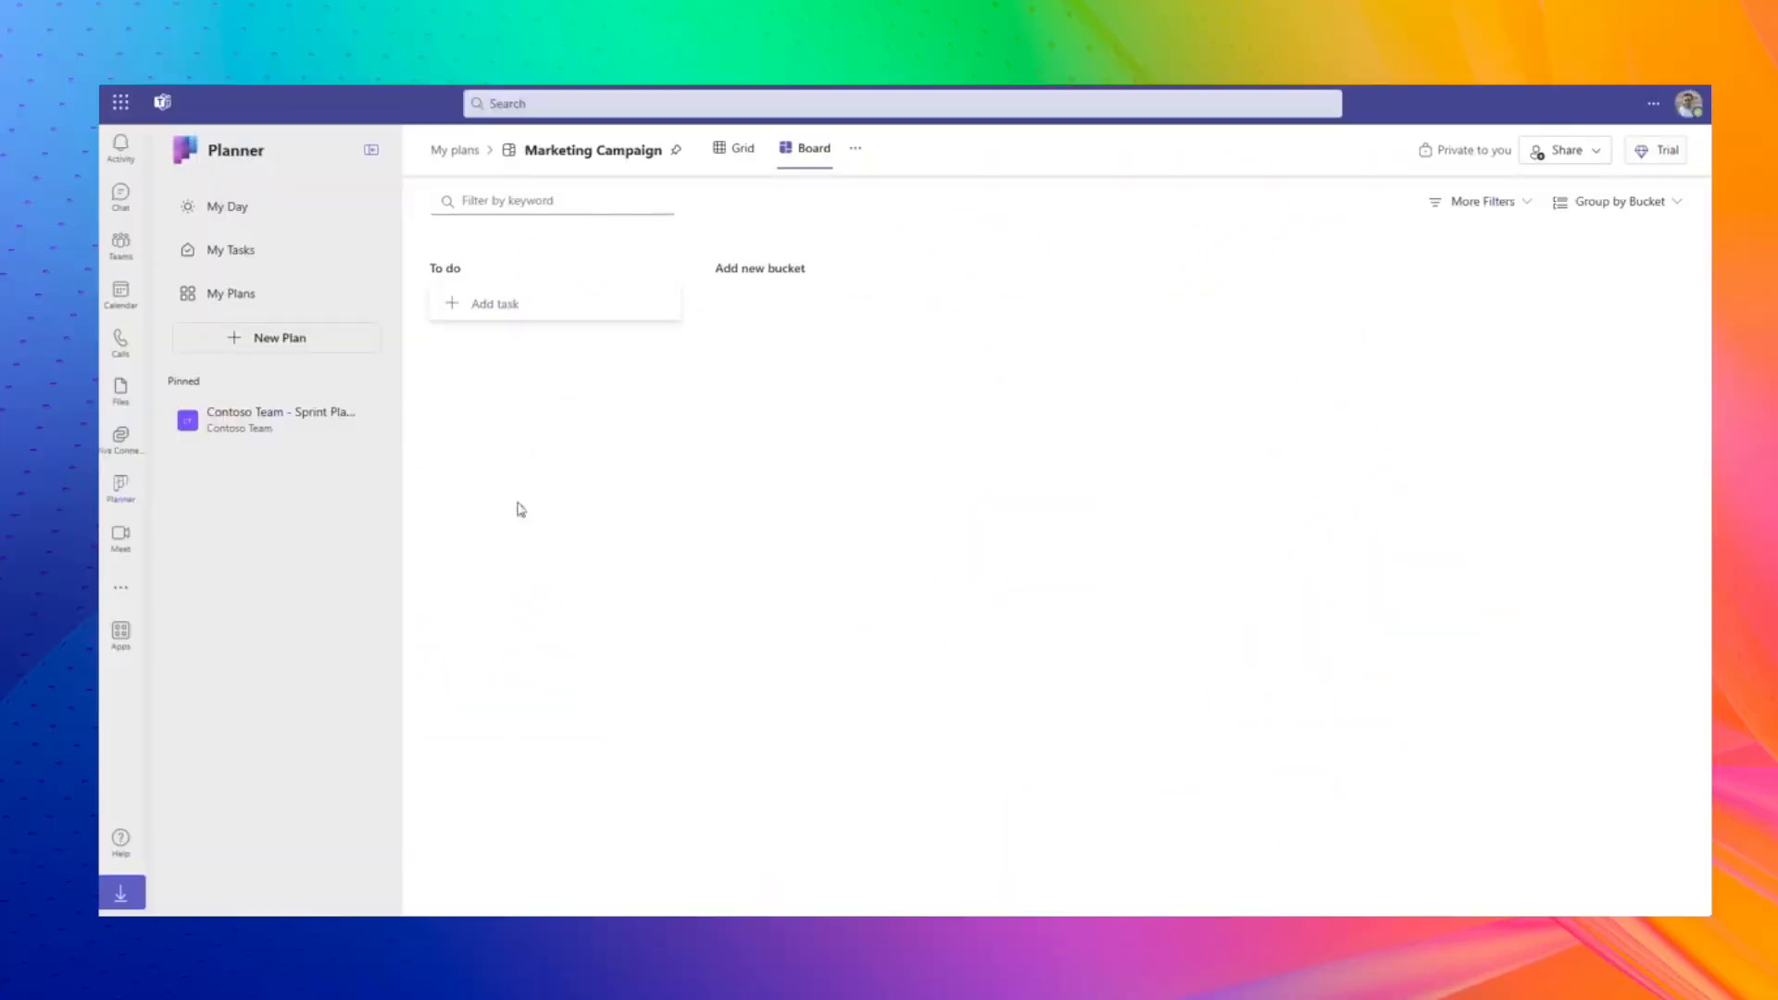
{"action": "mouse_move", "coordinate": [476, 385]}
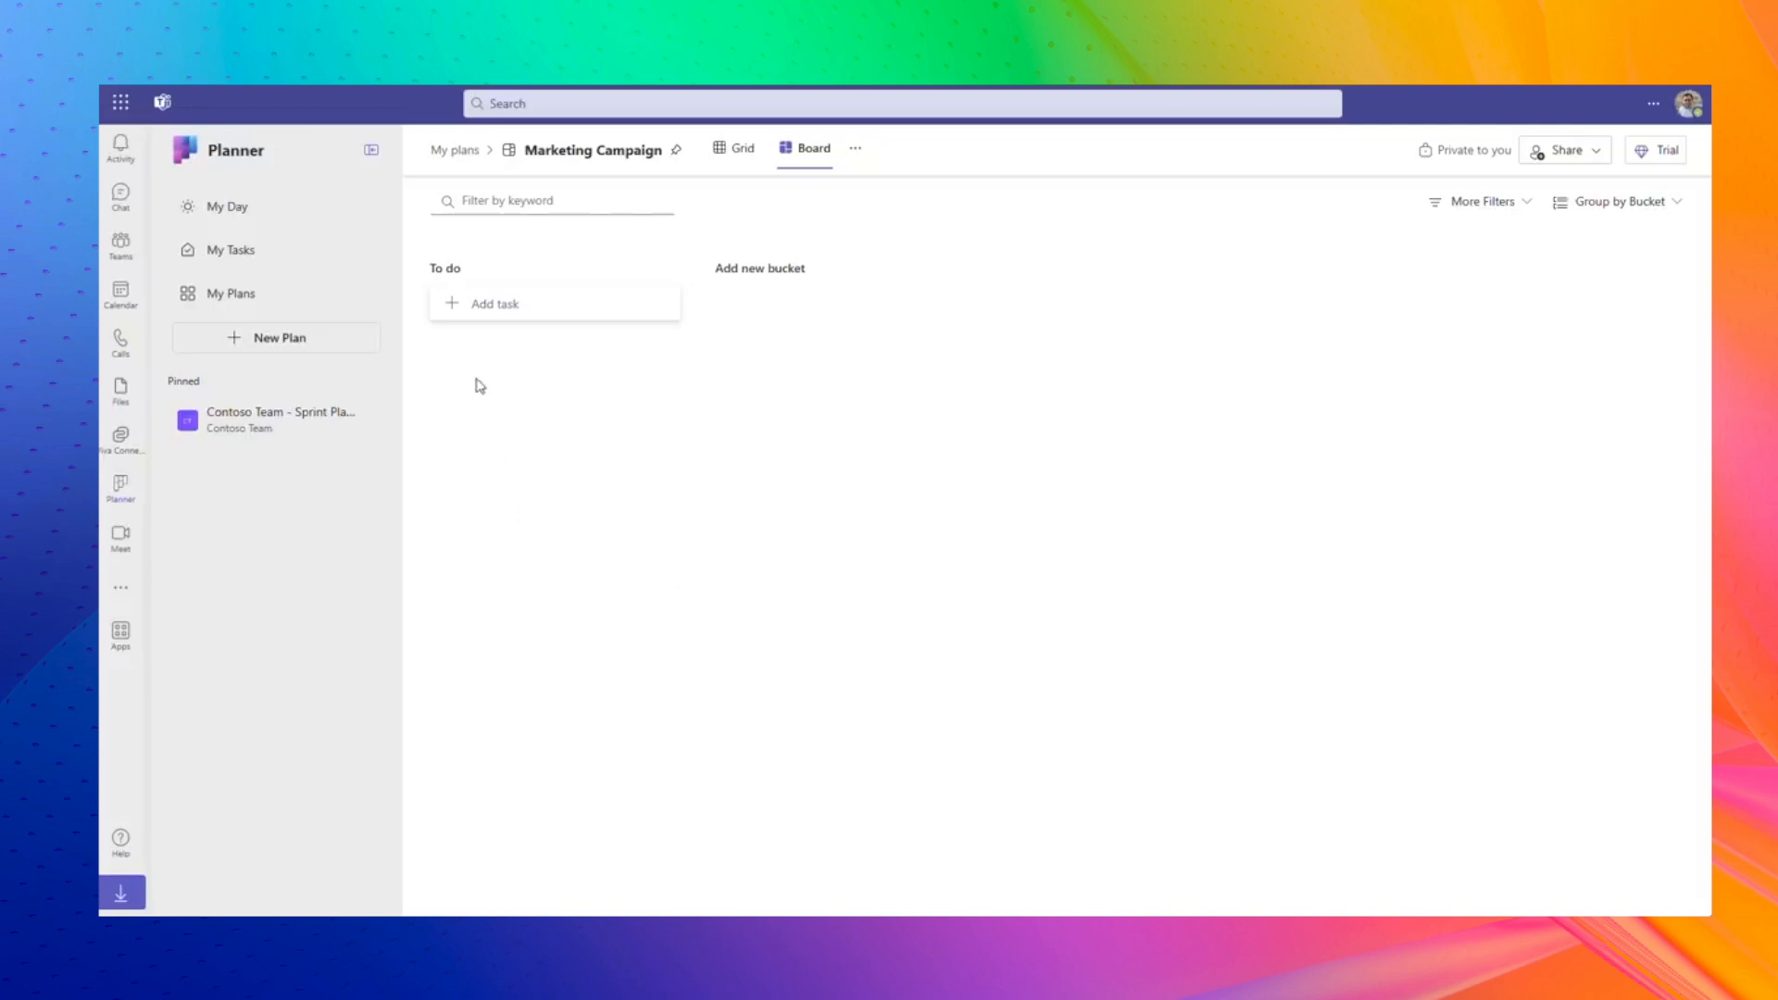
- Filter My Plans to Shared, pin Vendor Onboarding, then filter to Personal plans
{"action": "left_click", "coordinate": [231, 293]}
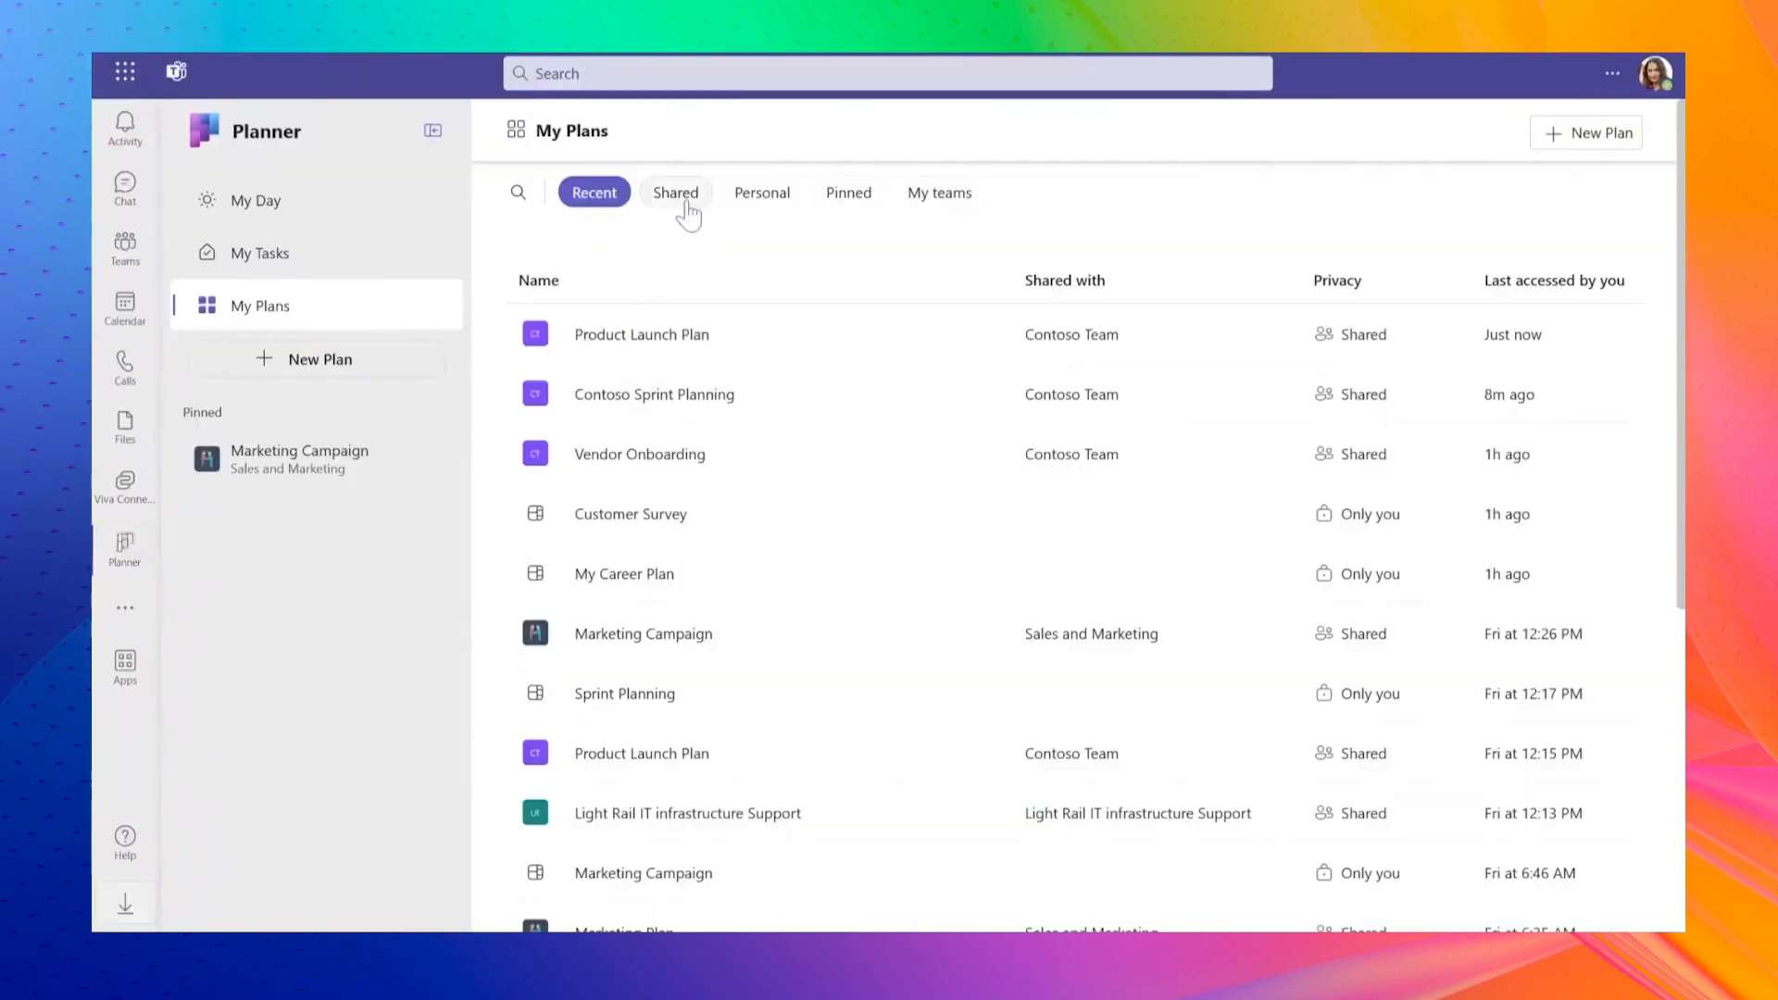
{"action": "left_click", "coordinate": [676, 191]}
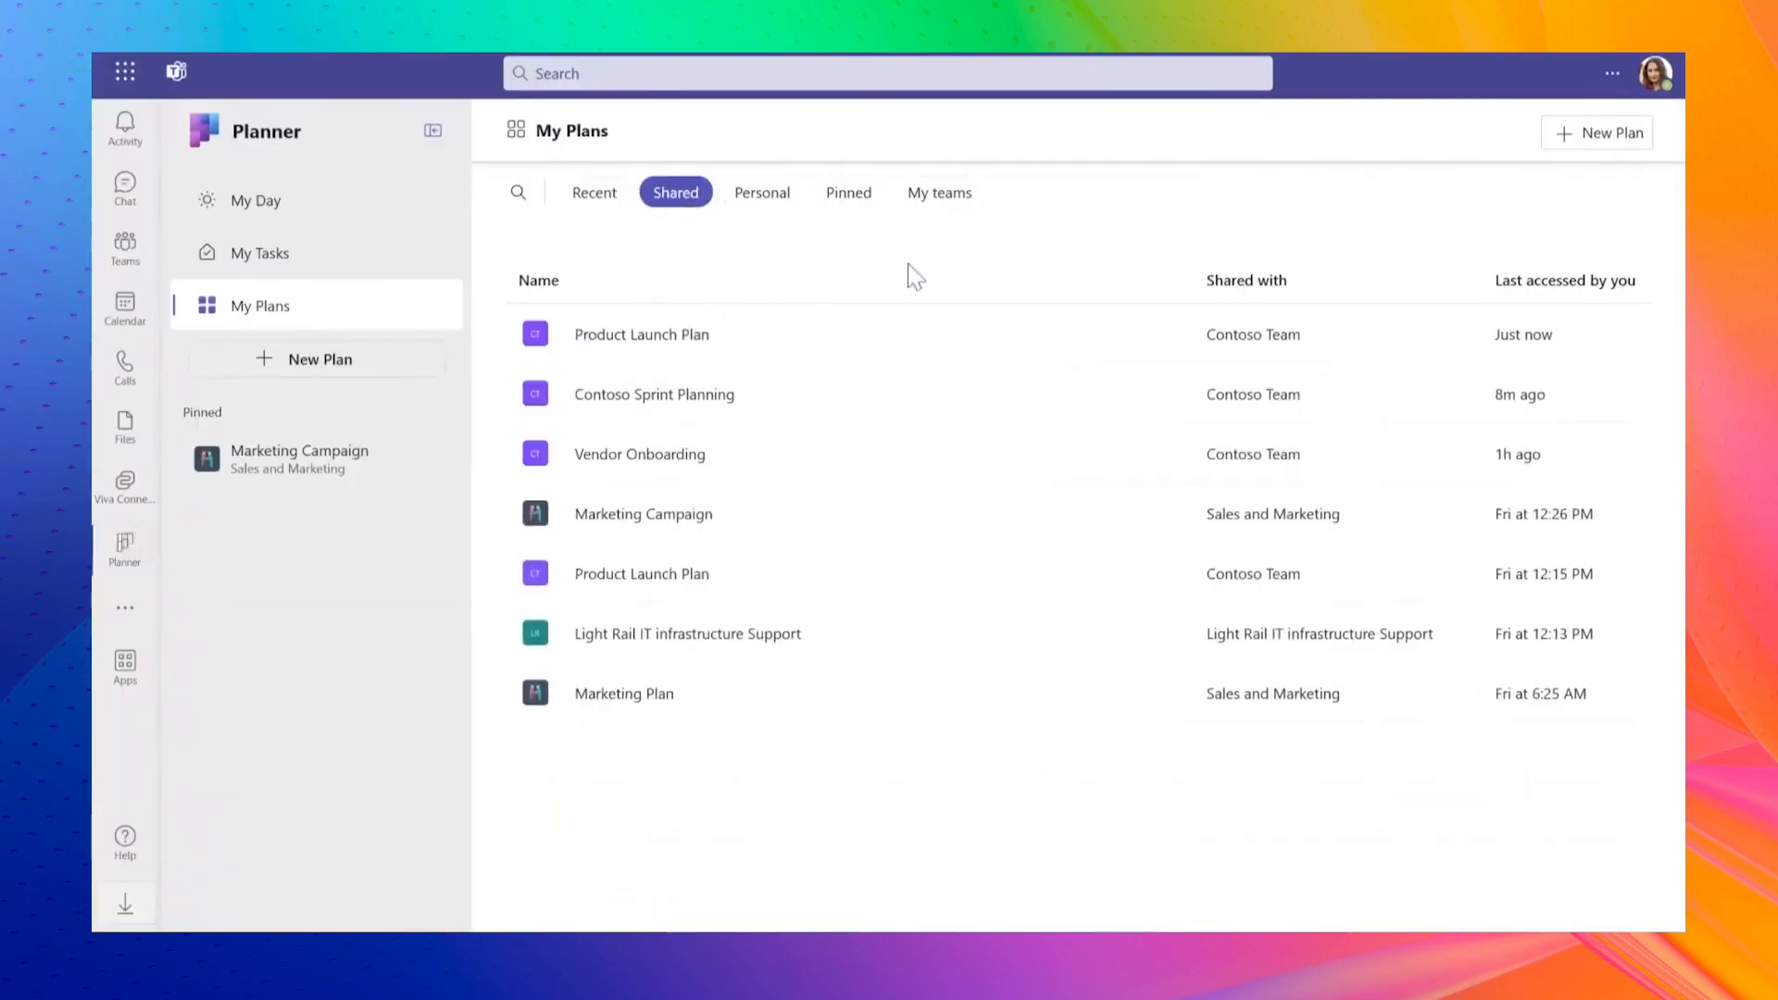
{"action": "mouse_move", "coordinate": [1127, 455]}
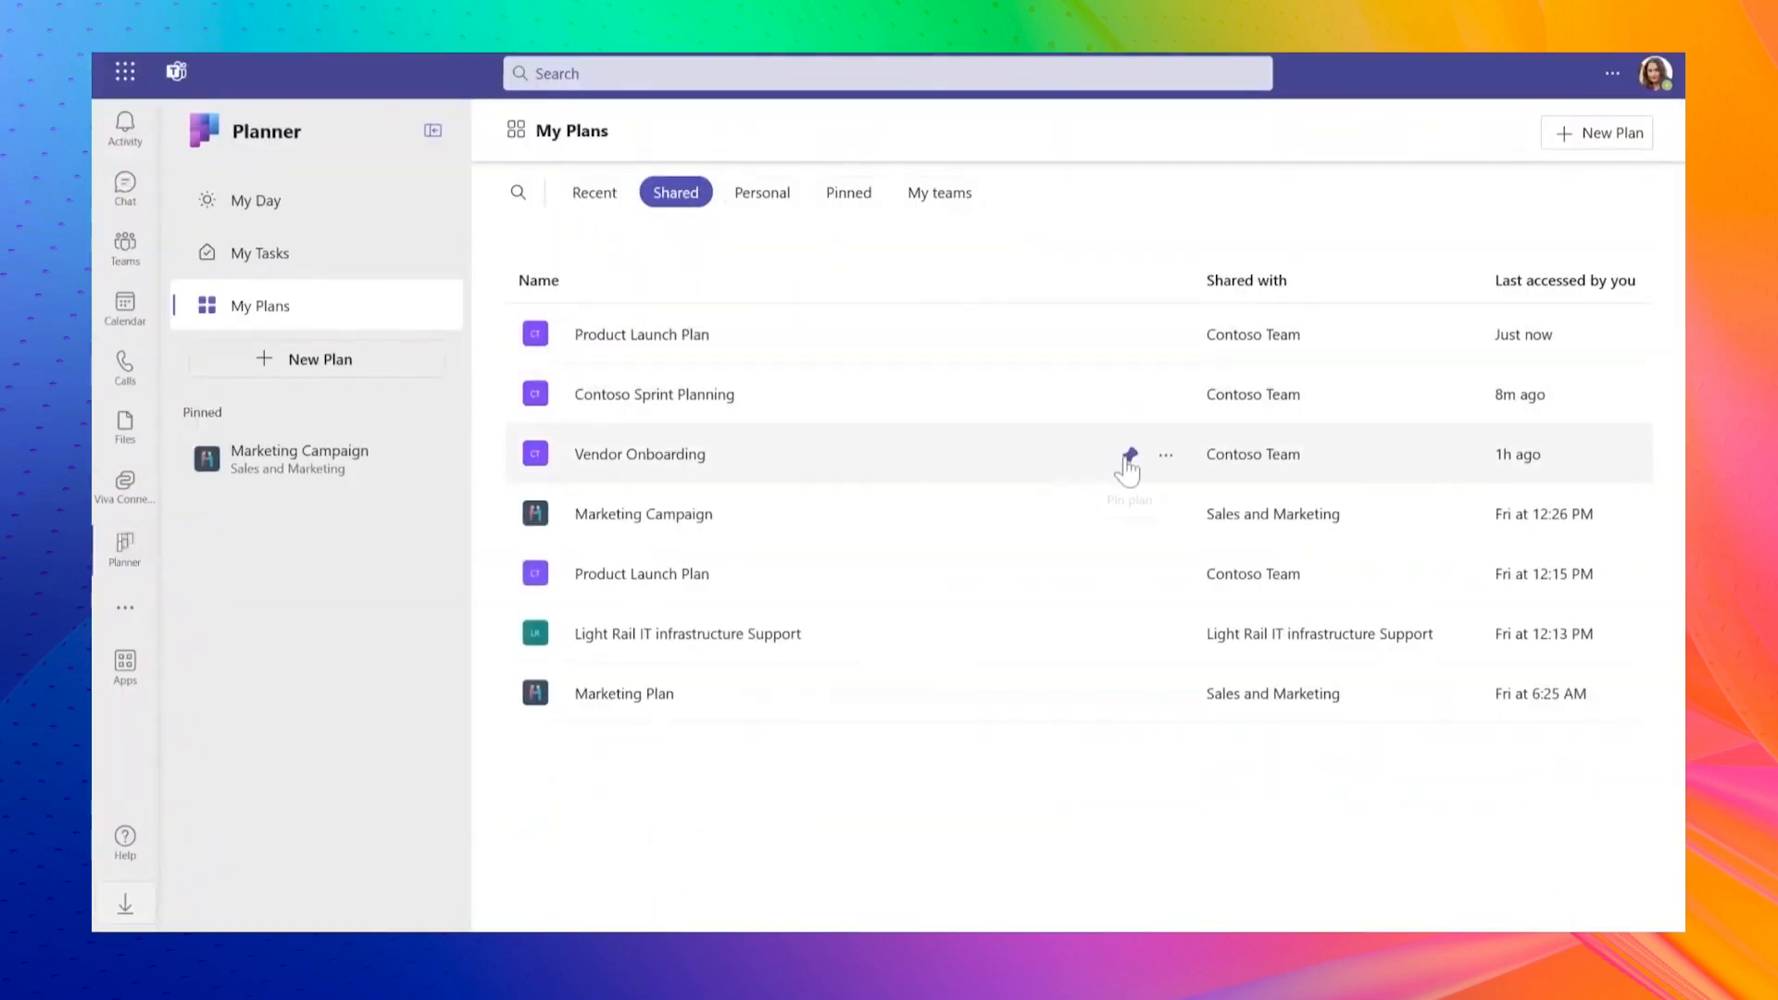
{"action": "left_click", "coordinate": [1127, 454]}
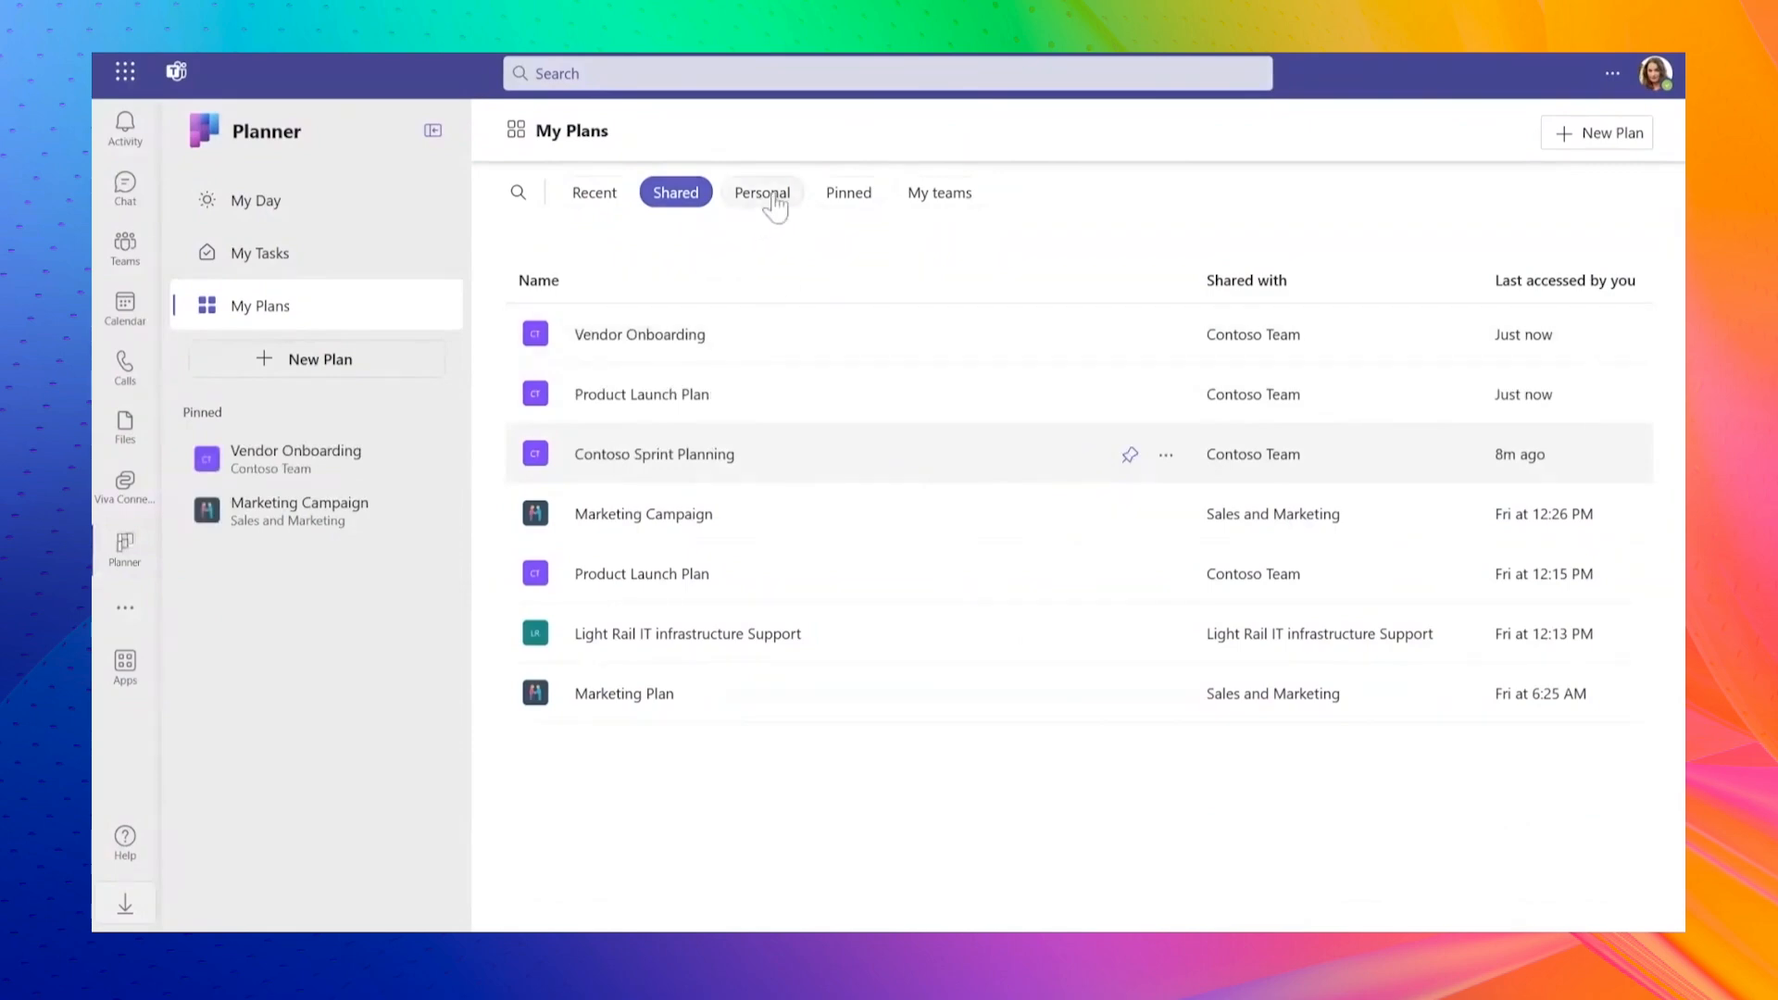
{"action": "left_click", "coordinate": [761, 191]}
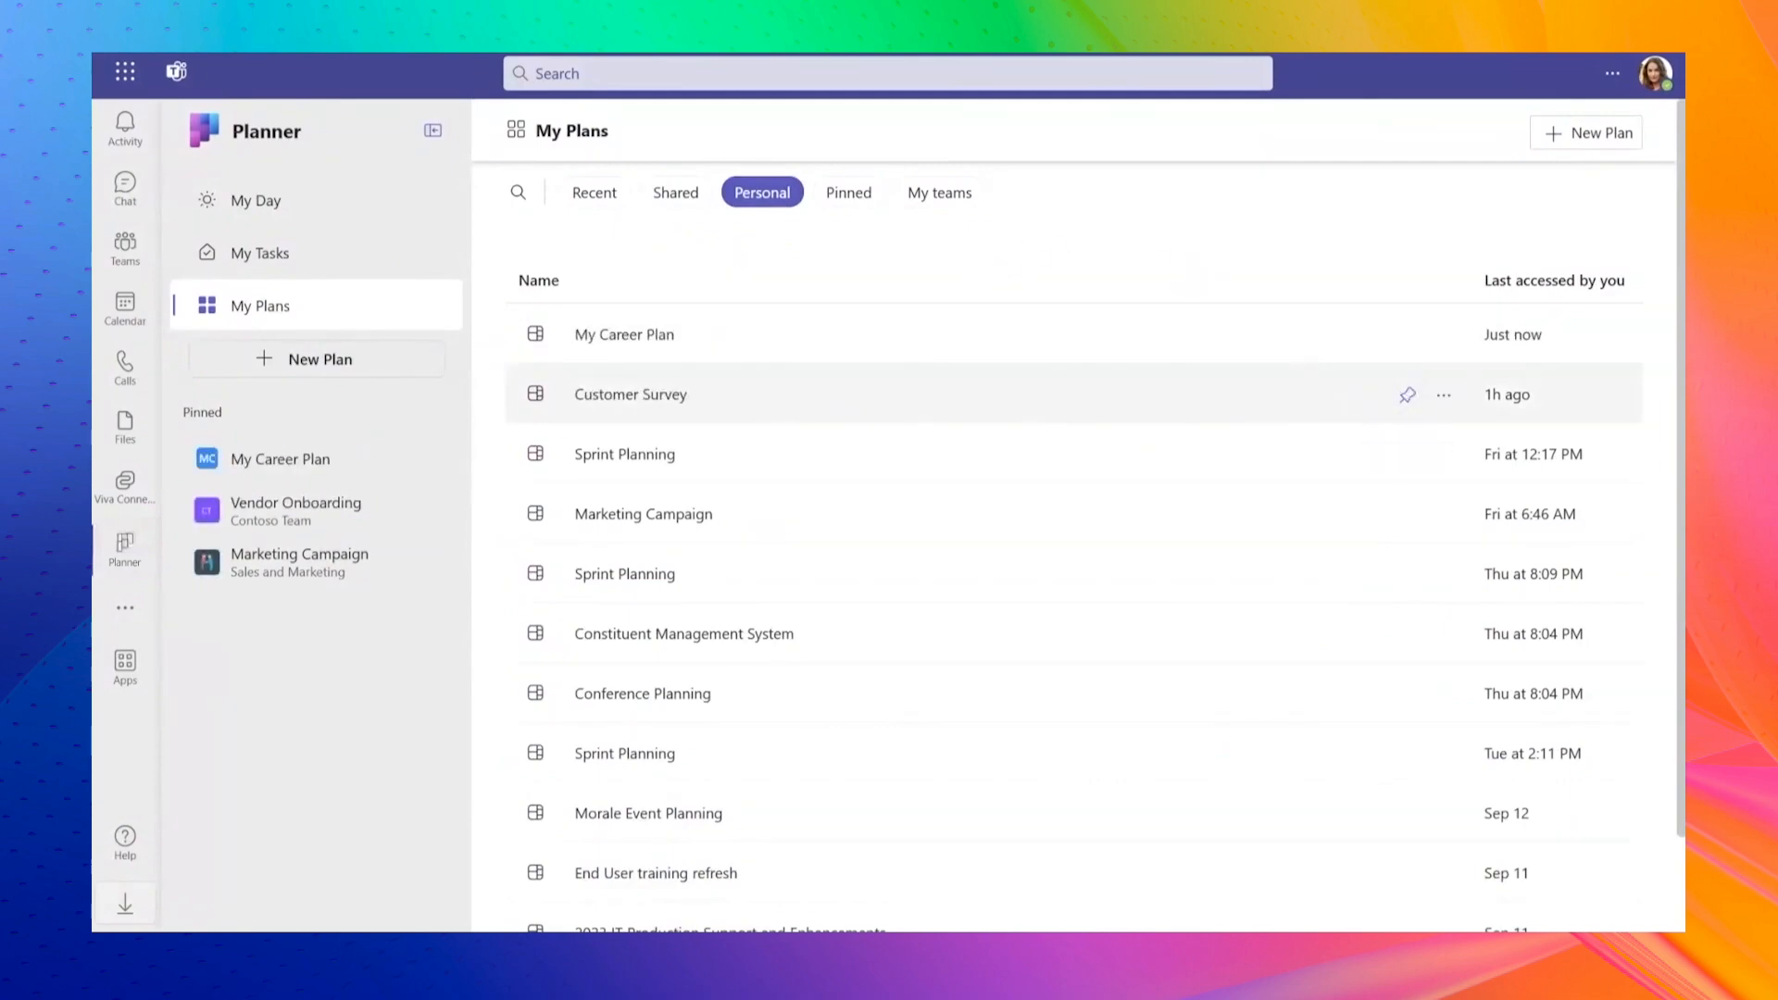
{"action": "mouse_move", "coordinate": [362, 371]}
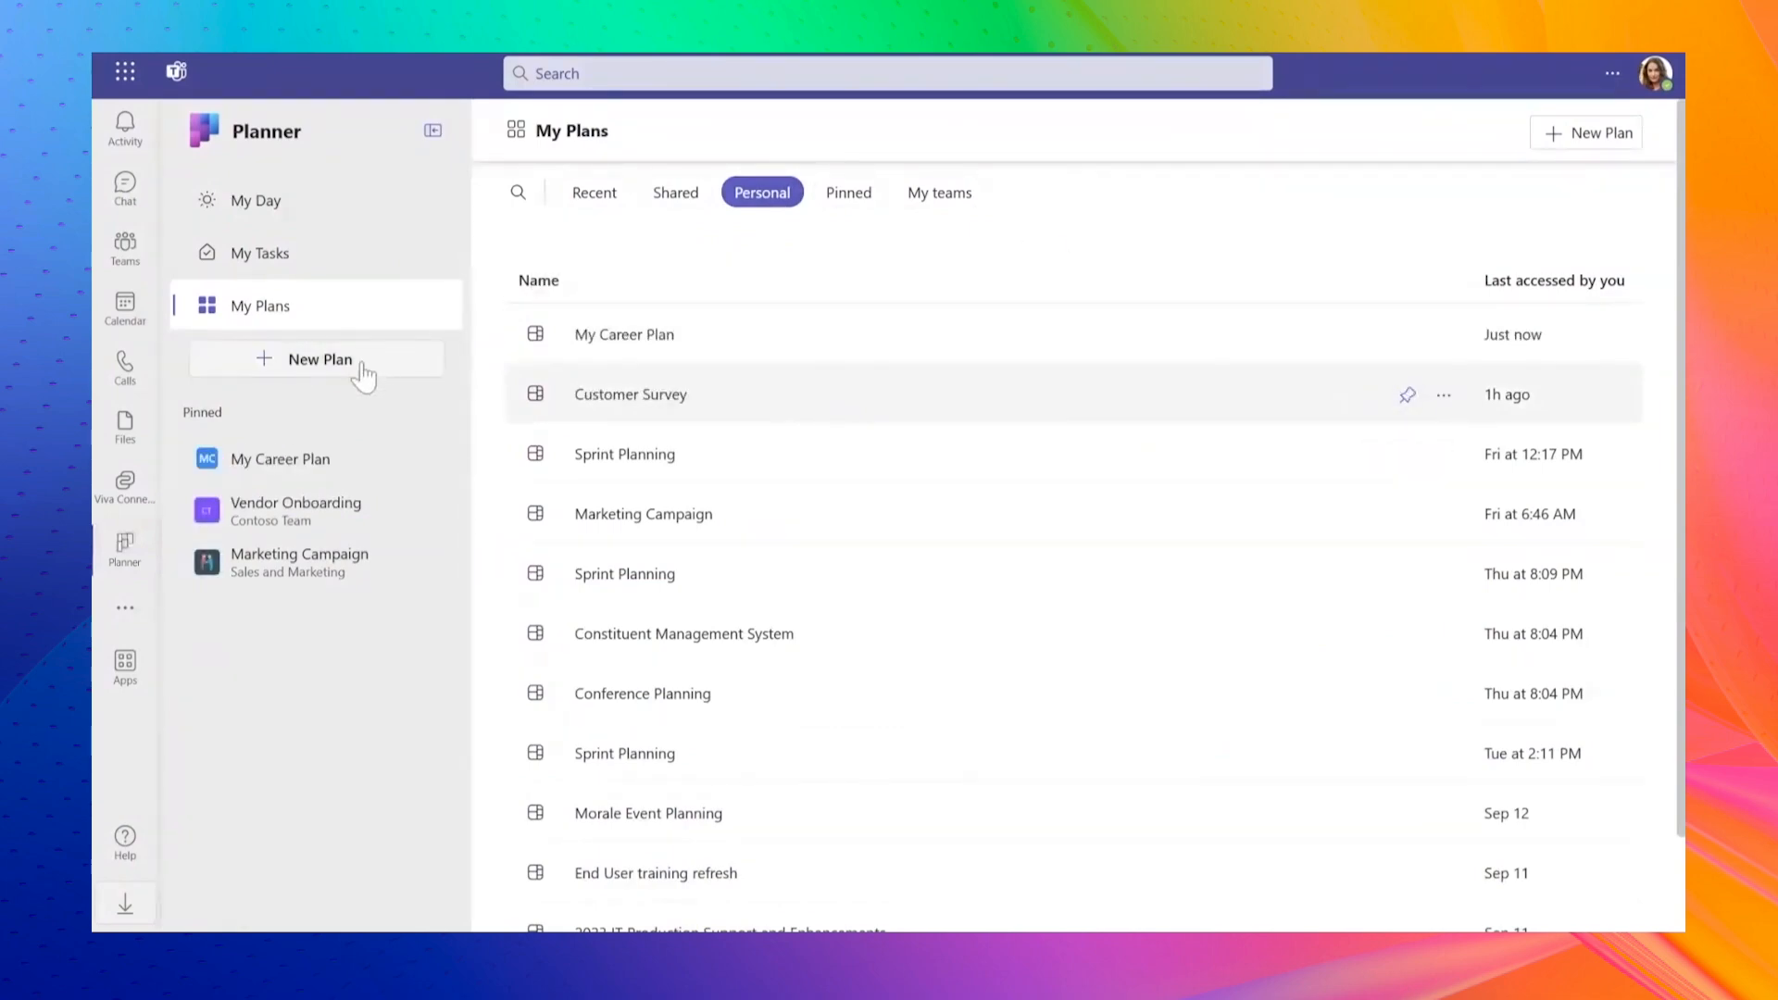
- Create a blank basic plan named Product Launch Plan, pinned to the left nav
{"action": "left_click", "coordinate": [319, 360]}
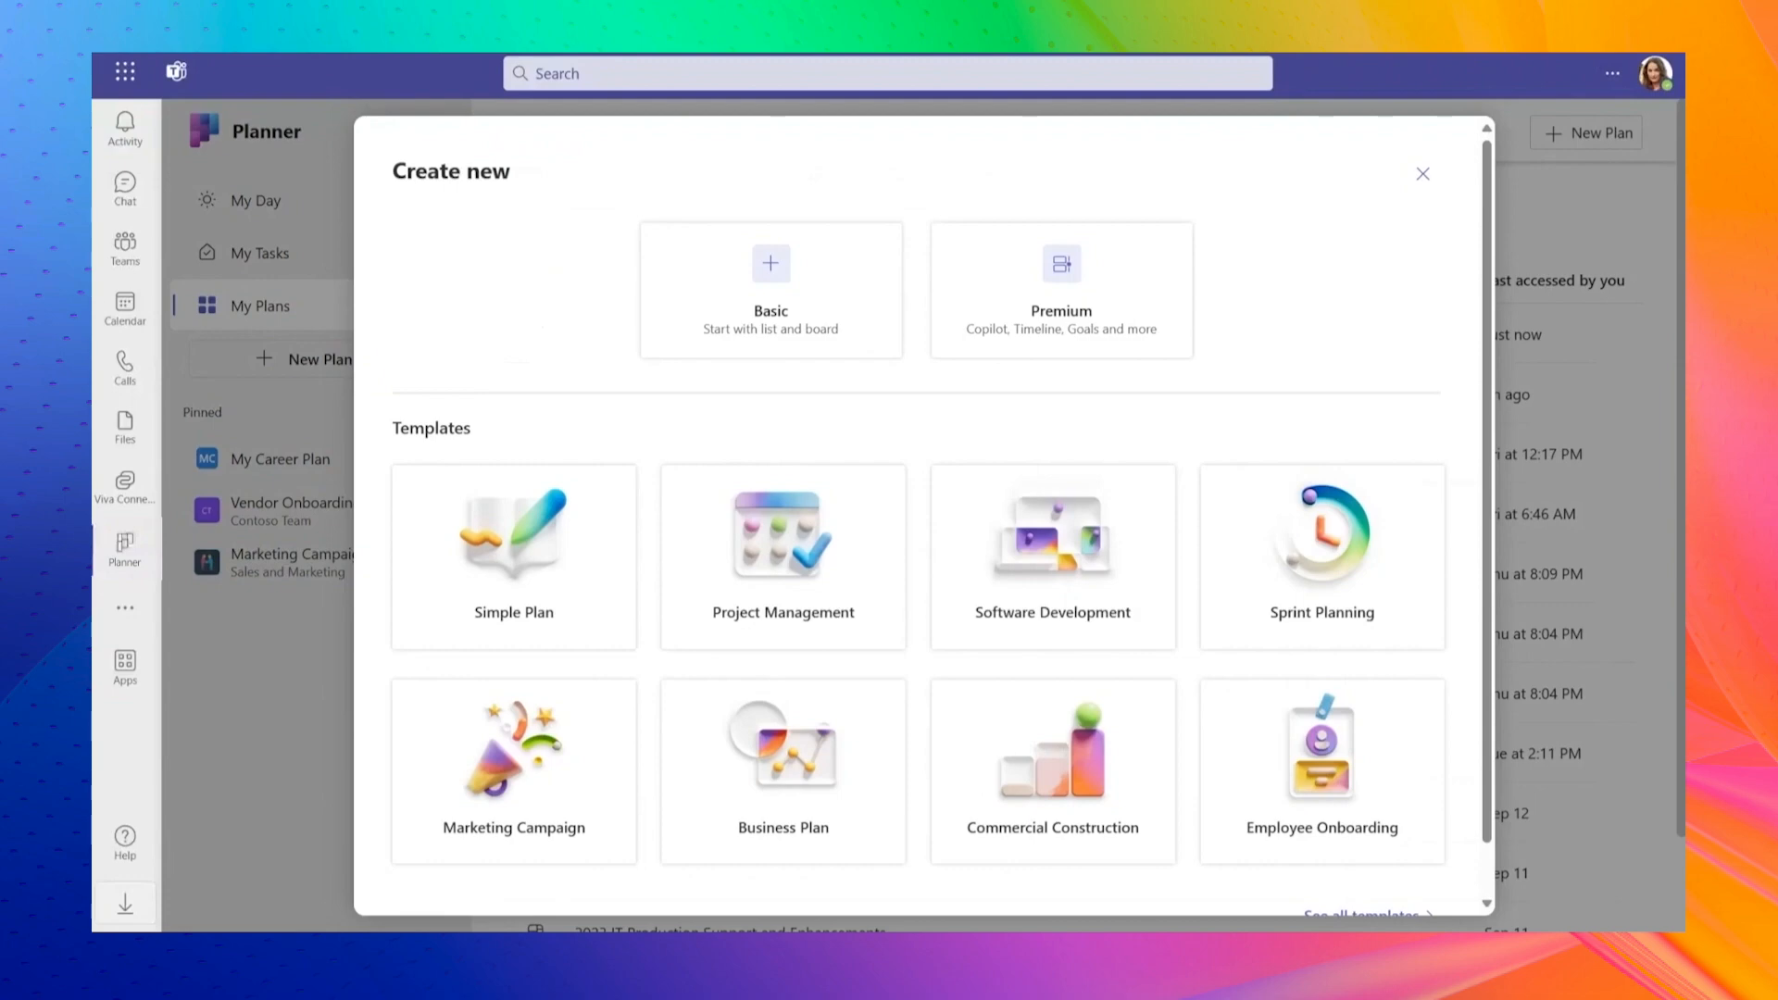
{"action": "left_click", "coordinate": [770, 289]}
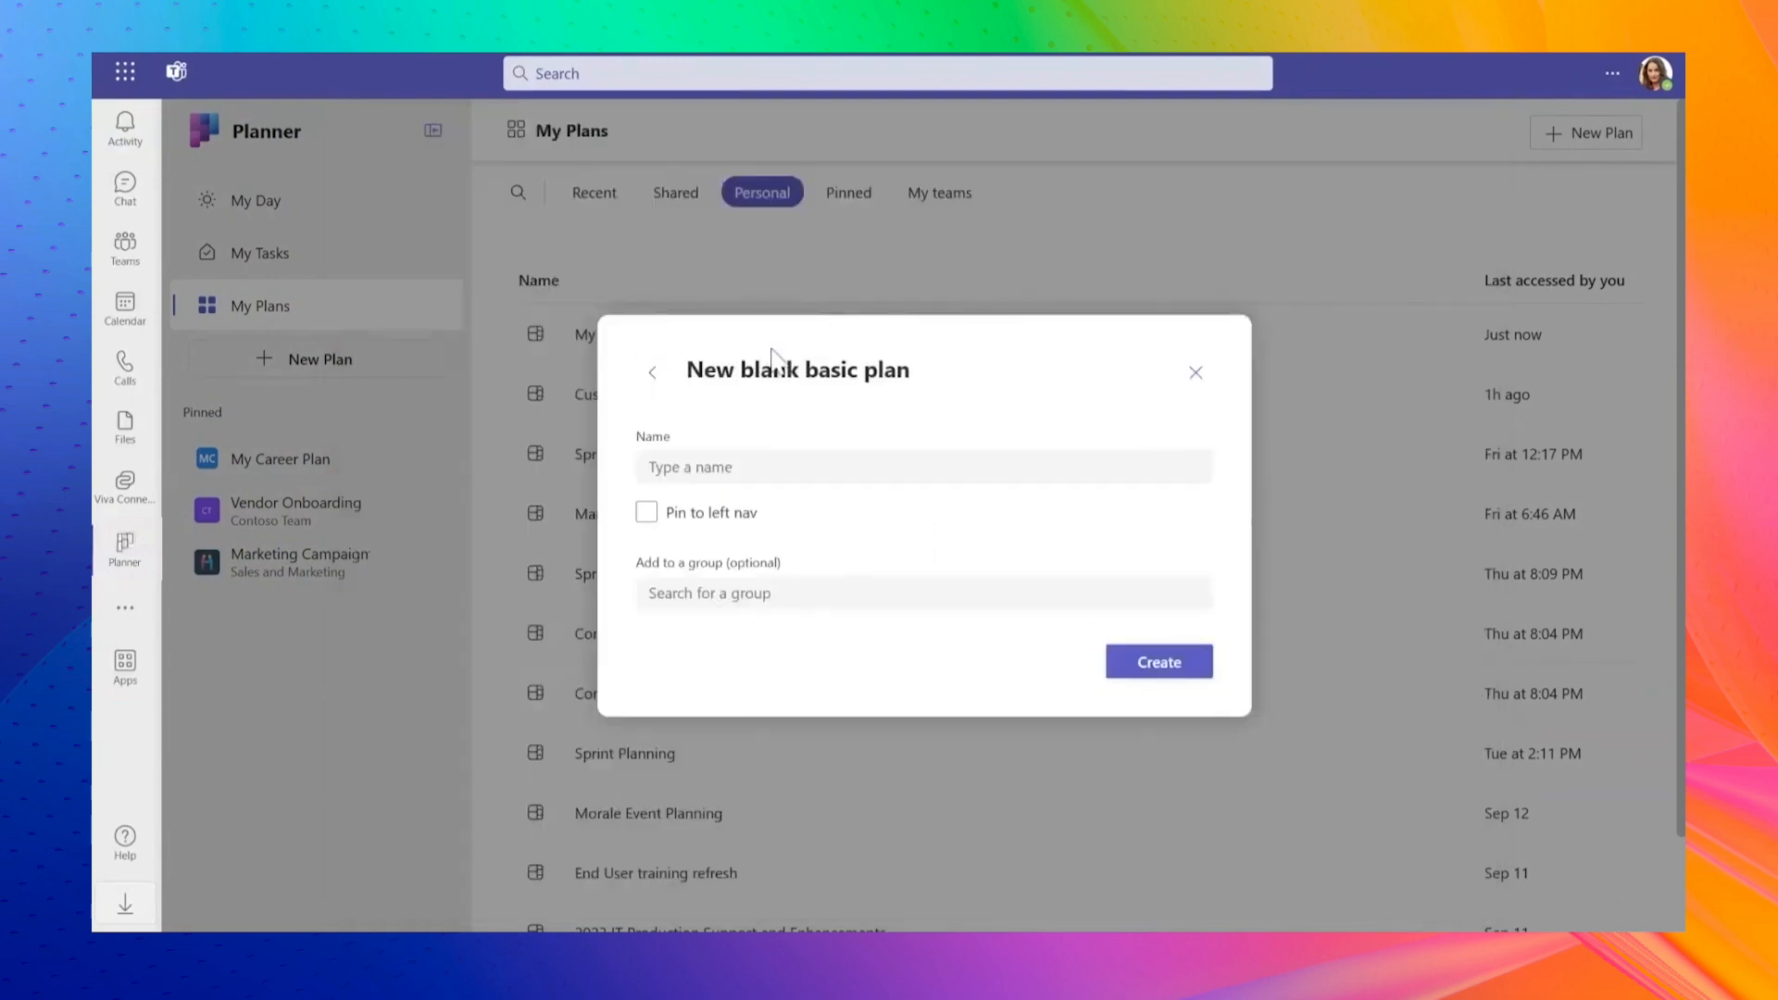
{"action": "type", "text": "Product La"}
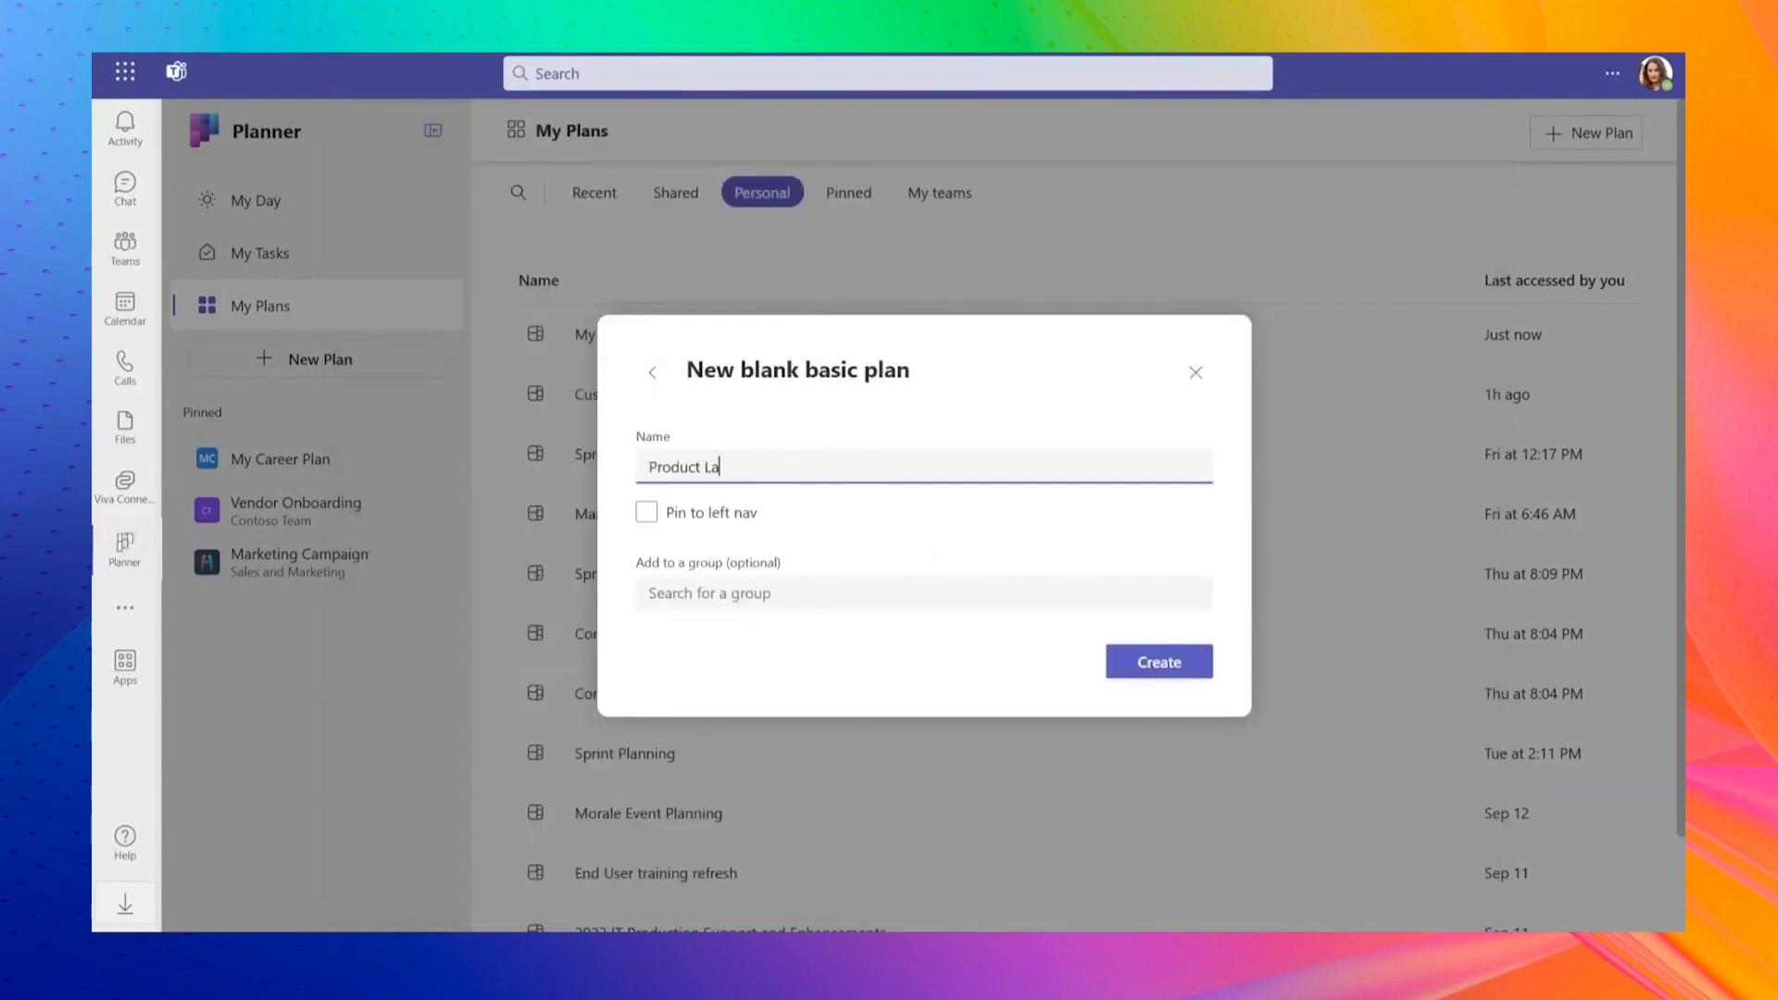
{"action": "left_click", "coordinate": [647, 511]}
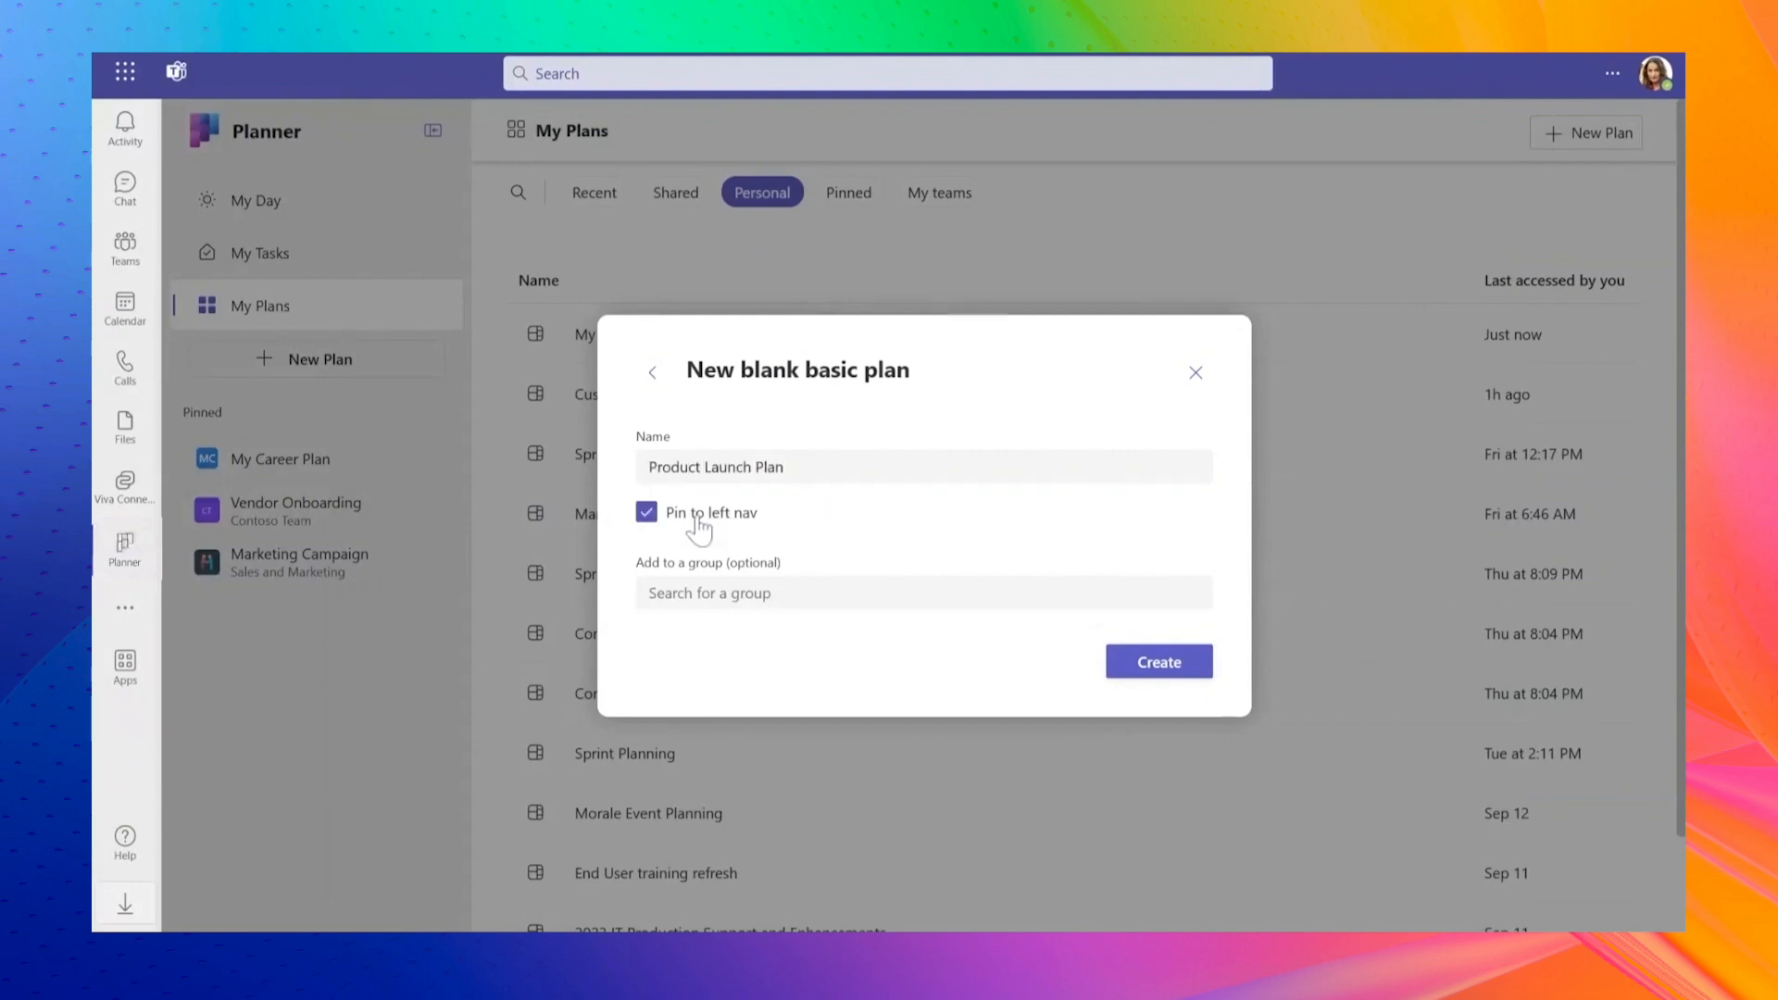
{"action": "left_click", "coordinate": [1156, 662]}
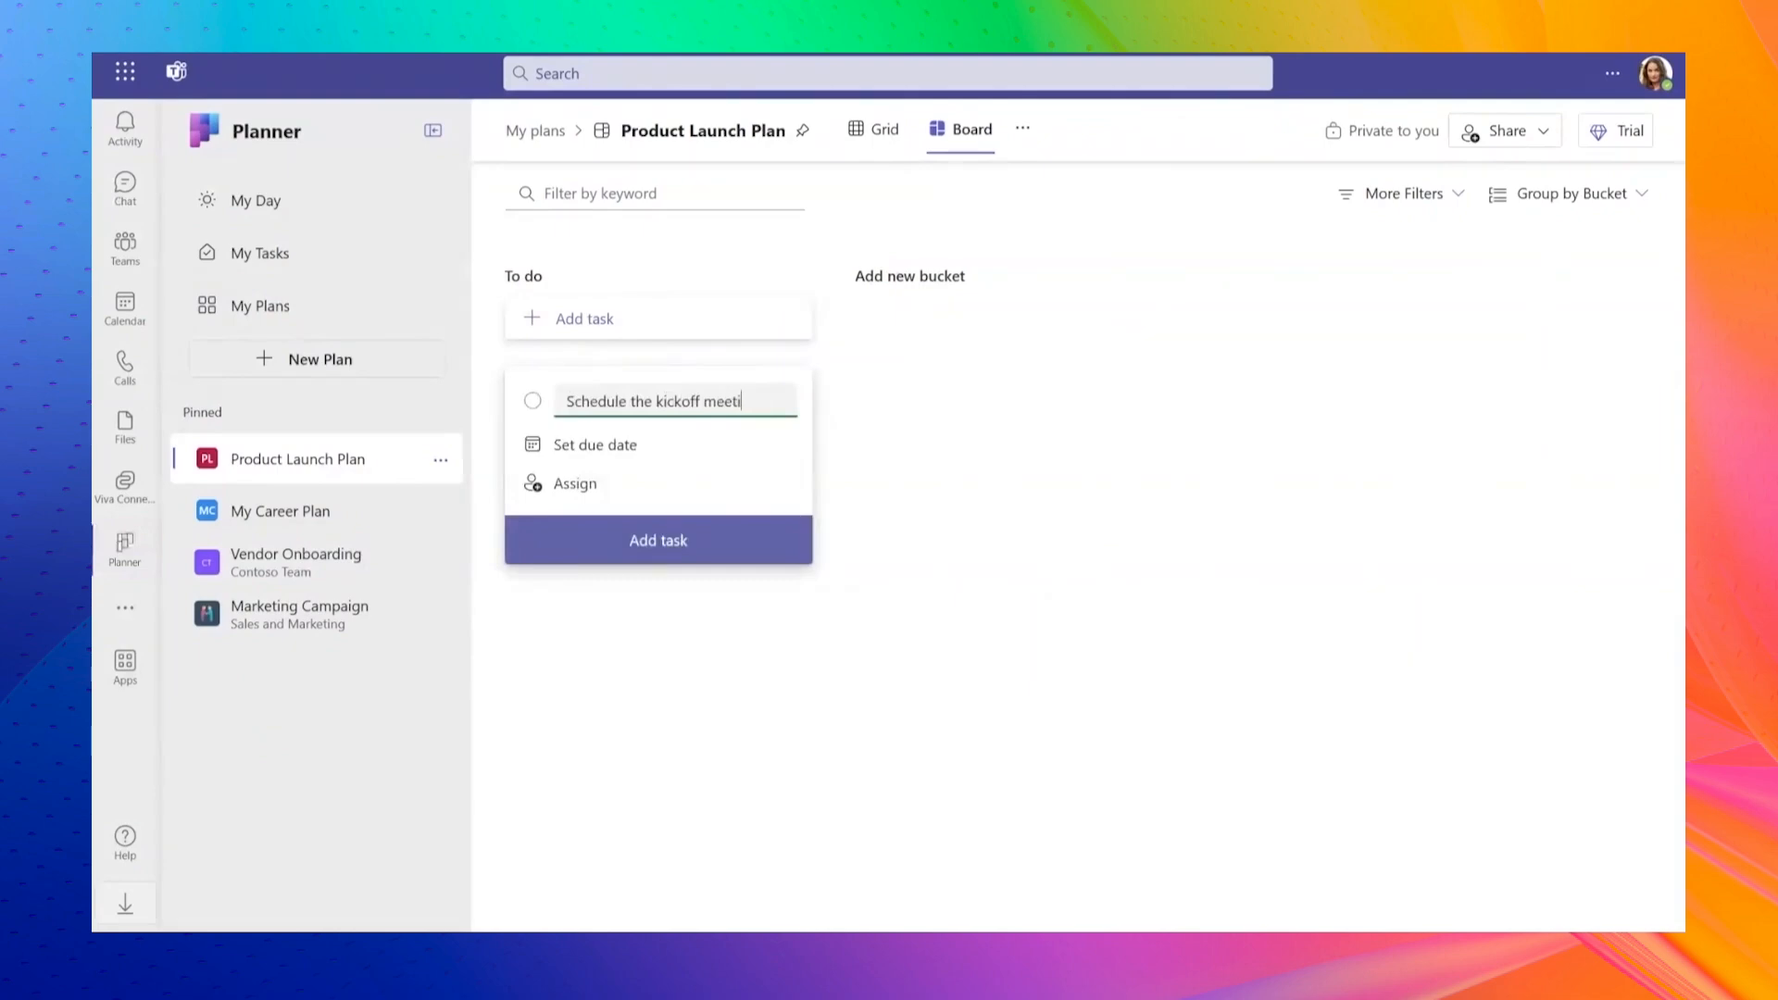
- Add the task 'Schedule the kickoff meeting' to the To do bucket
{"action": "left_click", "coordinate": [657, 540]}
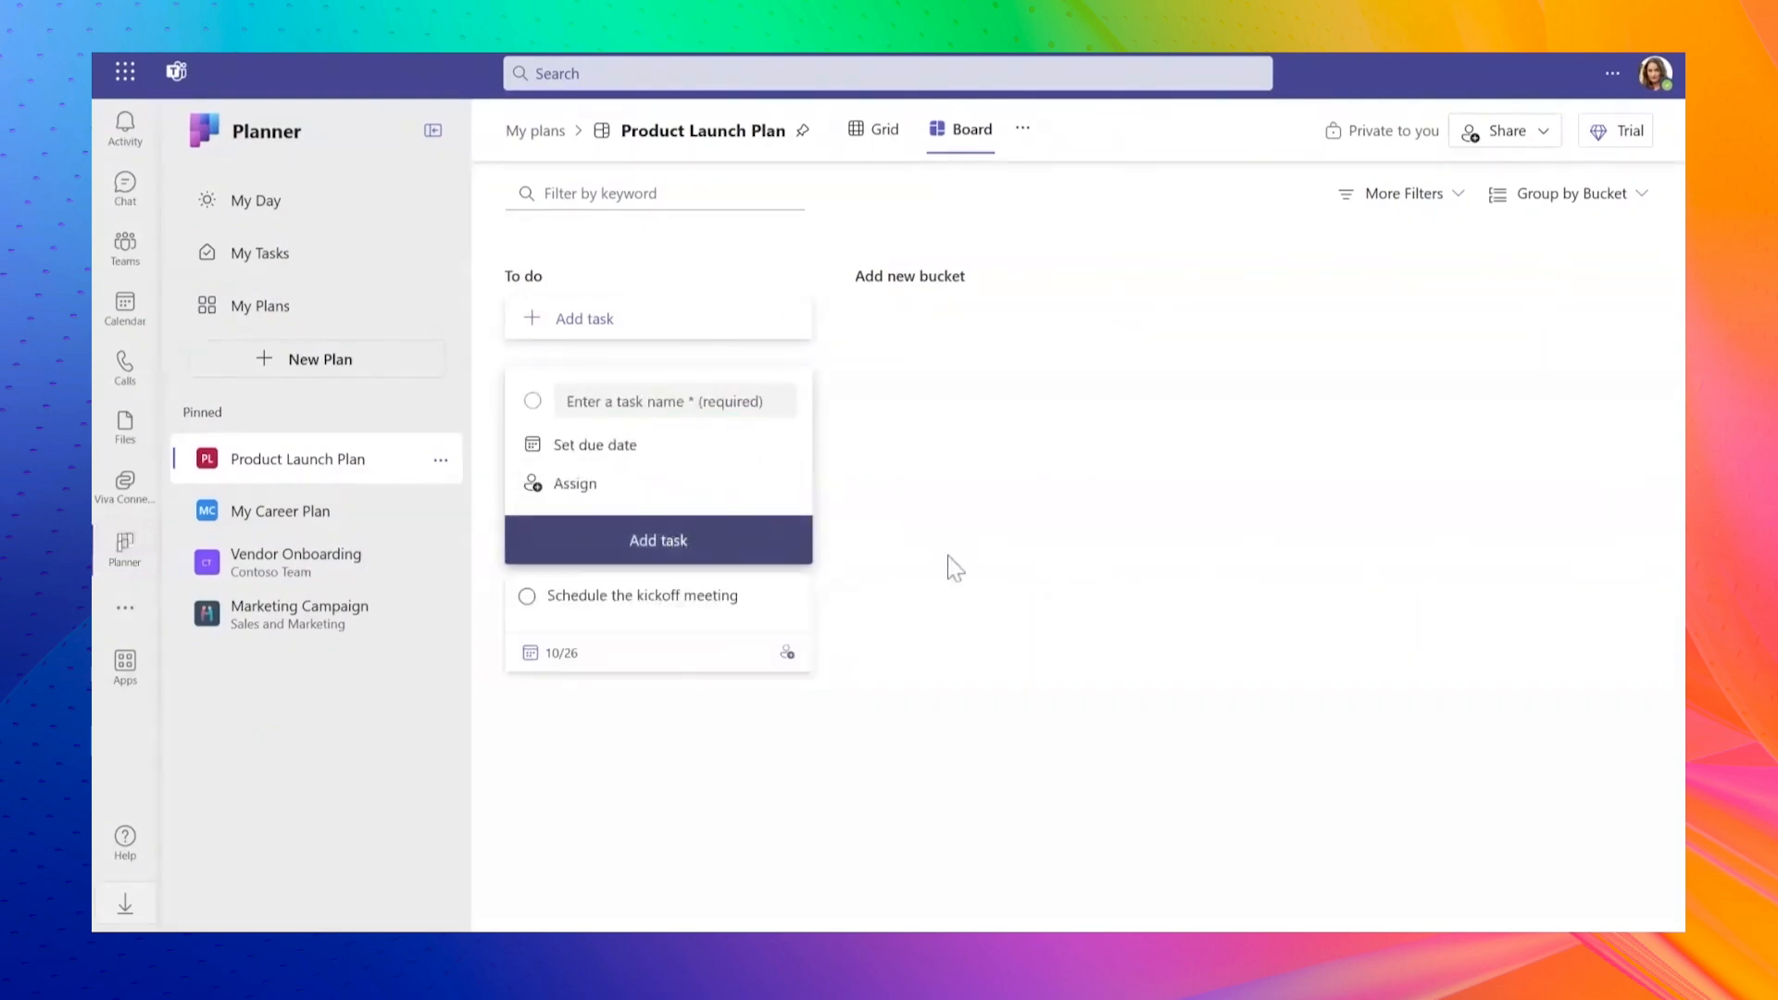
{"action": "left_click", "coordinate": [657, 540]}
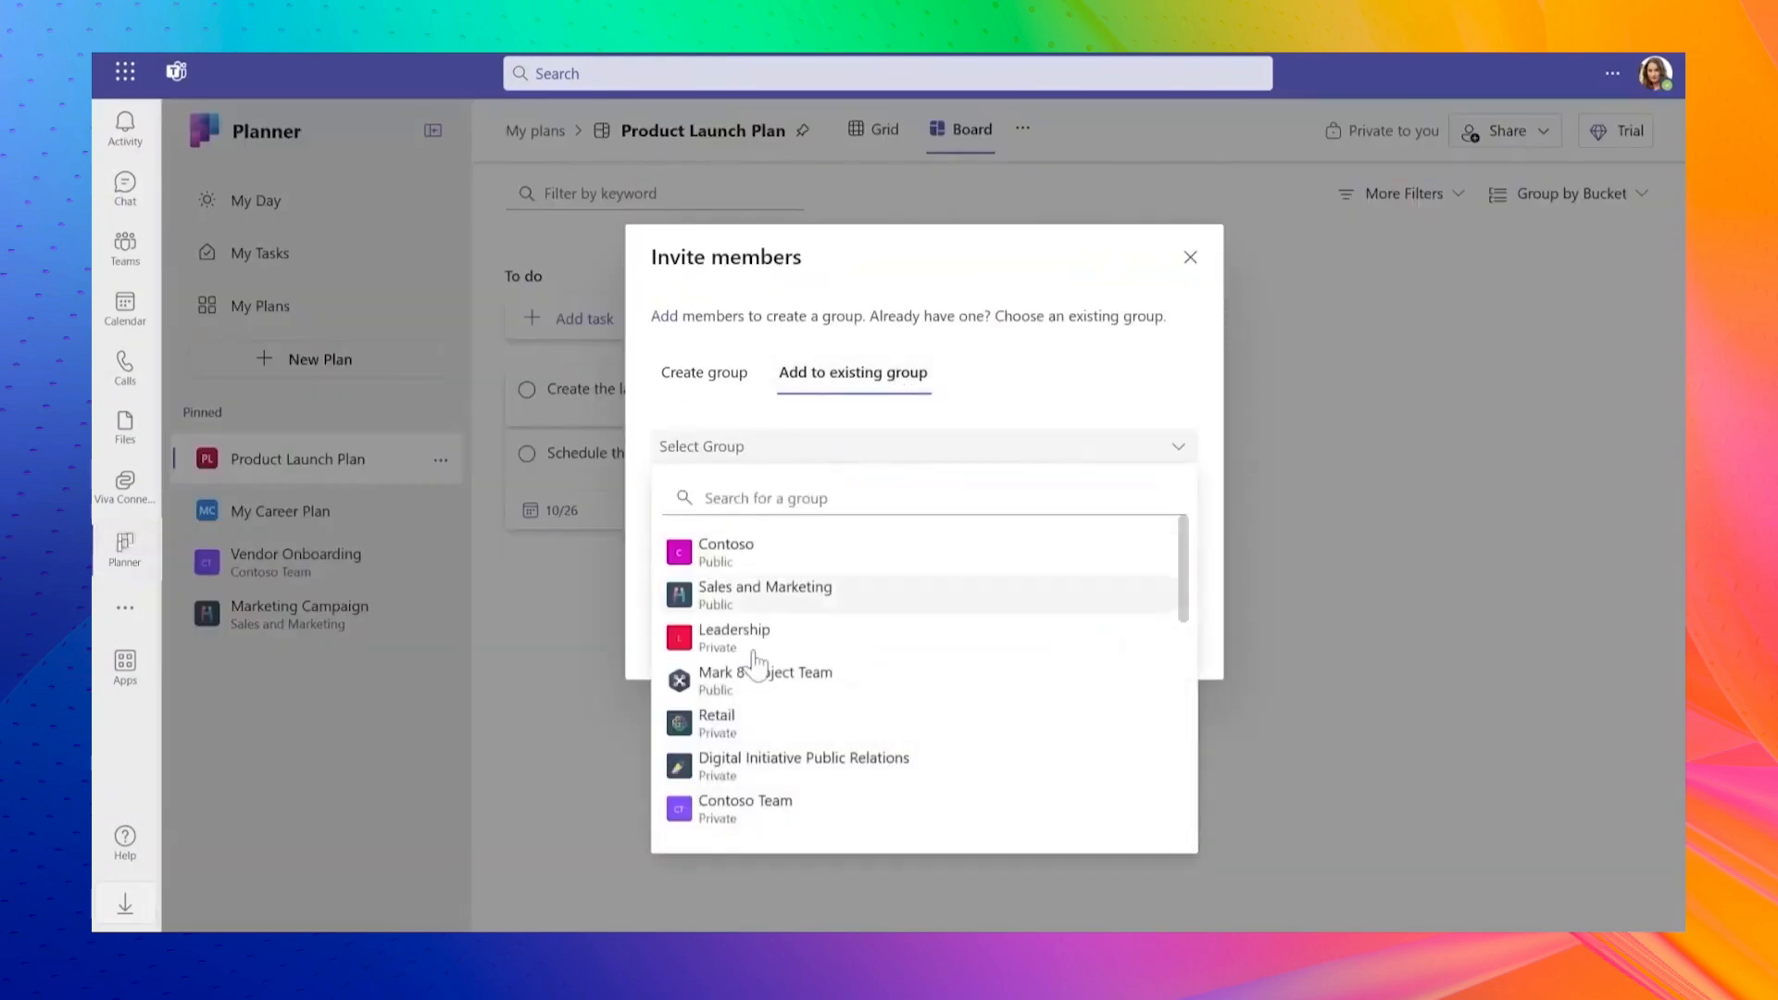
- Add Product Launch Plan to the existing Contoso Team group
{"action": "left_click", "coordinate": [744, 808]}
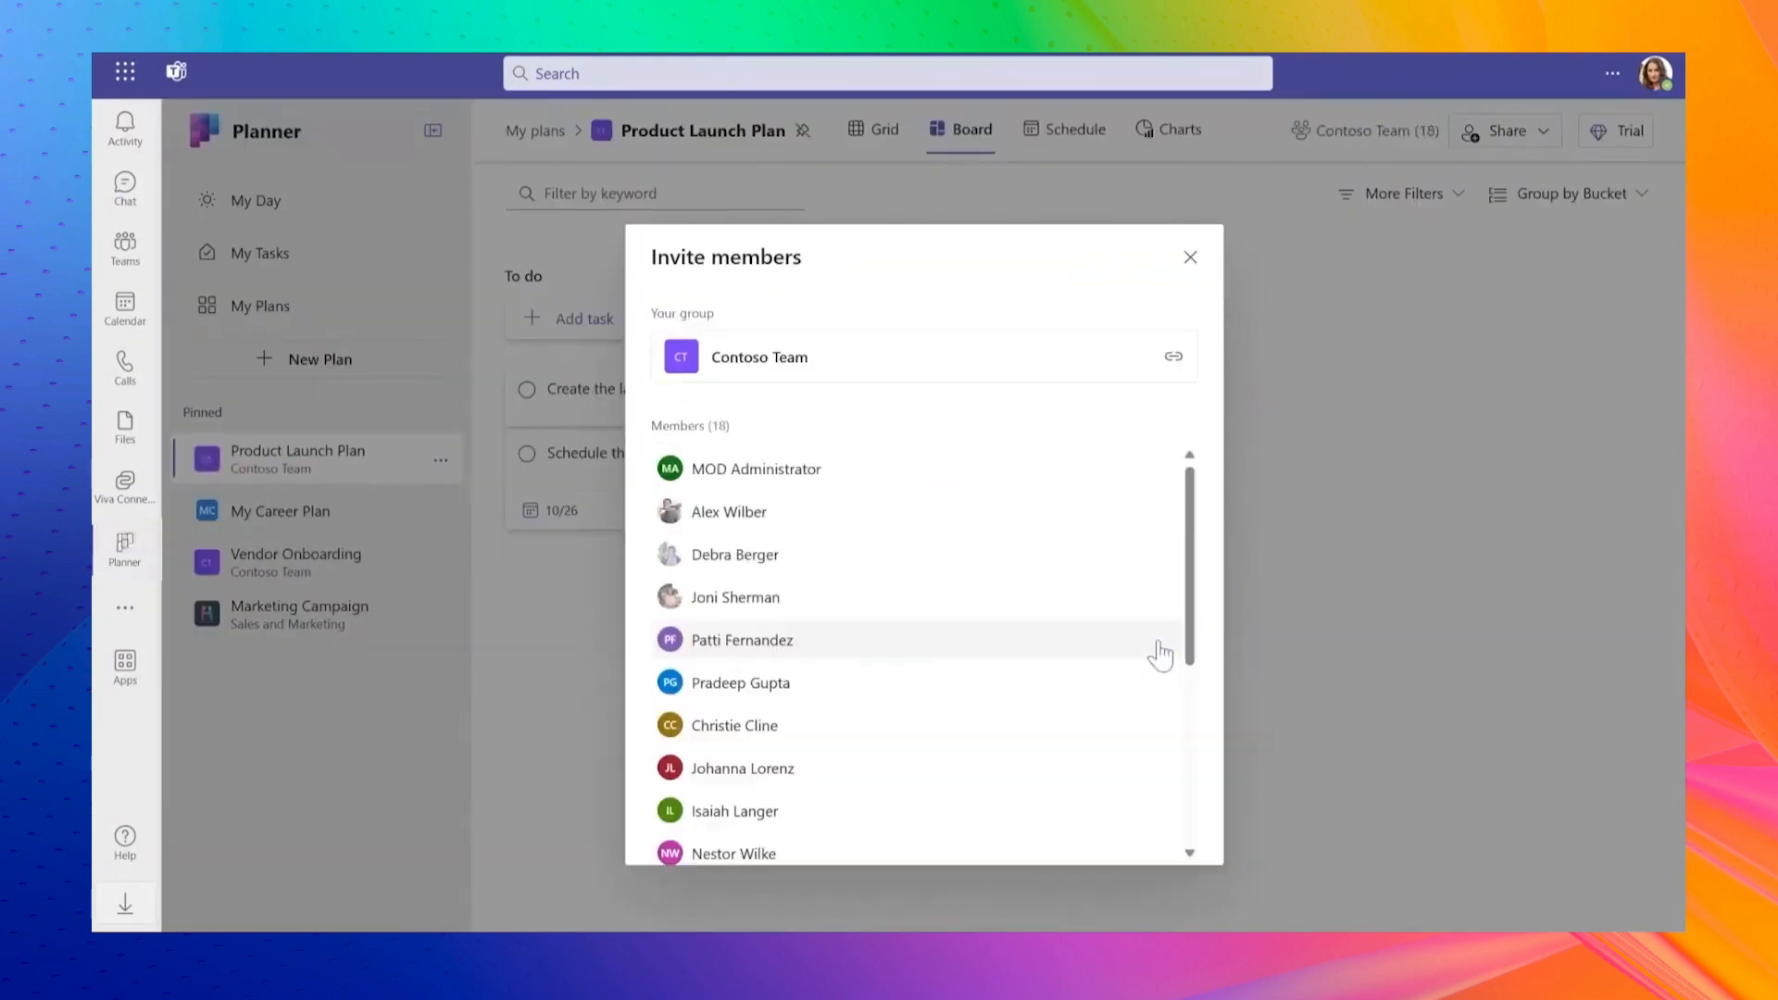
{"action": "left_click", "coordinate": [1189, 256]}
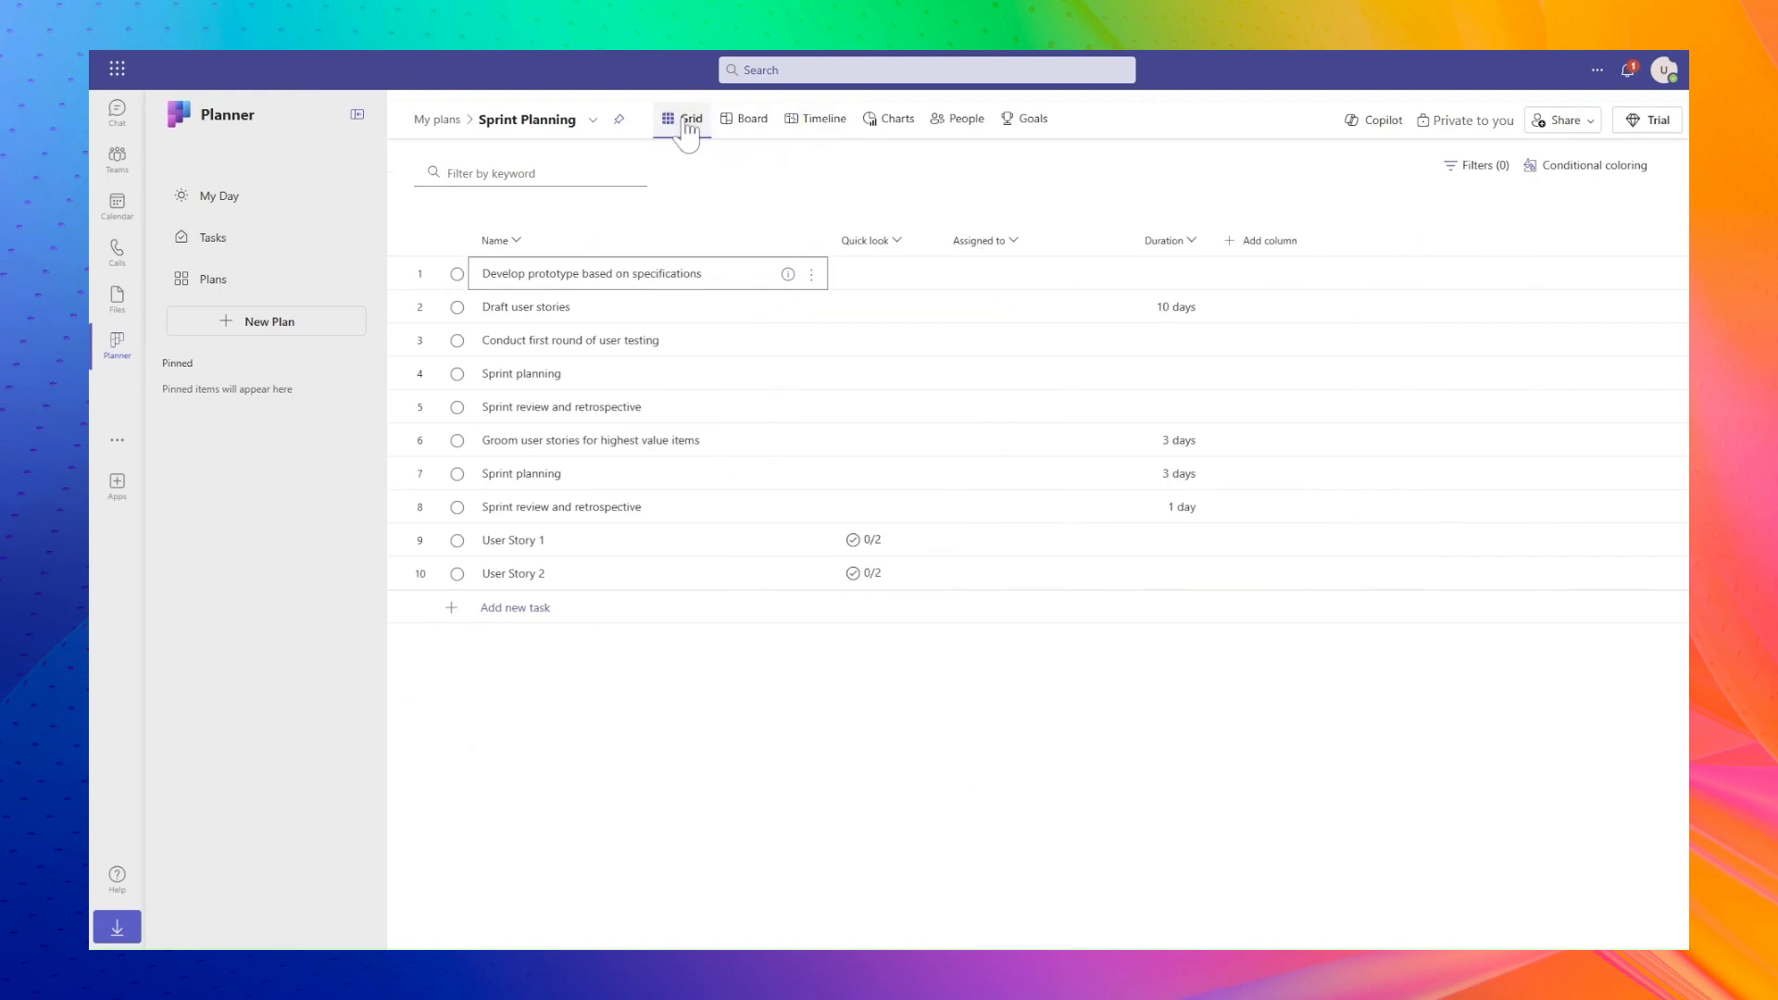
{"action": "mouse_move", "coordinate": [1014, 239]}
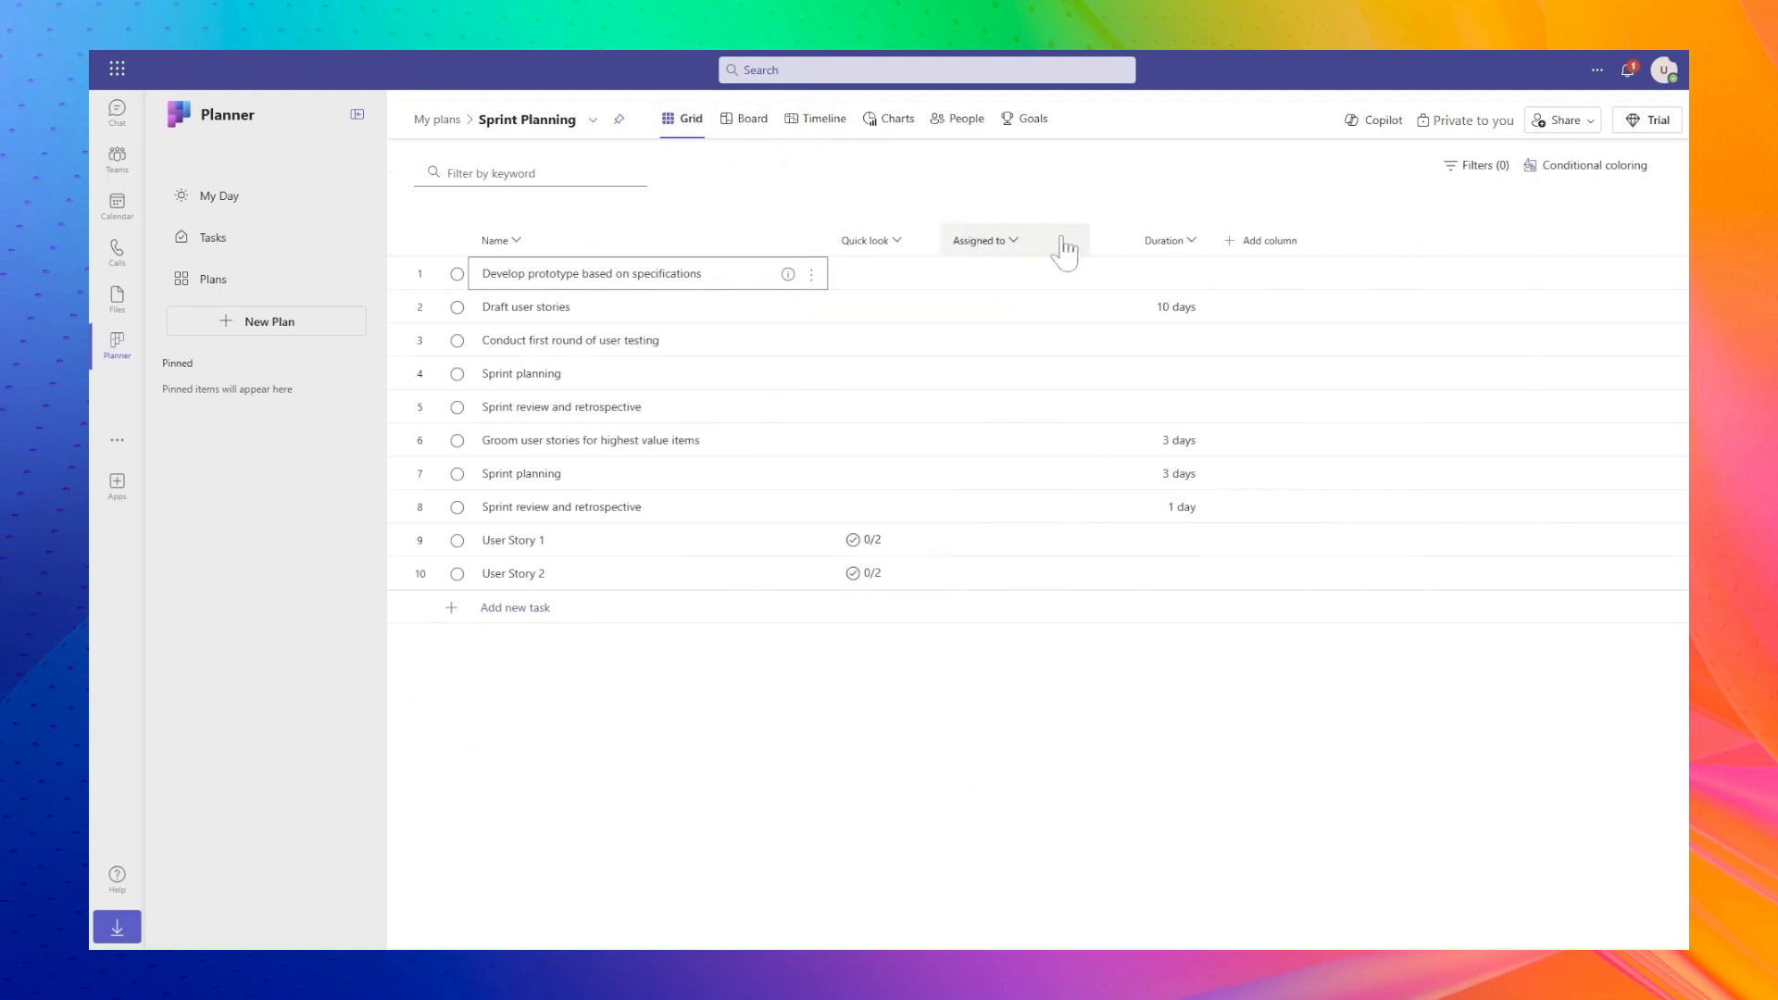
- Add a Choice column named Risk with Low and Medium options to the task grid
{"action": "left_click", "coordinate": [1259, 239]}
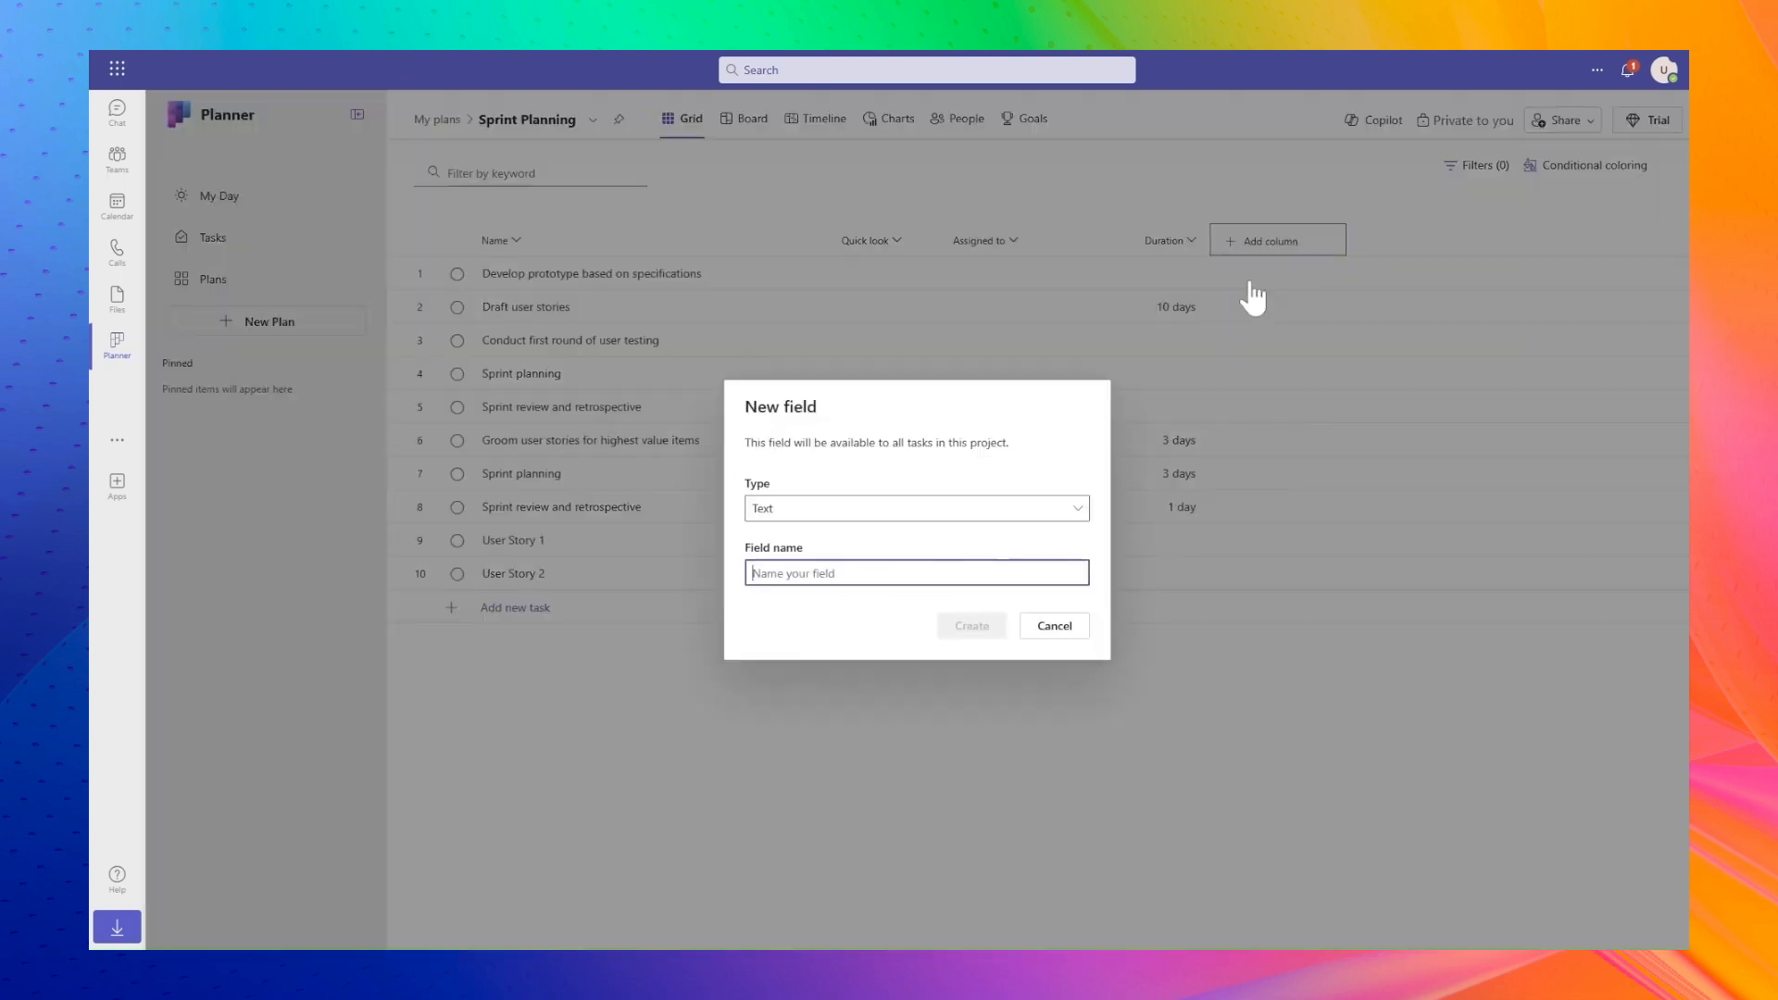
{"action": "left_click", "coordinate": [914, 508]}
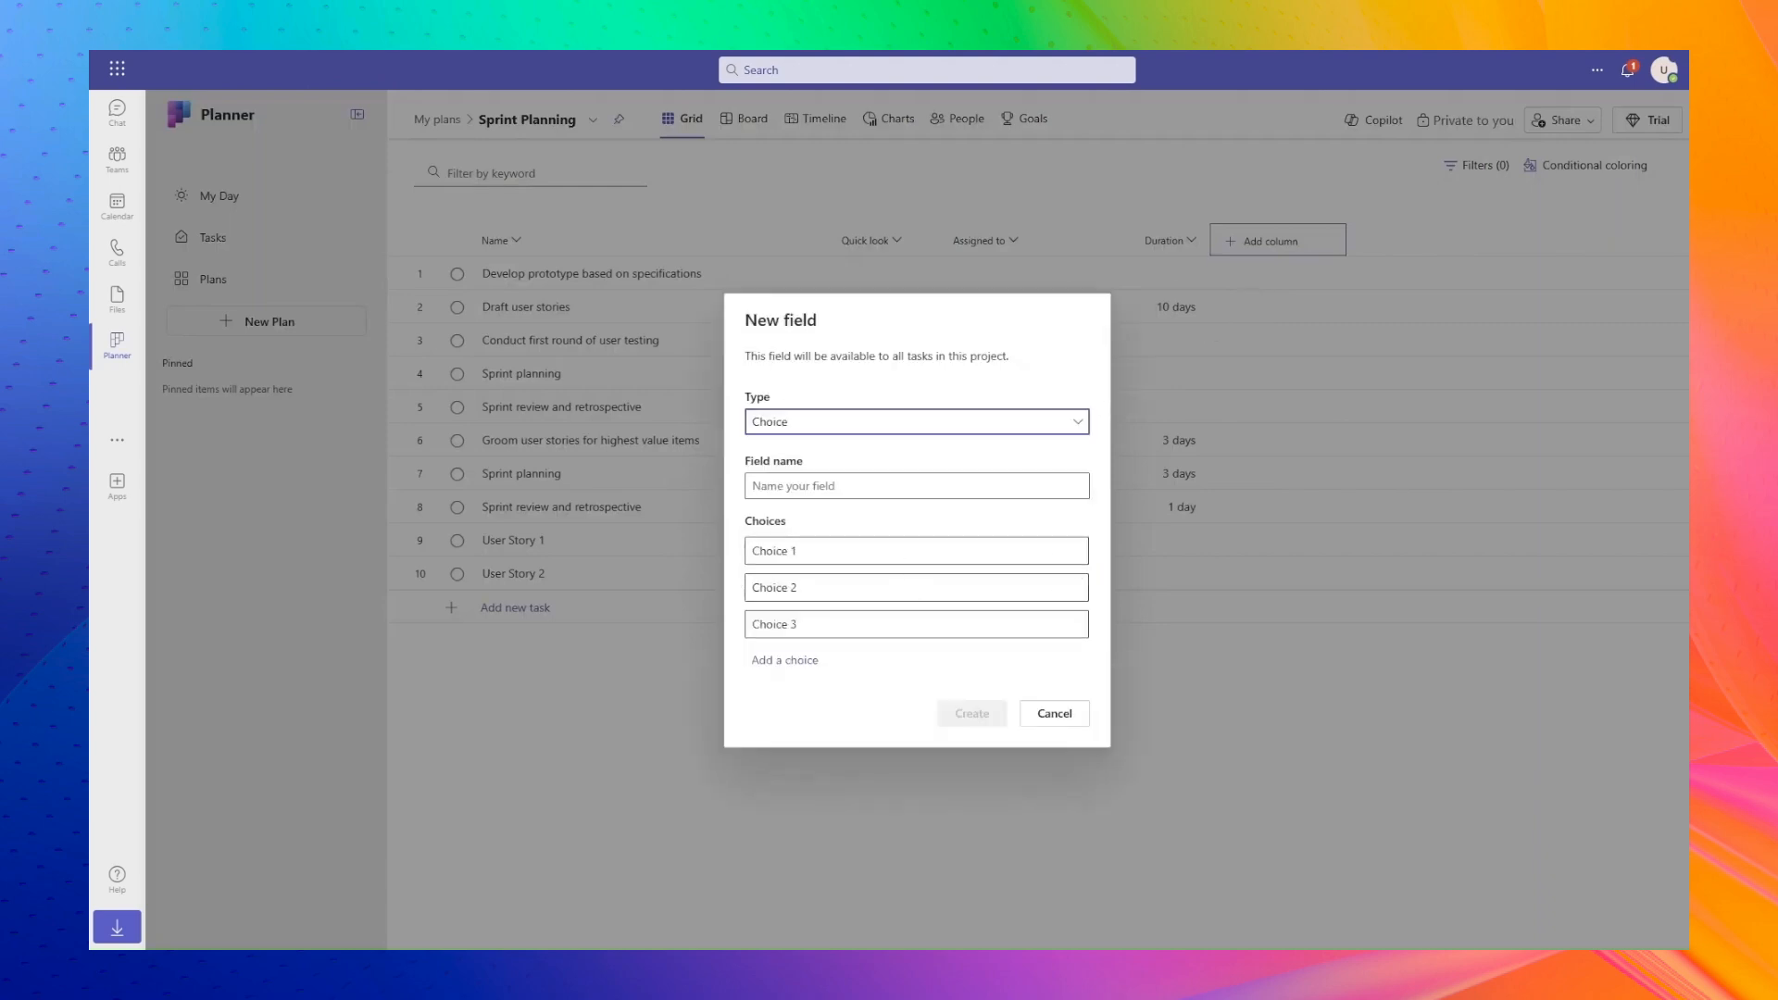
{"action": "type", "text": "Risk"}
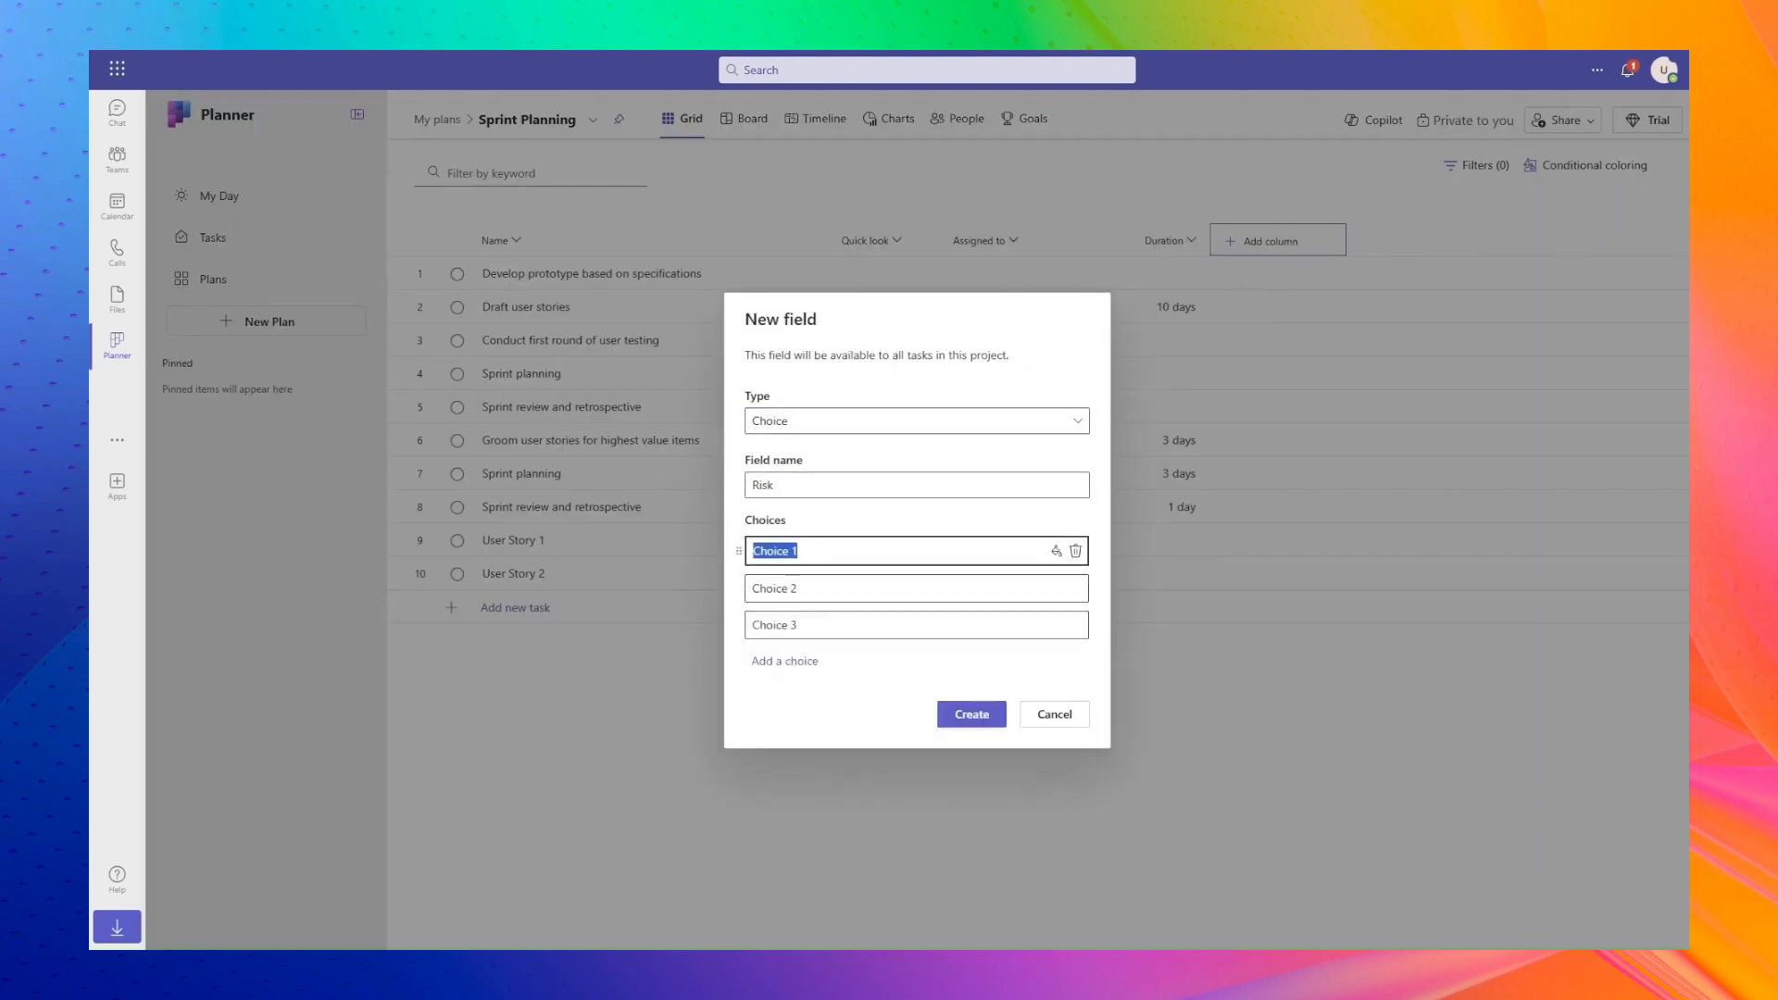
{"action": "type", "text": "Low"}
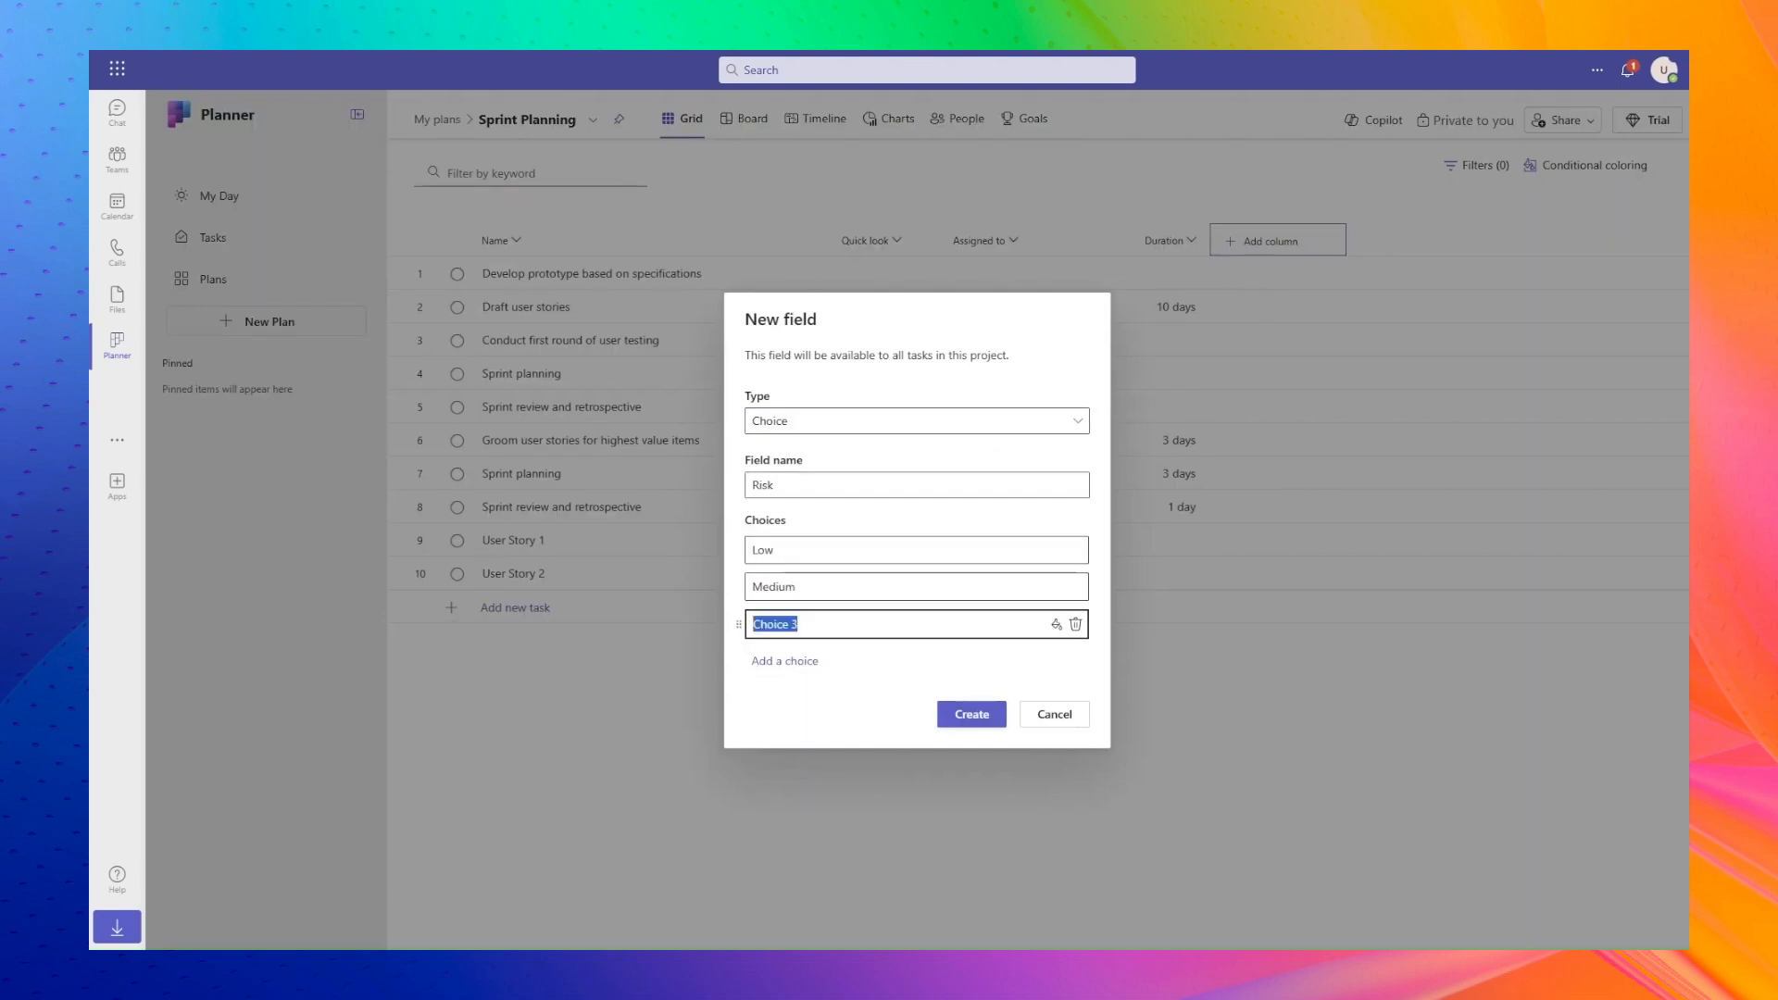
{"action": "left_click", "coordinate": [970, 713]}
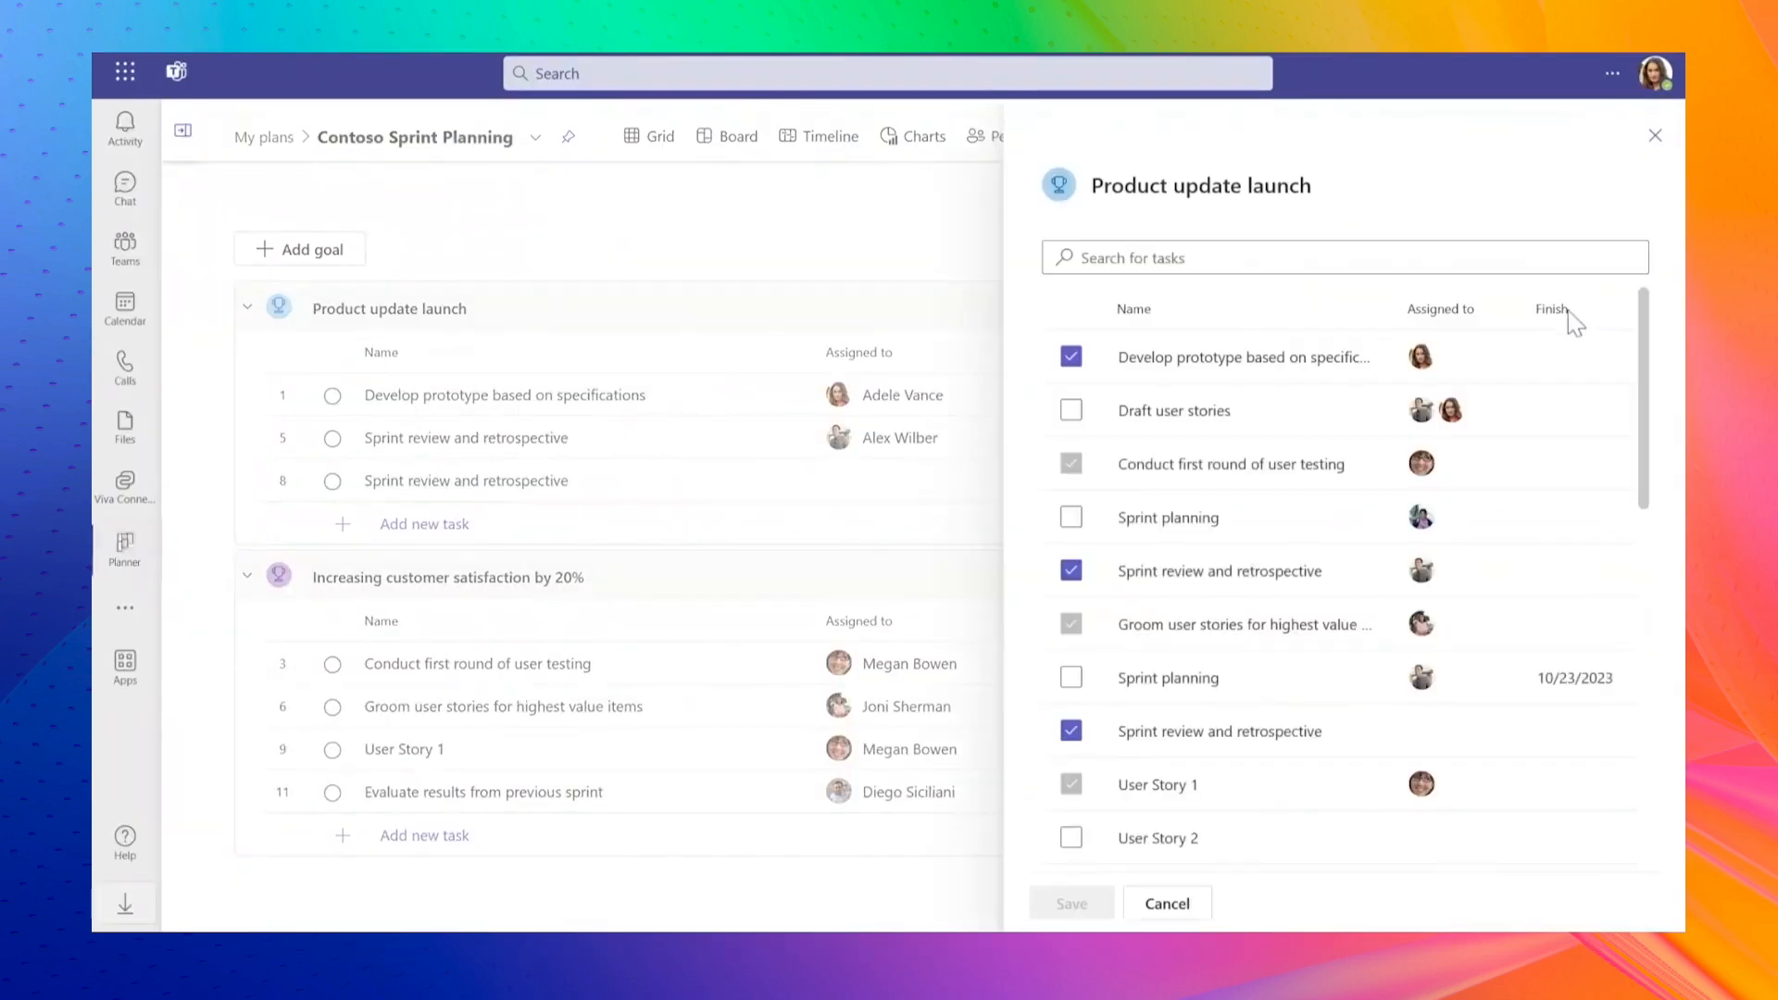
- Link Feature complete all exit criteria to Product update launch and set the goal's status to On track
{"action": "scroll", "scroll_direction": "down", "scroll_amount": 3}
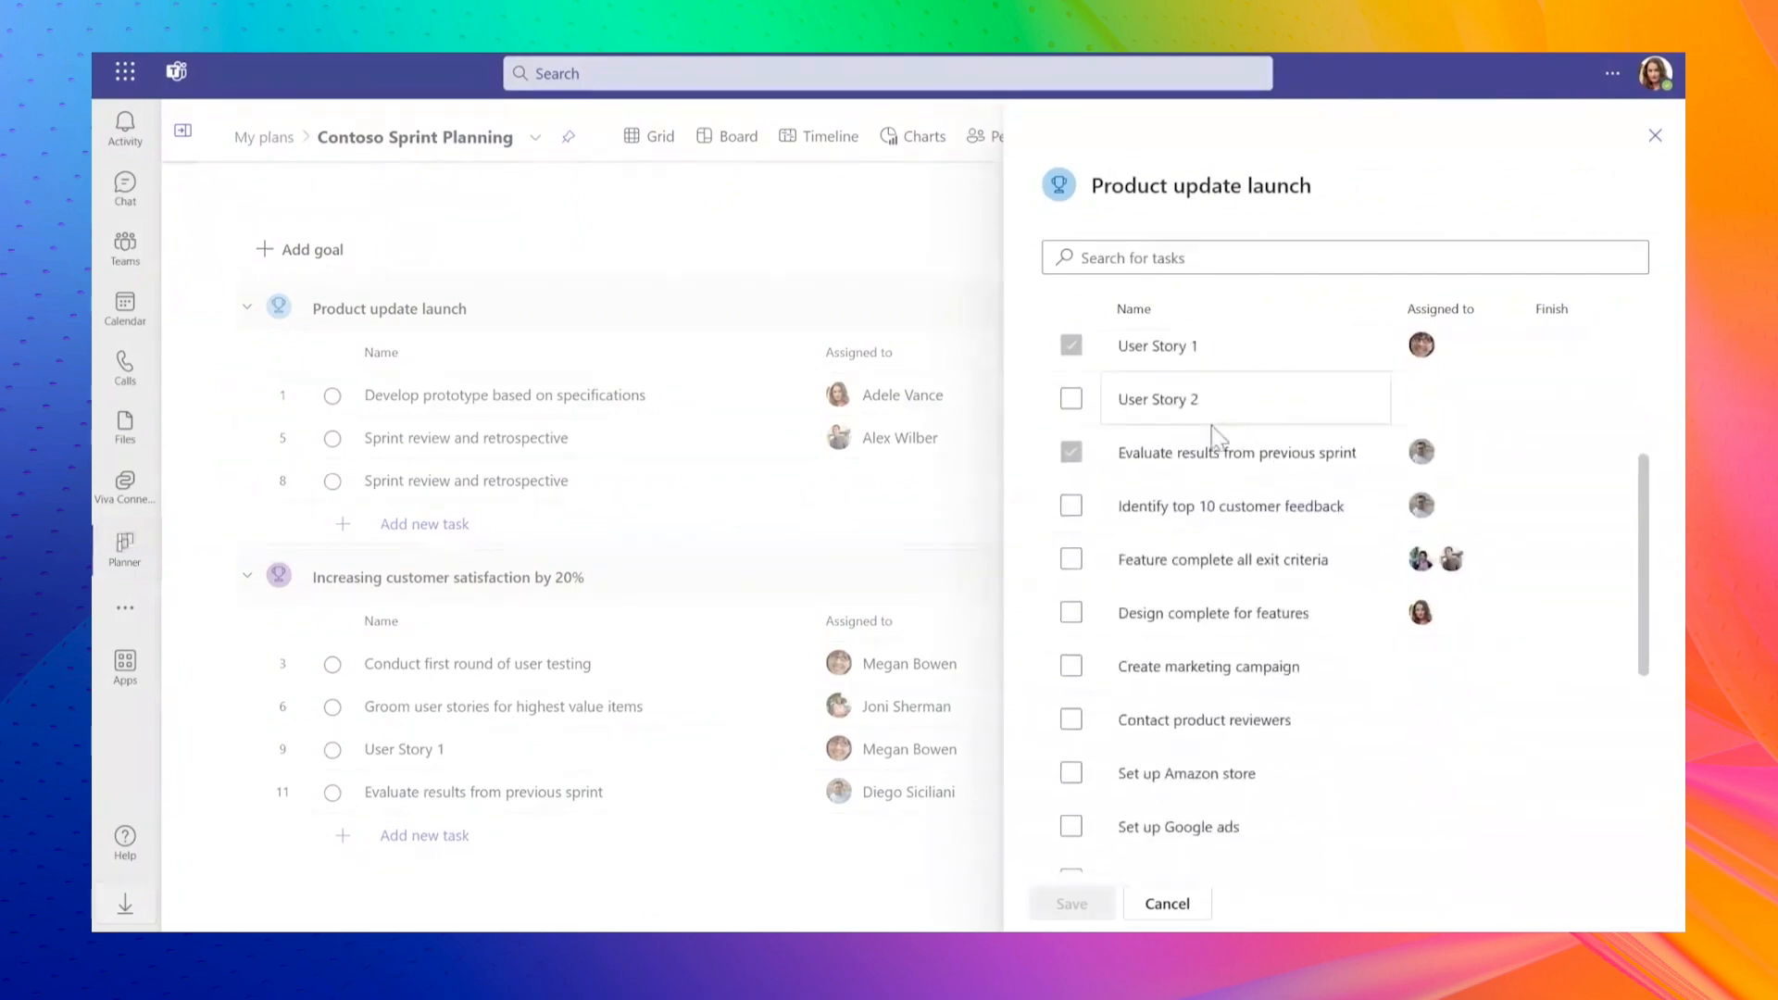
{"action": "left_click", "coordinate": [1069, 904]}
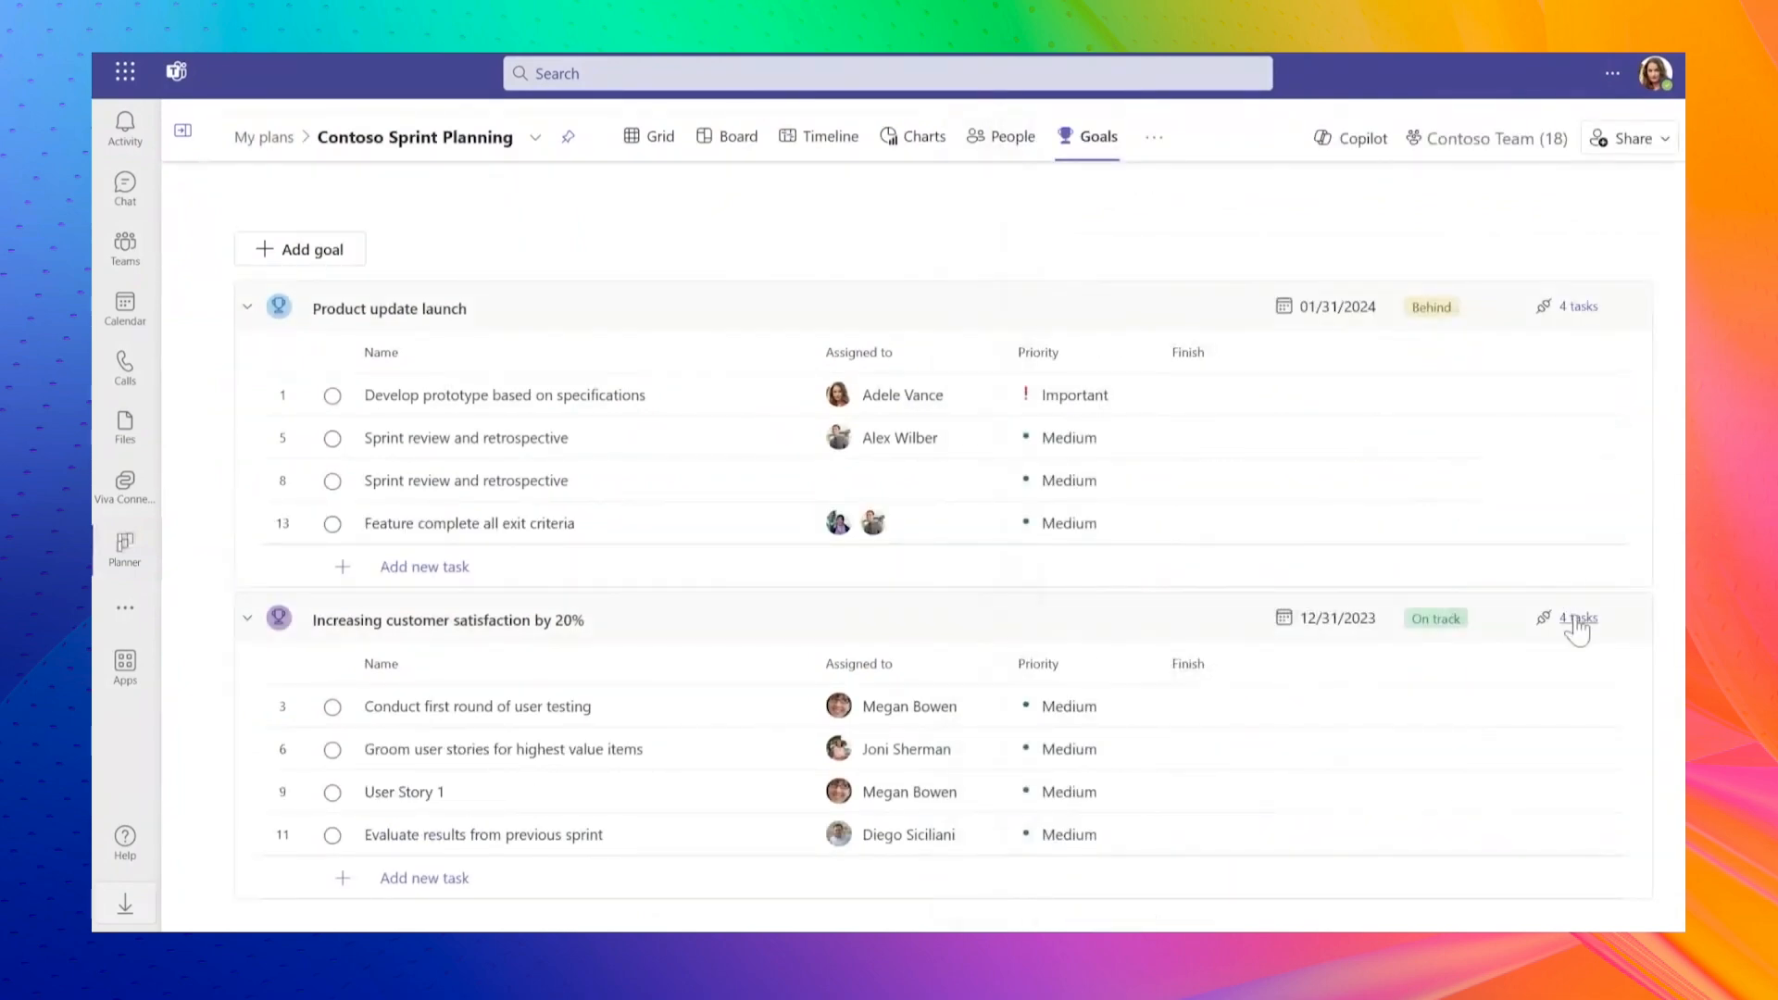
{"action": "left_click", "coordinate": [1575, 617]}
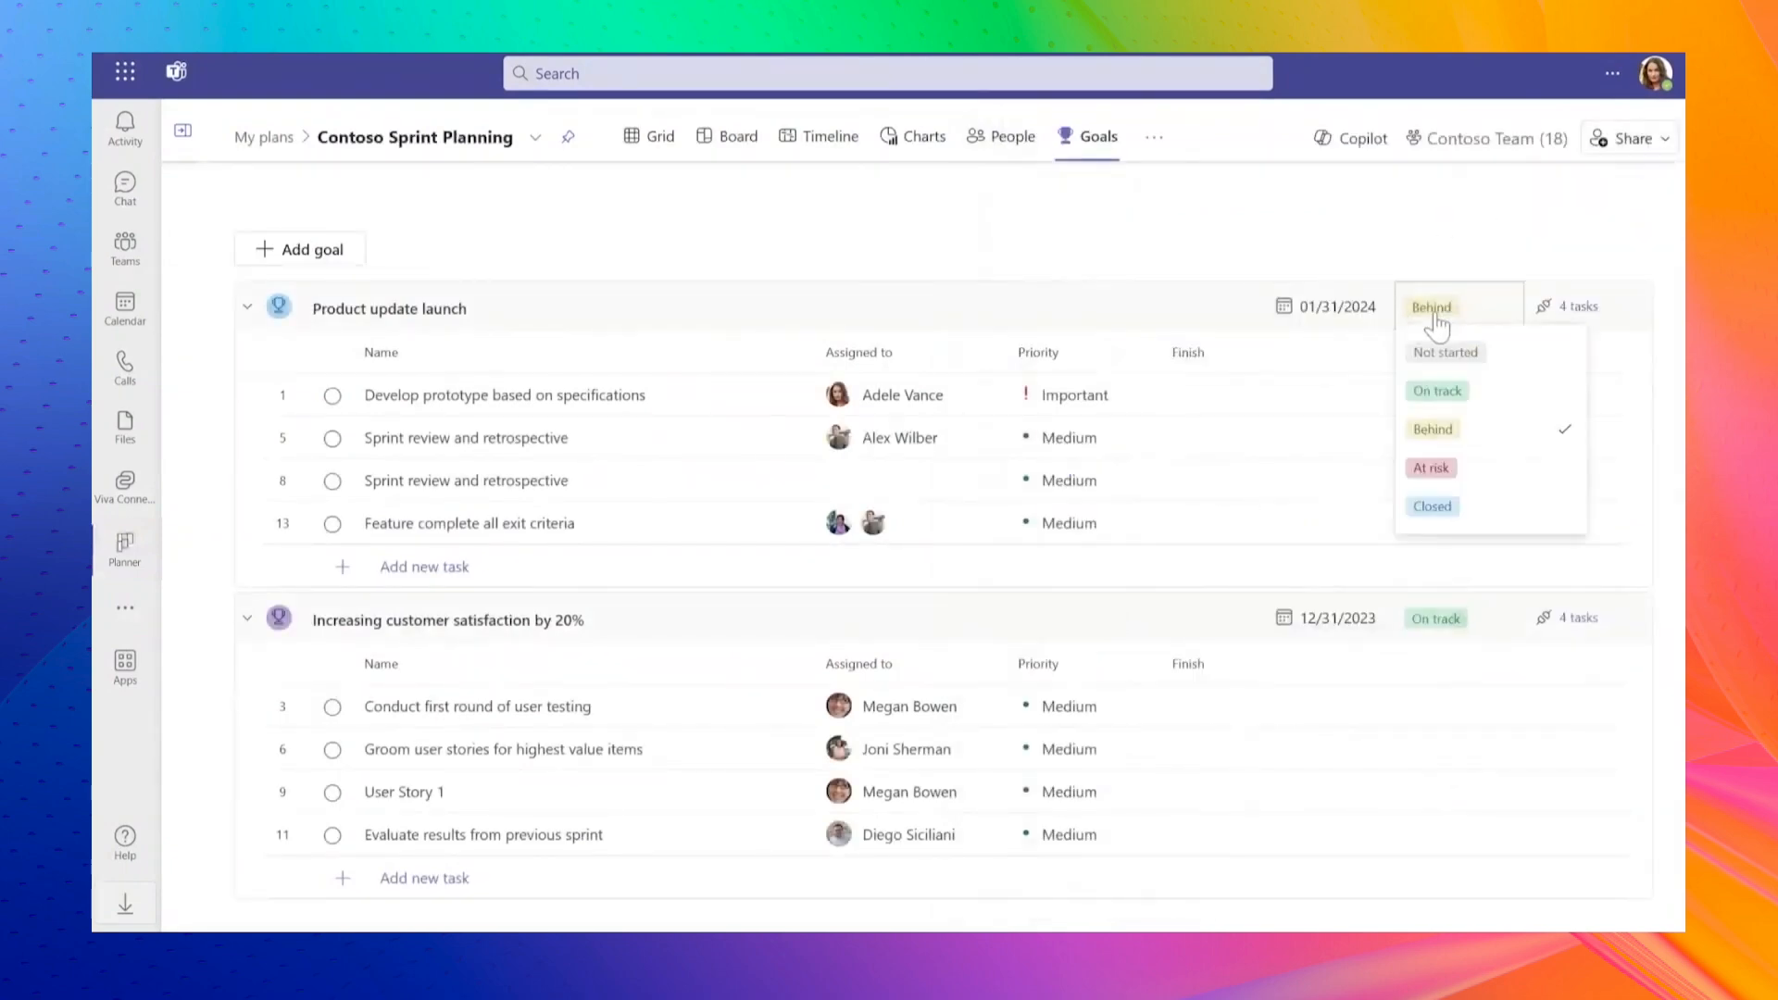
{"action": "left_click", "coordinate": [1436, 390]}
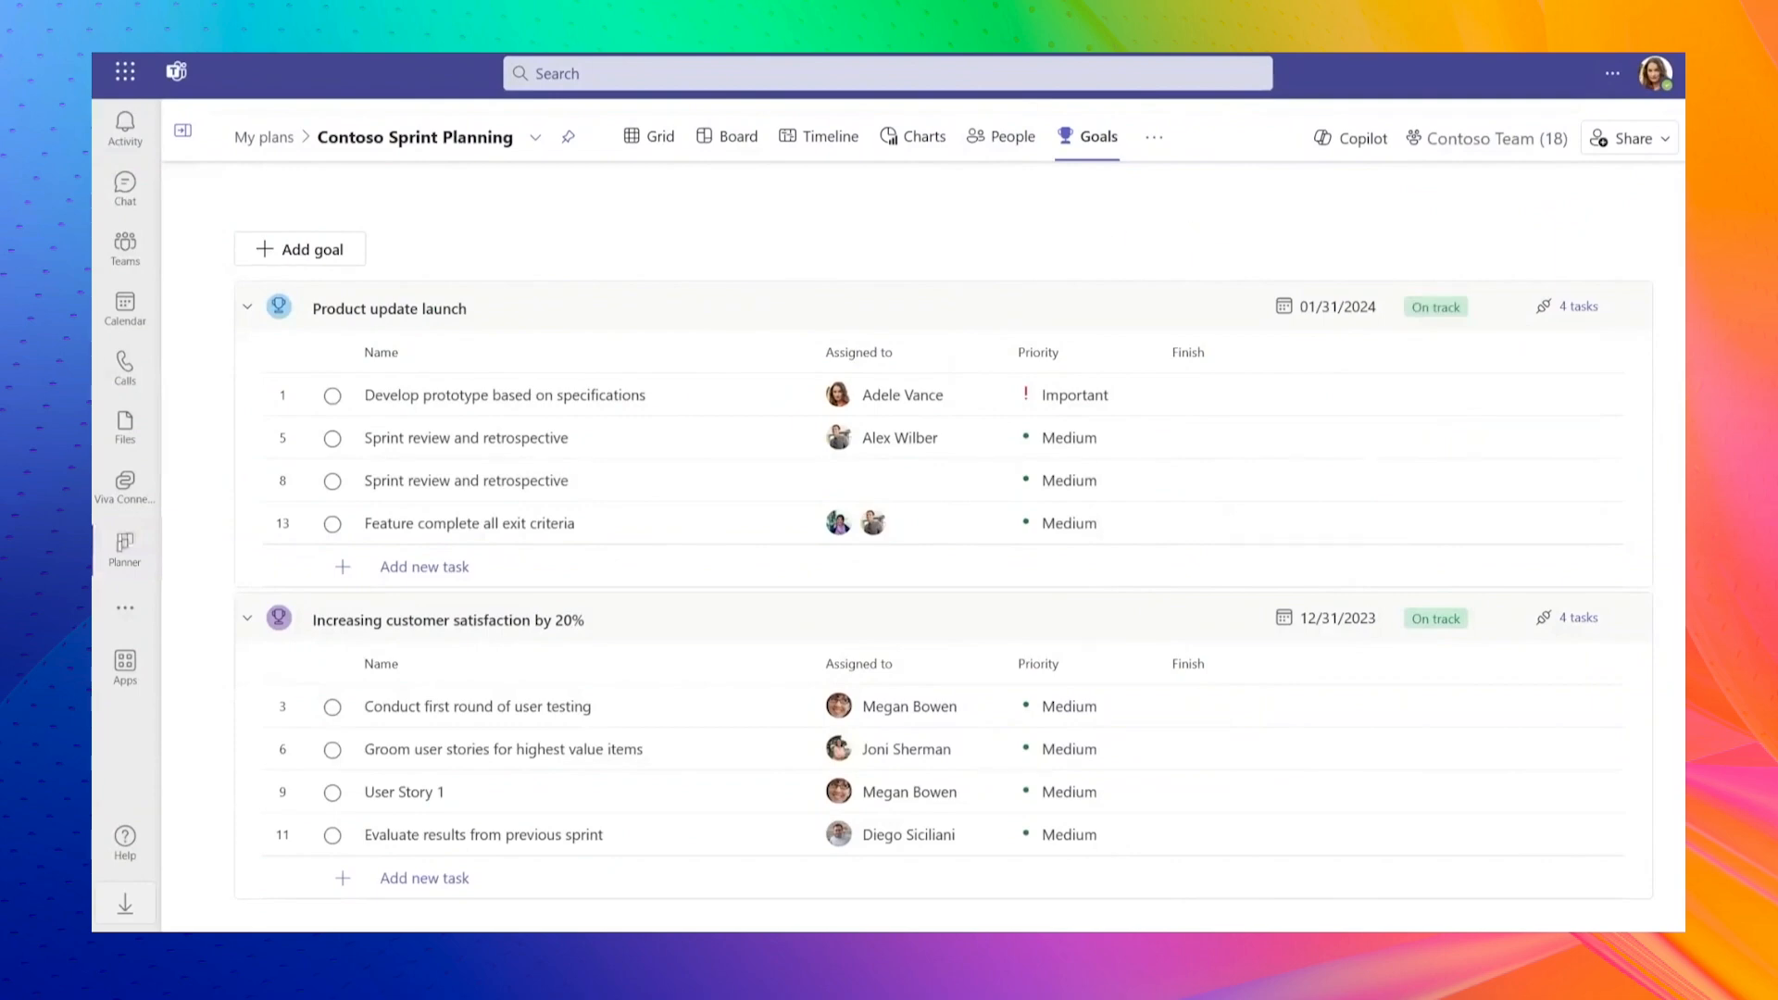
{"action": "mouse_move", "coordinate": [1007, 209]}
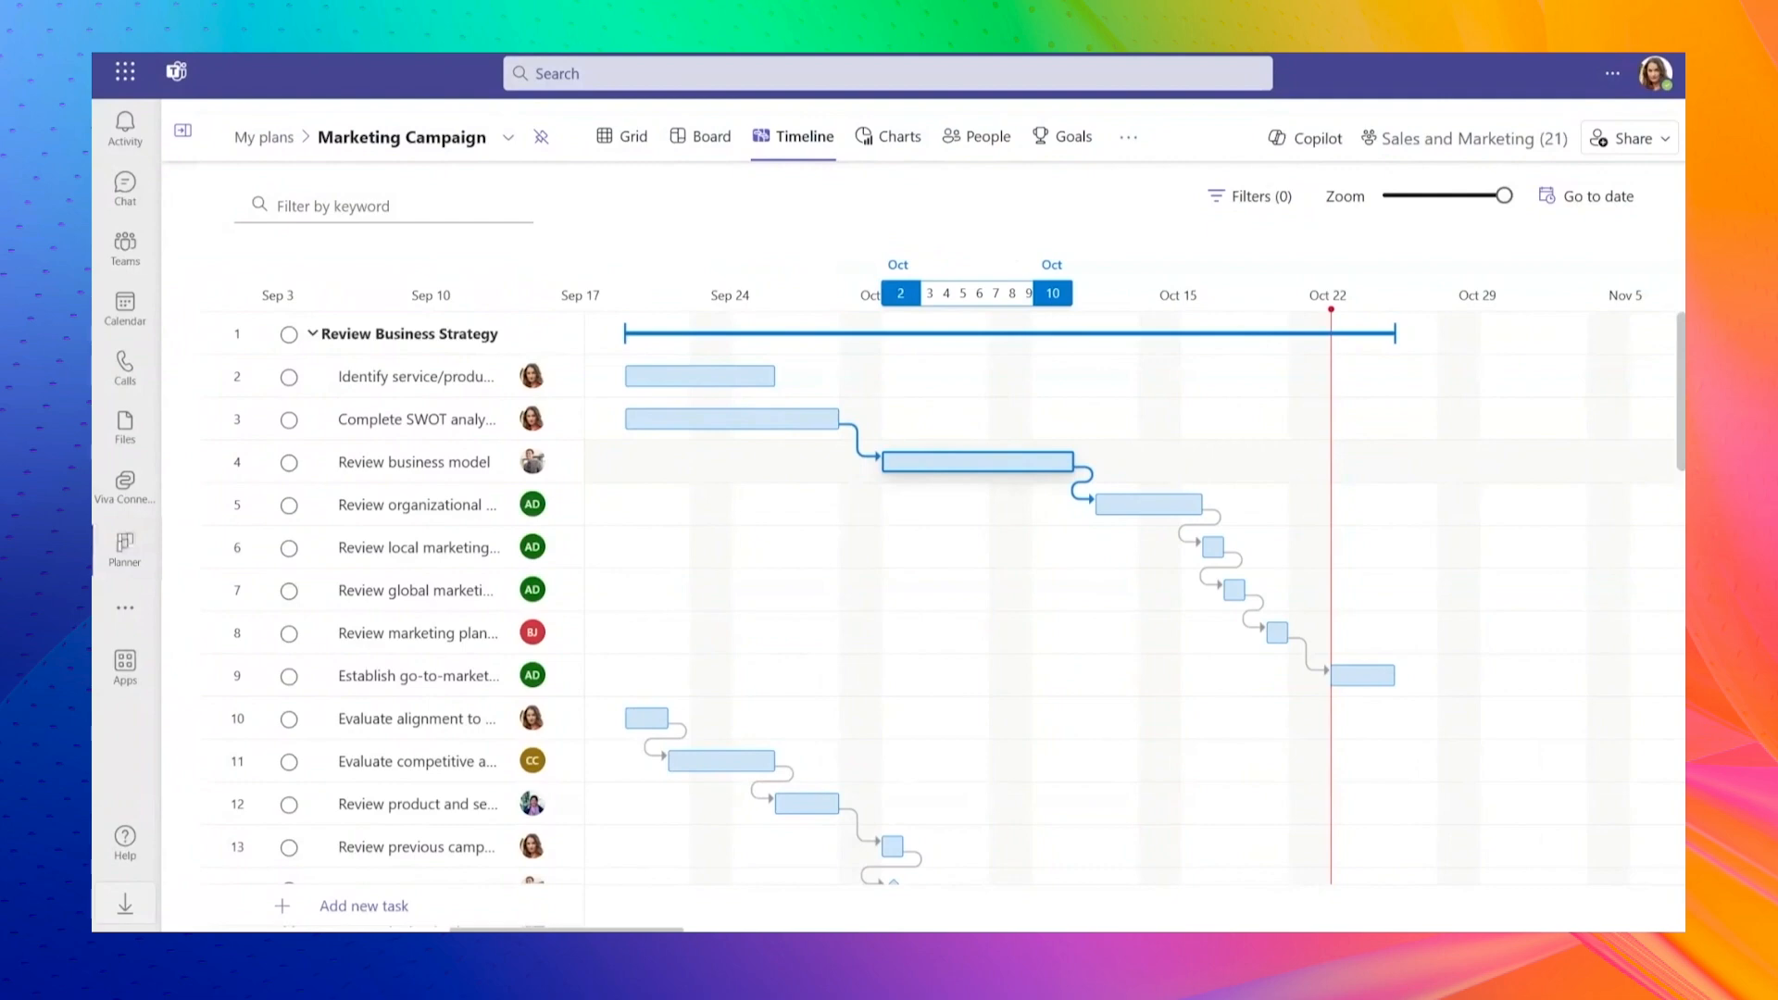
- Turn on Show Critical Path in Filters and scroll through the highlighted timeline
{"action": "left_click", "coordinate": [1252, 196]}
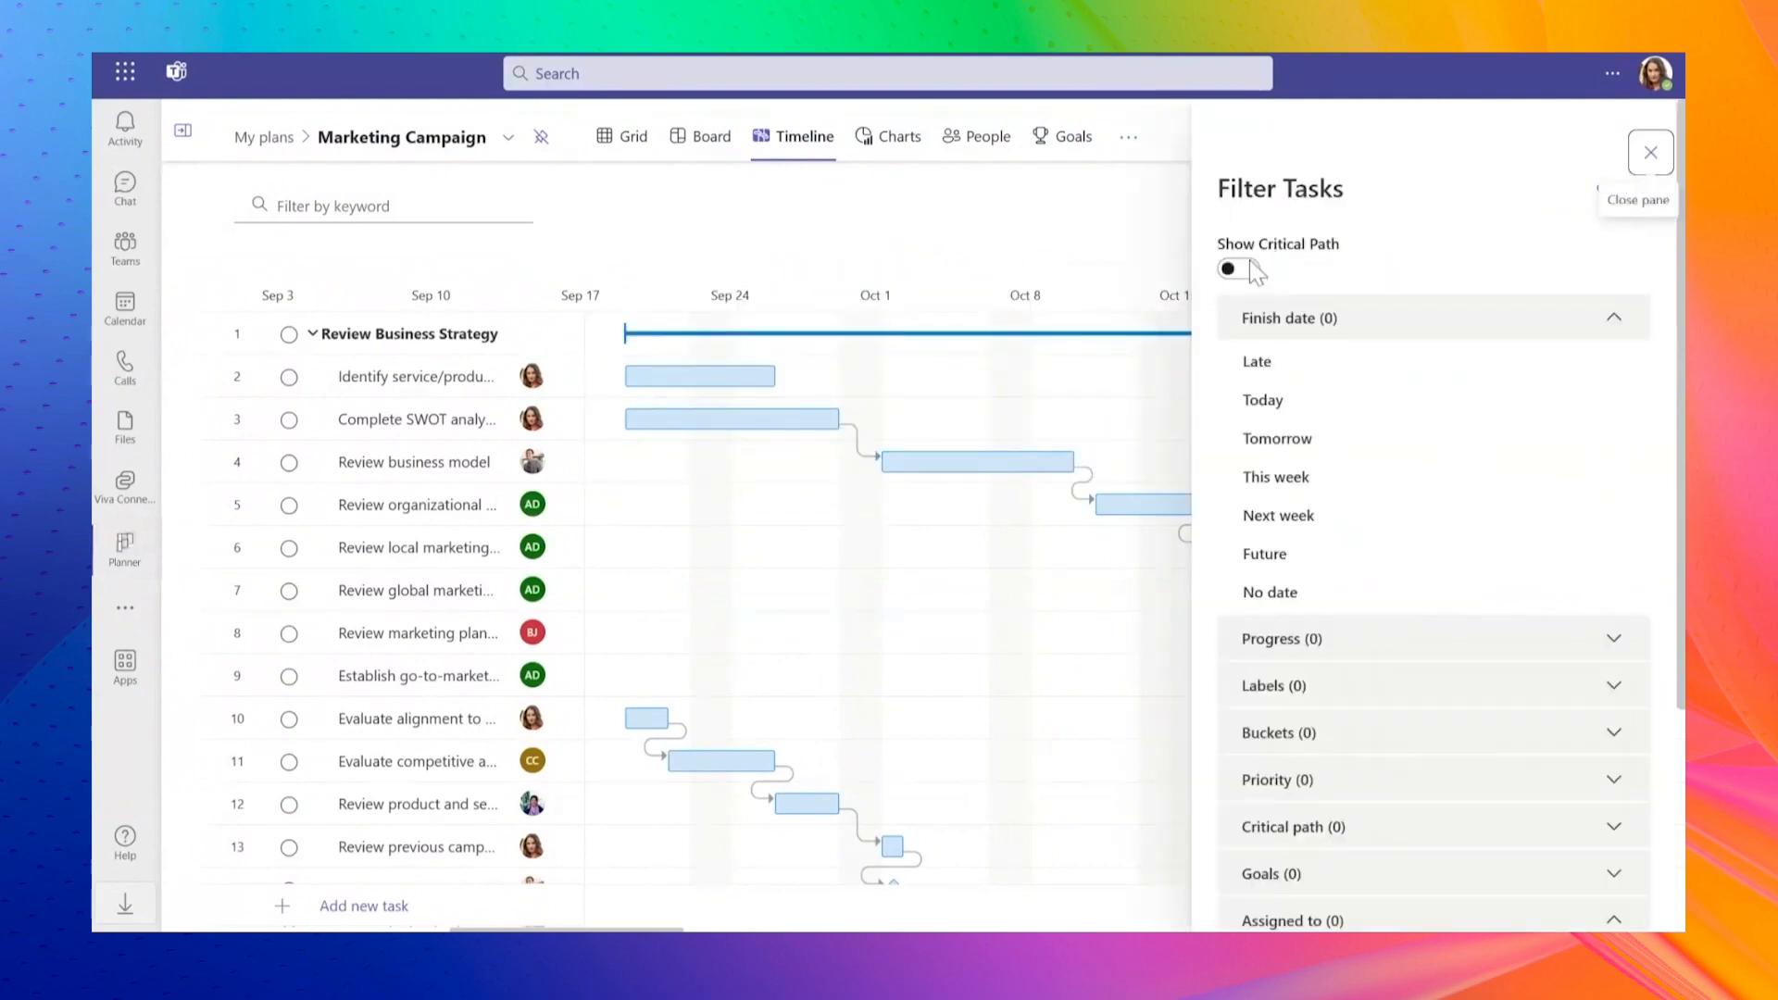
{"action": "left_click", "coordinate": [1650, 152]}
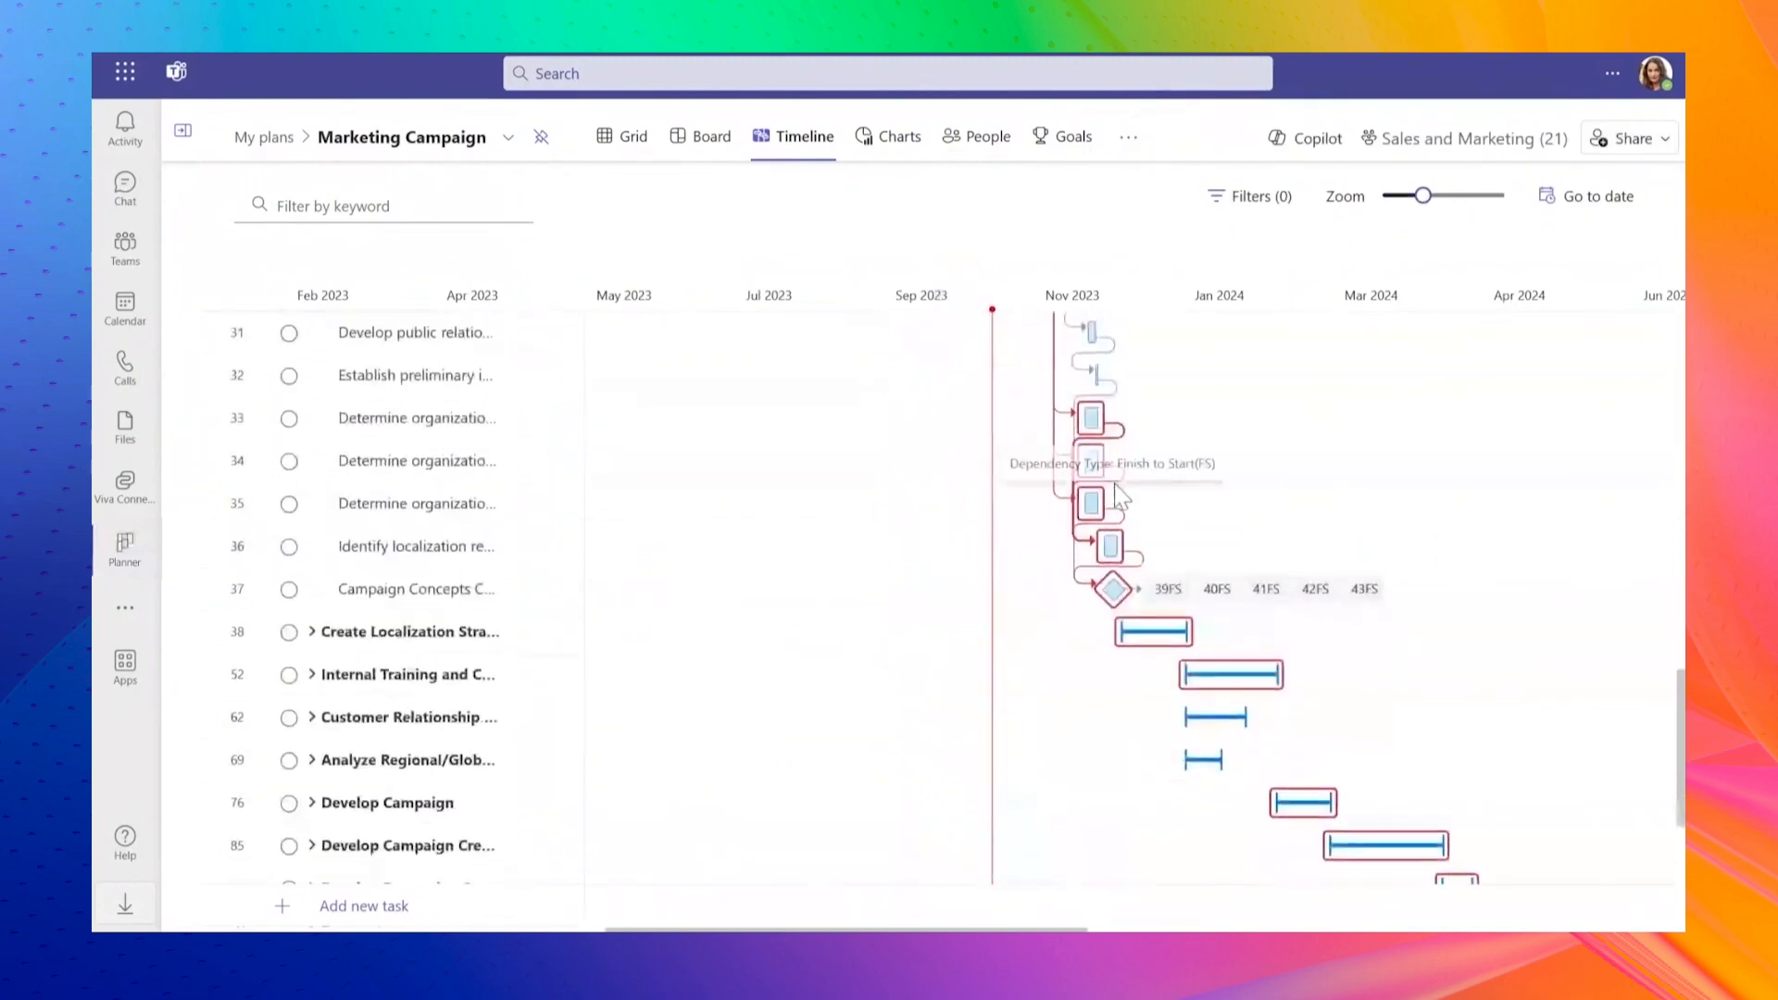
{"action": "scroll", "scroll_direction": "down", "scroll_amount": 3}
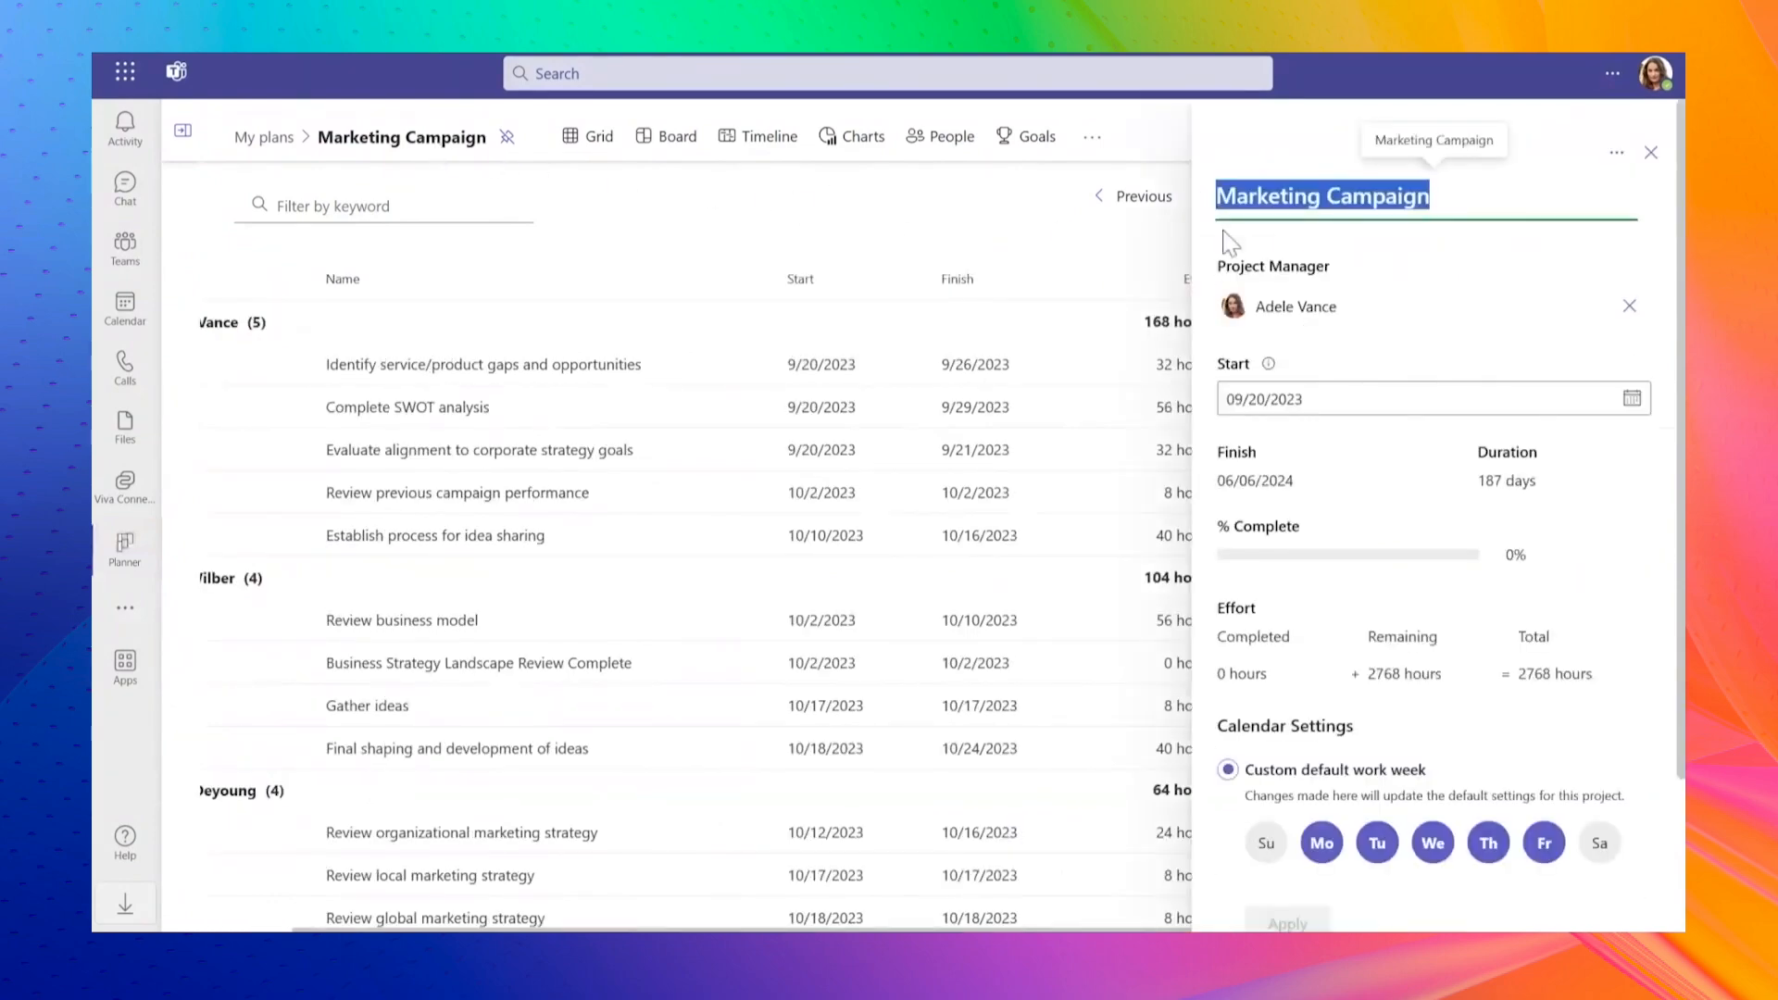
- Remove Friday from the custom default work week and apply it to the project
{"action": "scroll", "scroll_direction": "down", "scroll_amount": 3}
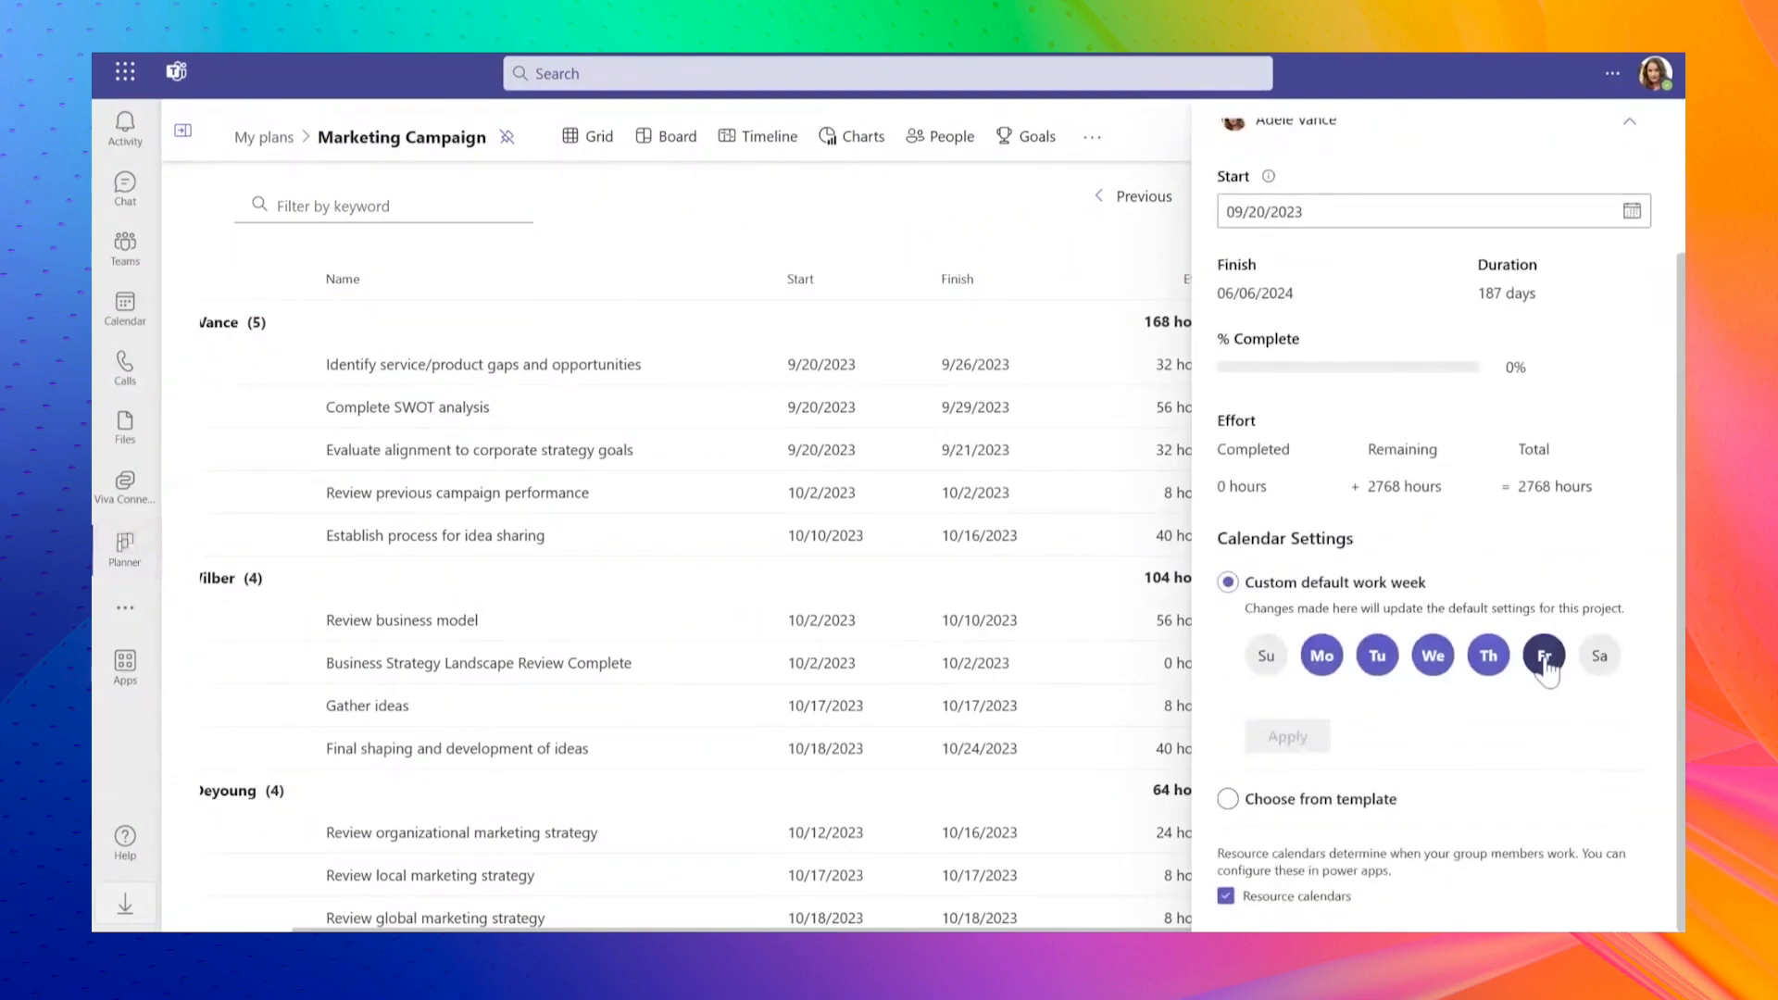
{"action": "left_click", "coordinate": [1543, 656]}
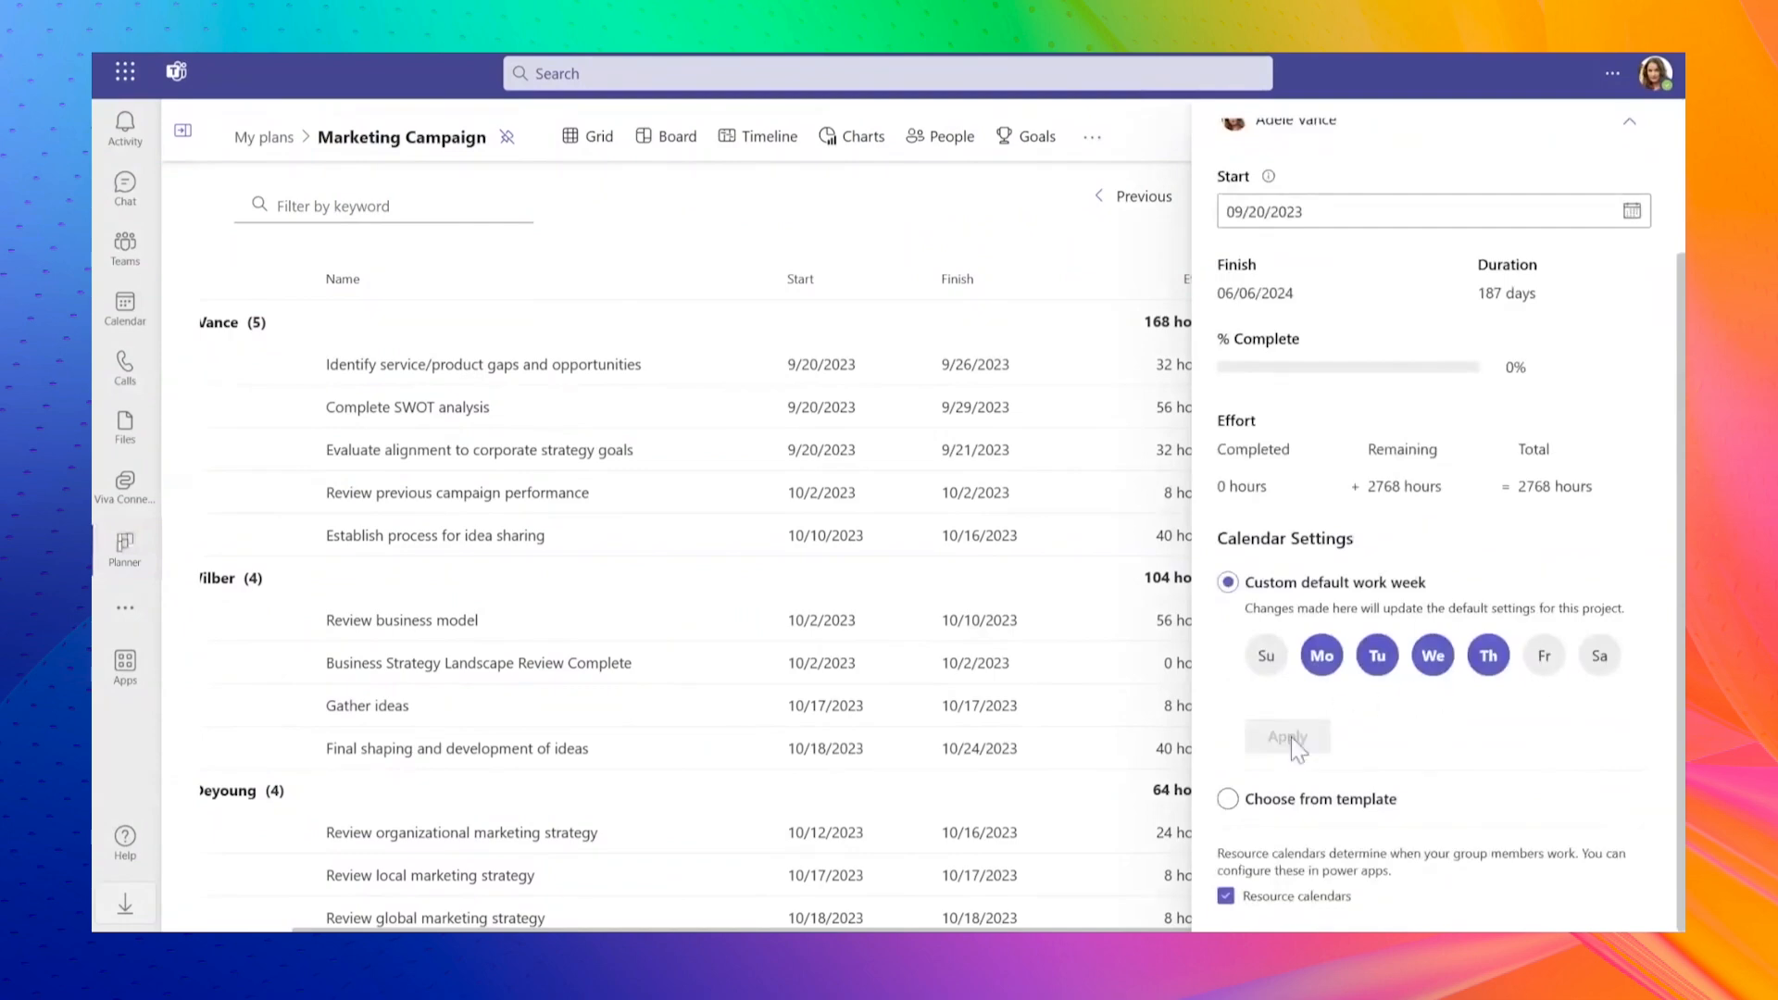
{"action": "left_click", "coordinate": [1286, 737]}
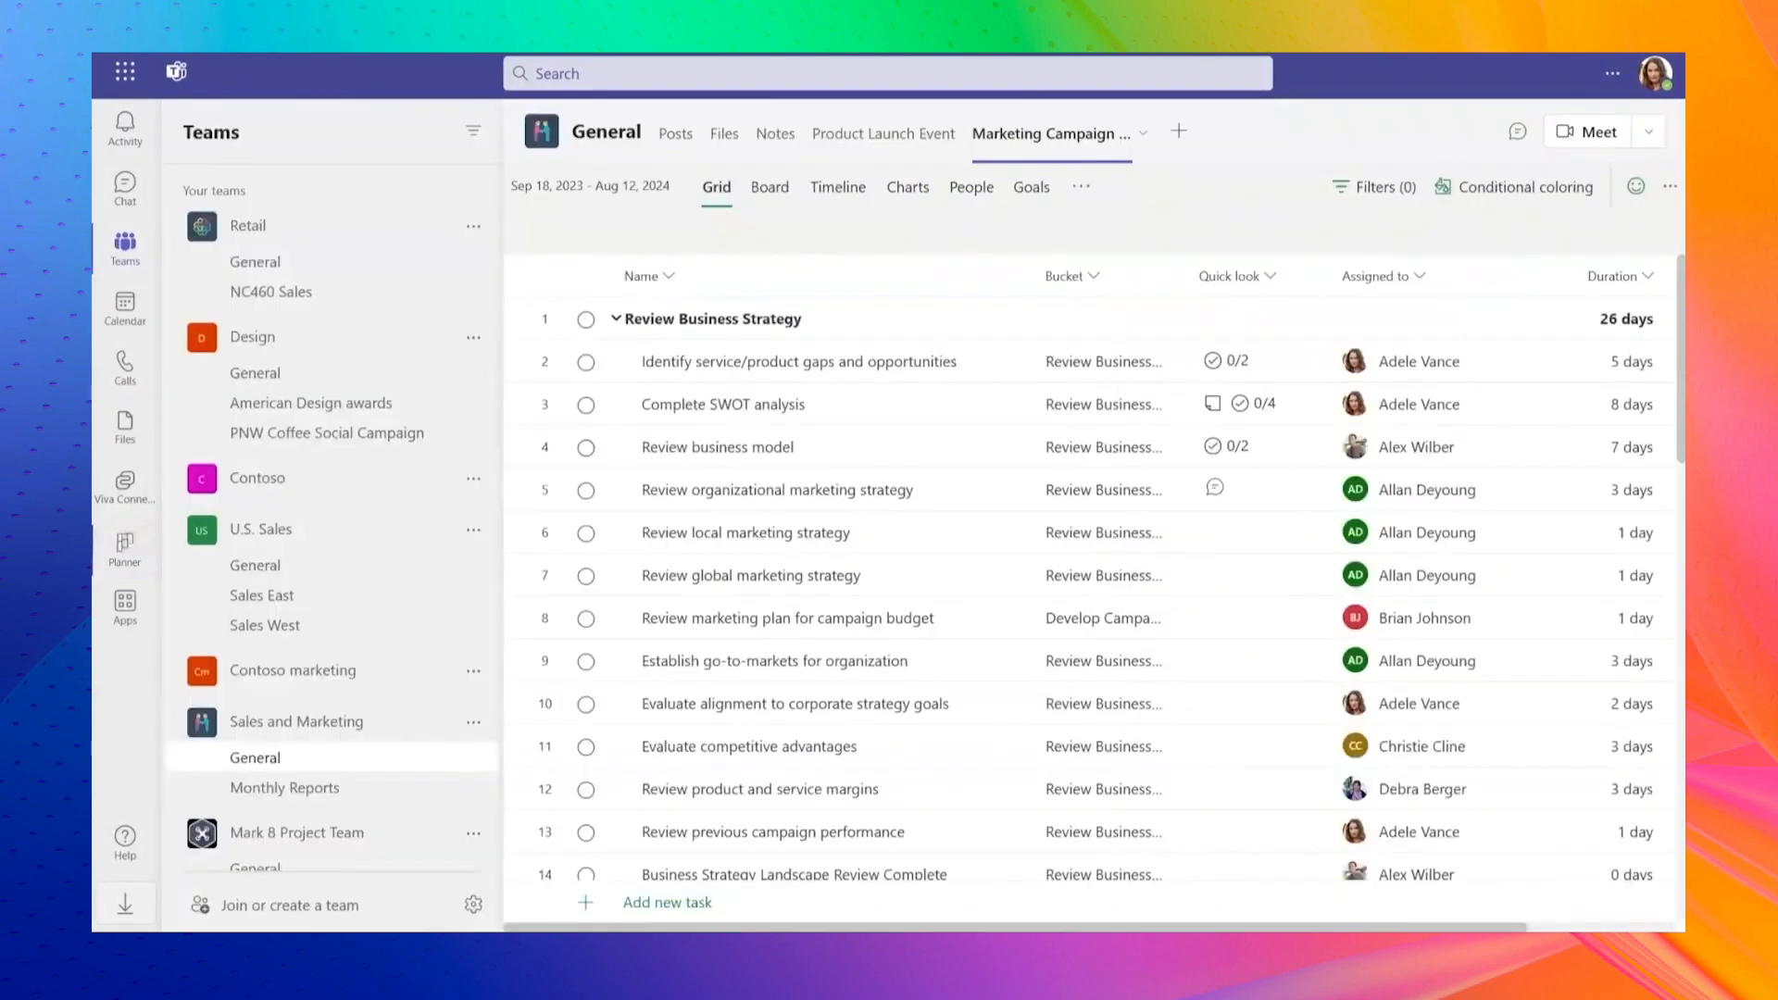
{"action": "mouse_move", "coordinate": [895, 319]}
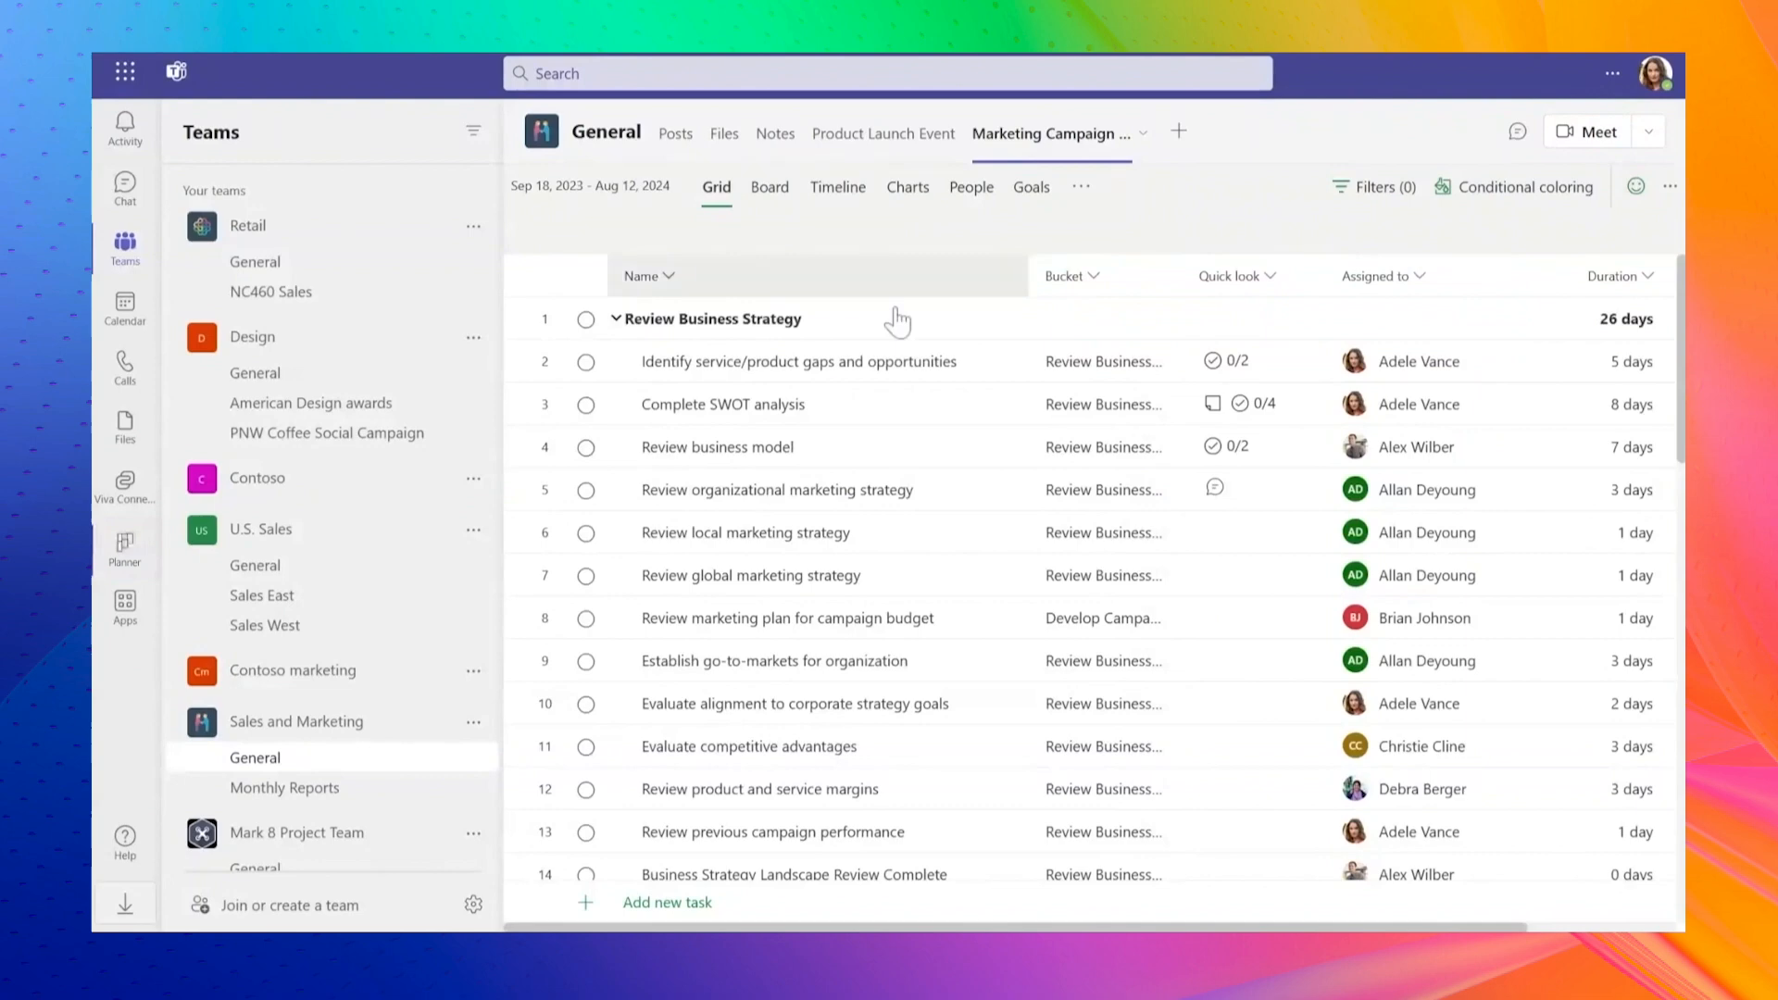
- View the change history of the Review business model task
{"action": "left_click", "coordinate": [716, 446]}
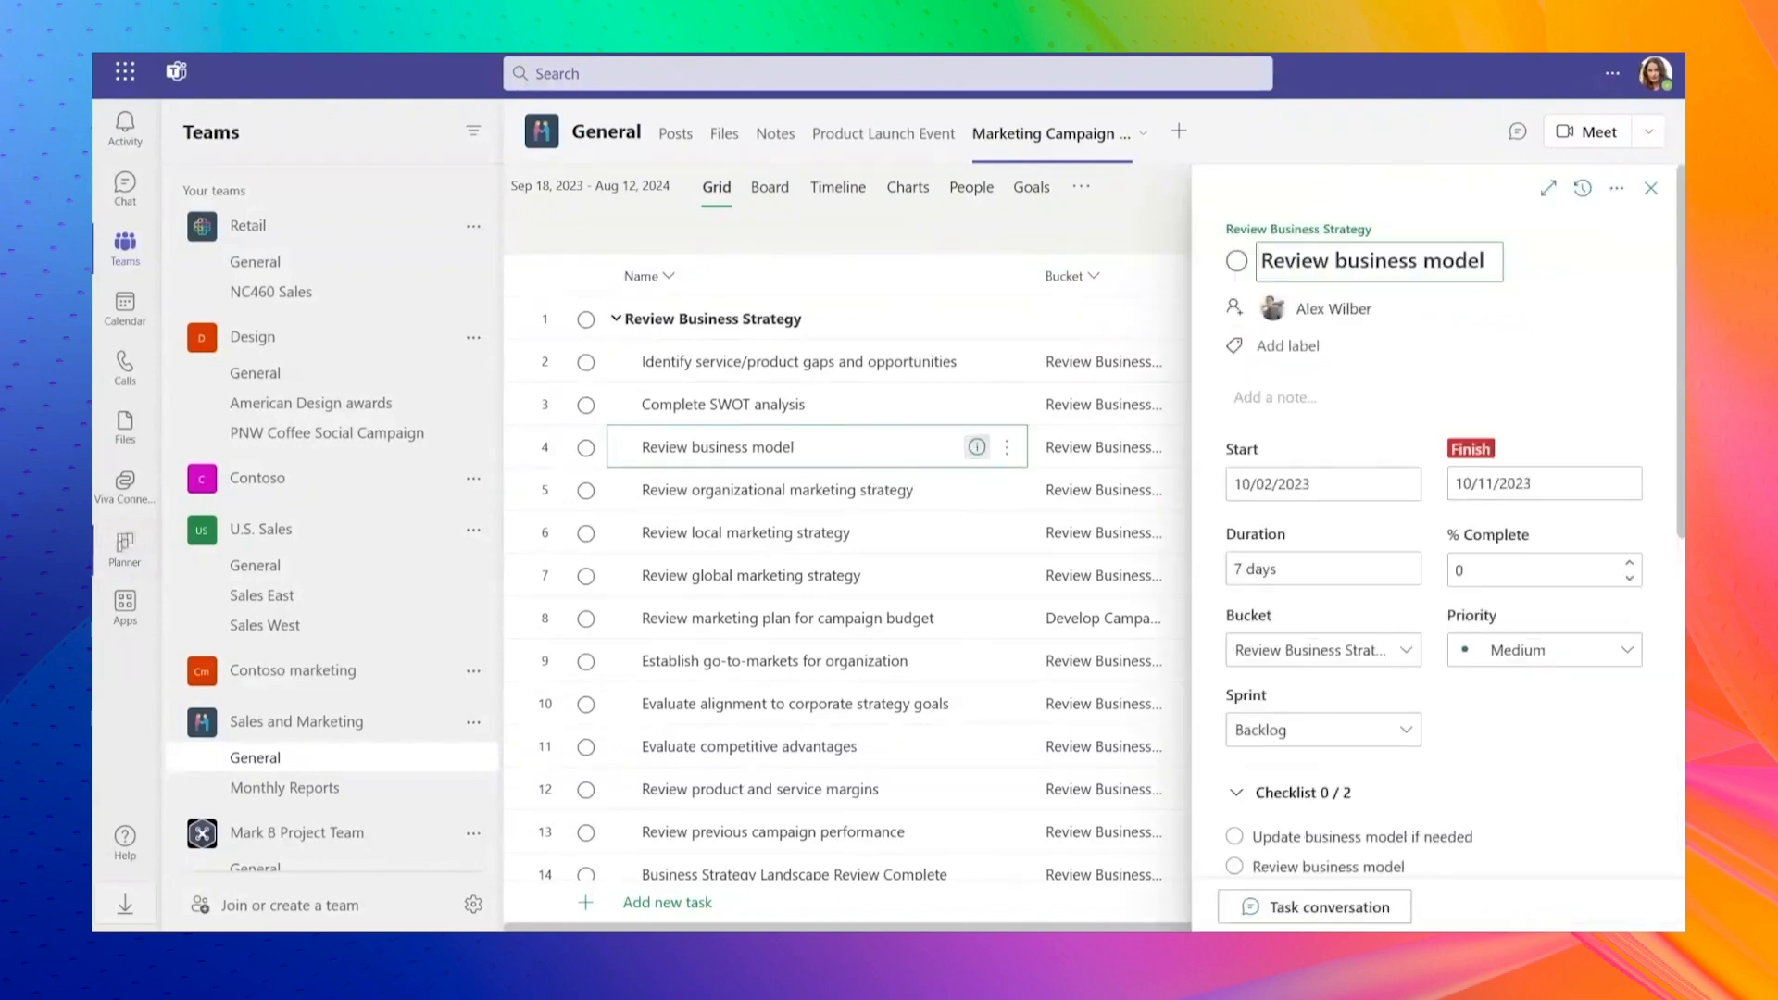
{"action": "left_click", "coordinate": [1581, 188]}
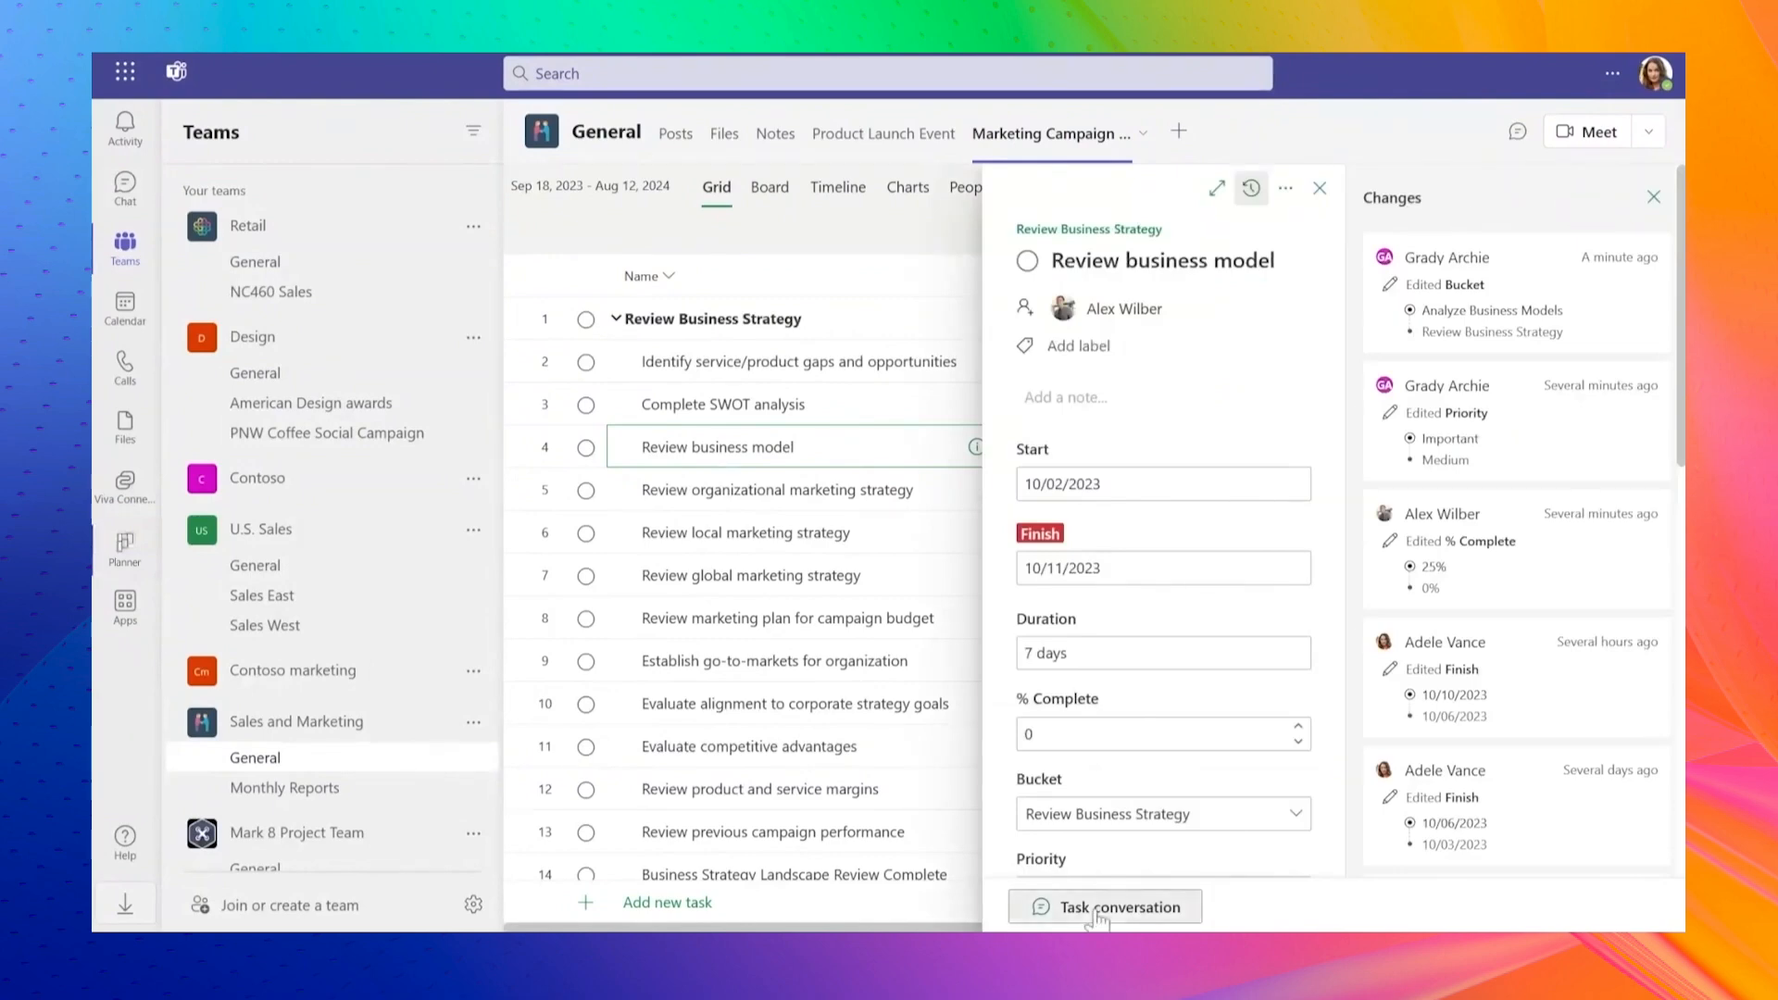
{"action": "left_click", "coordinate": [1103, 906]}
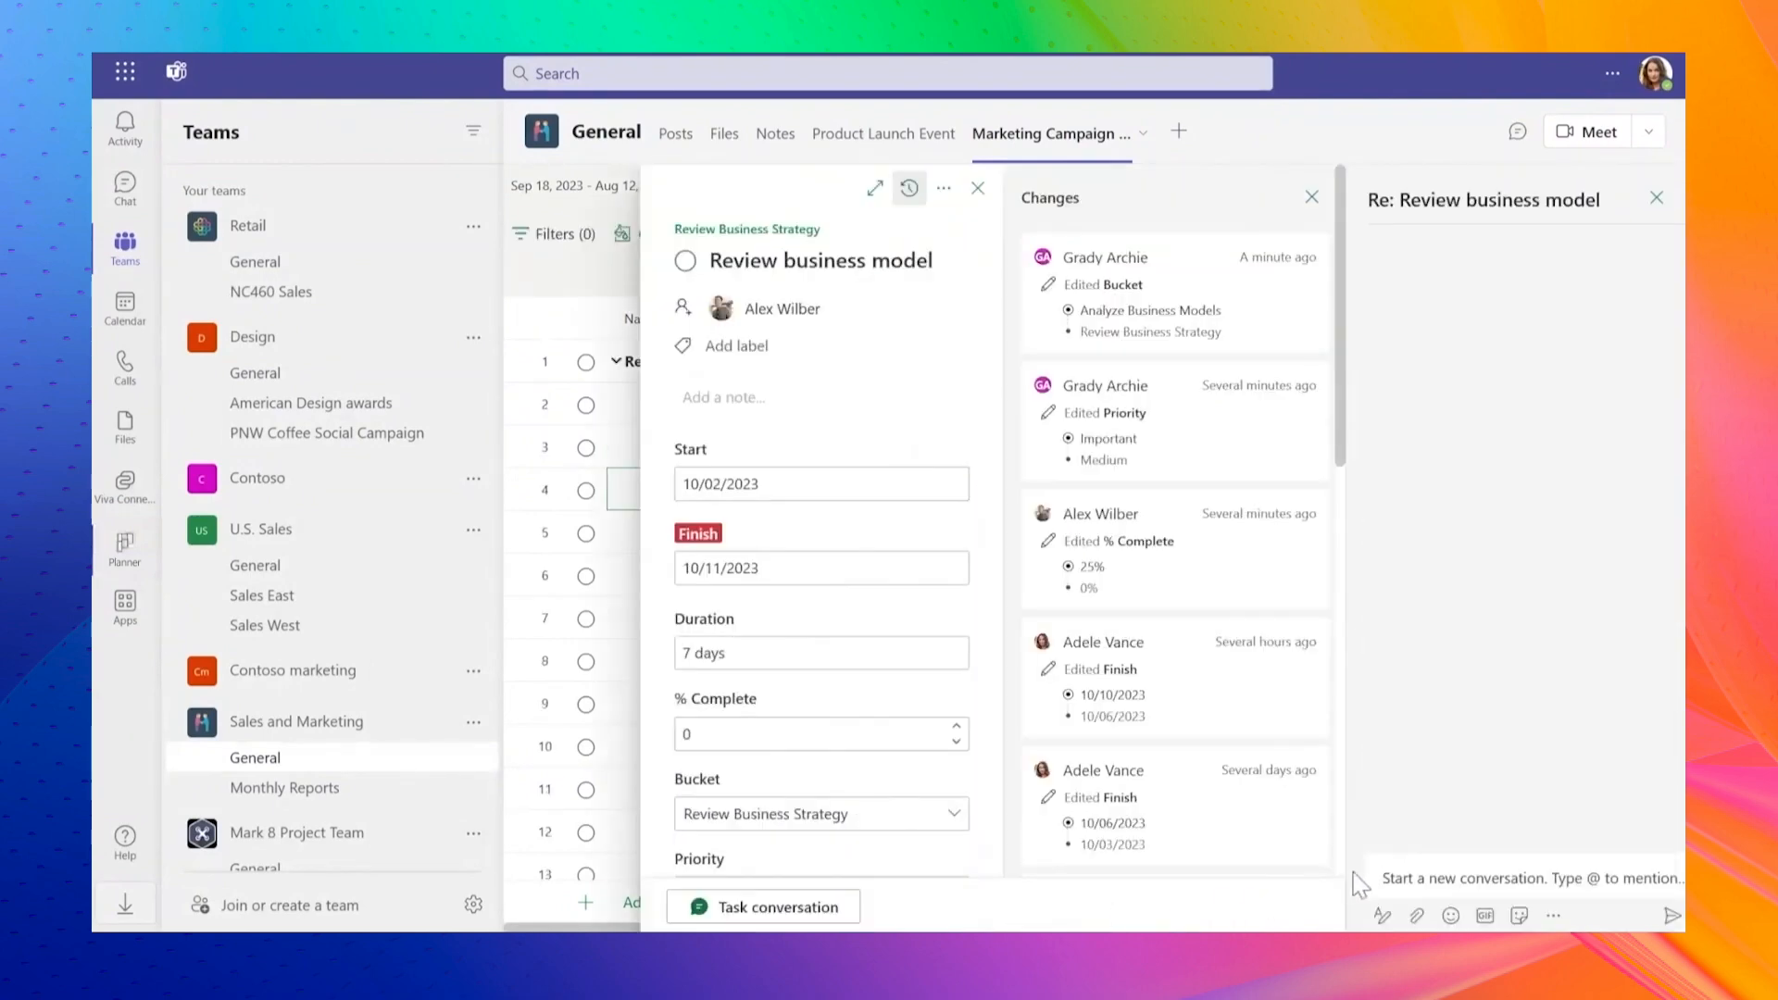
{"action": "type", "text": "@ale"}
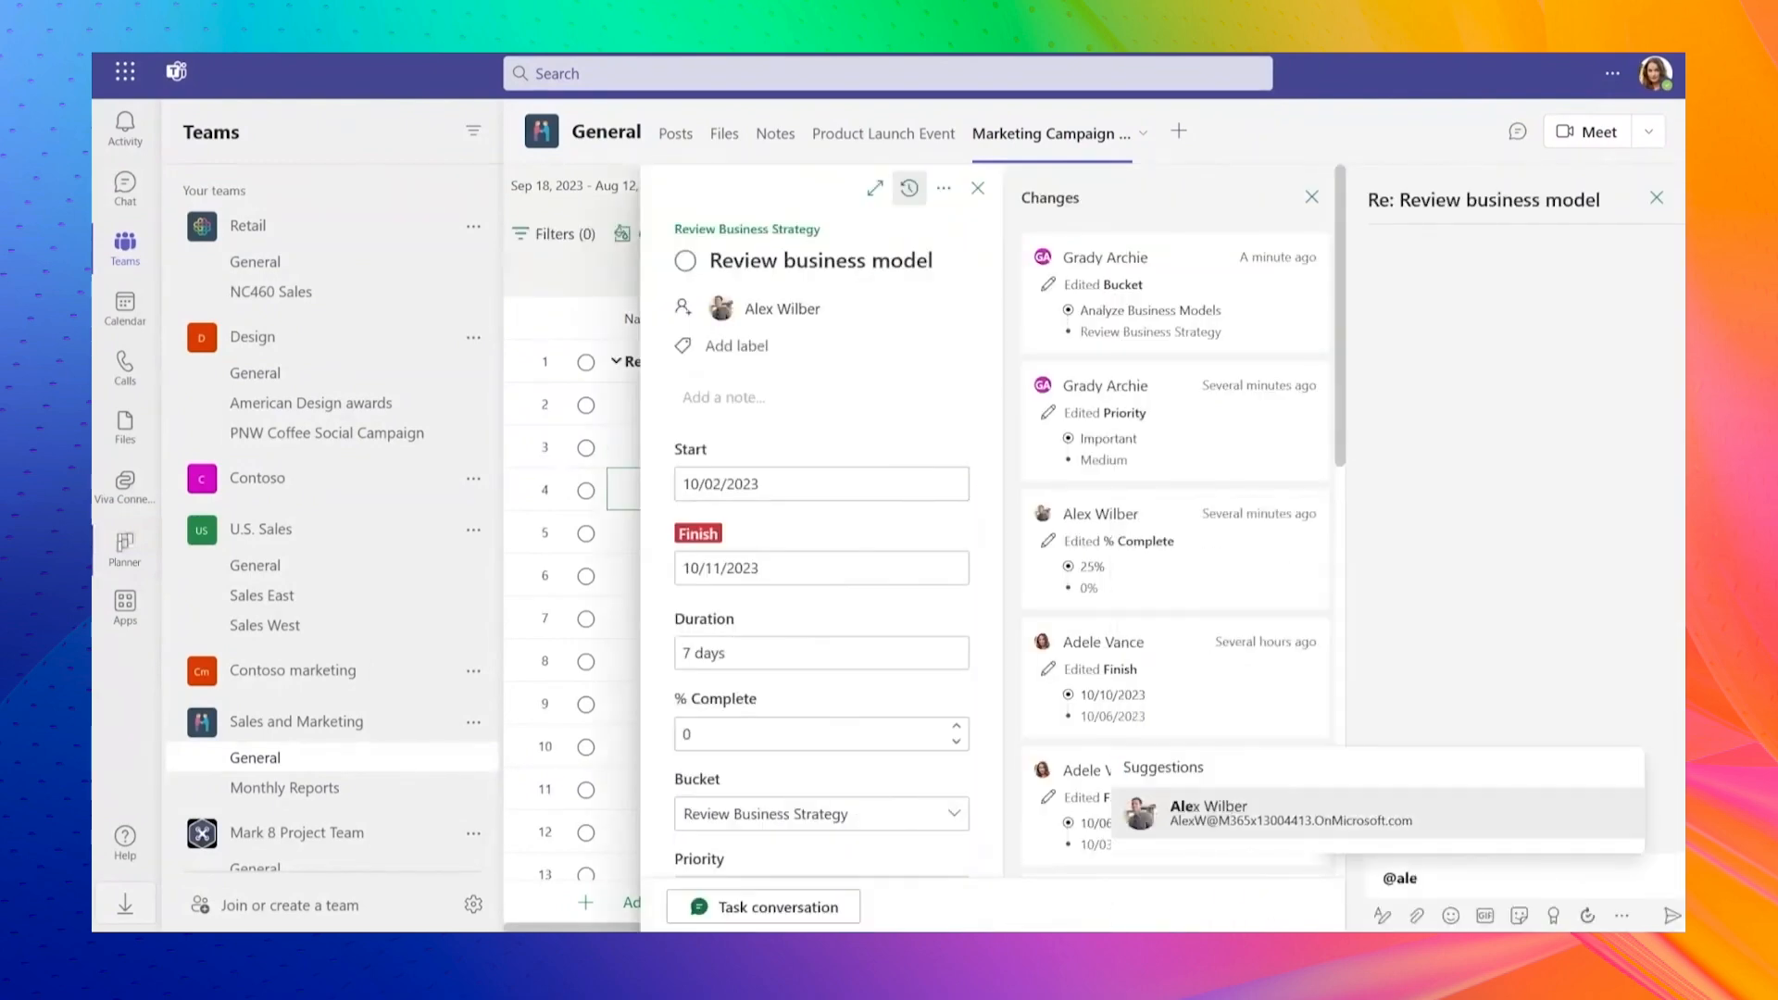
{"action": "type", "text": "Alex Wilber let me kno"}
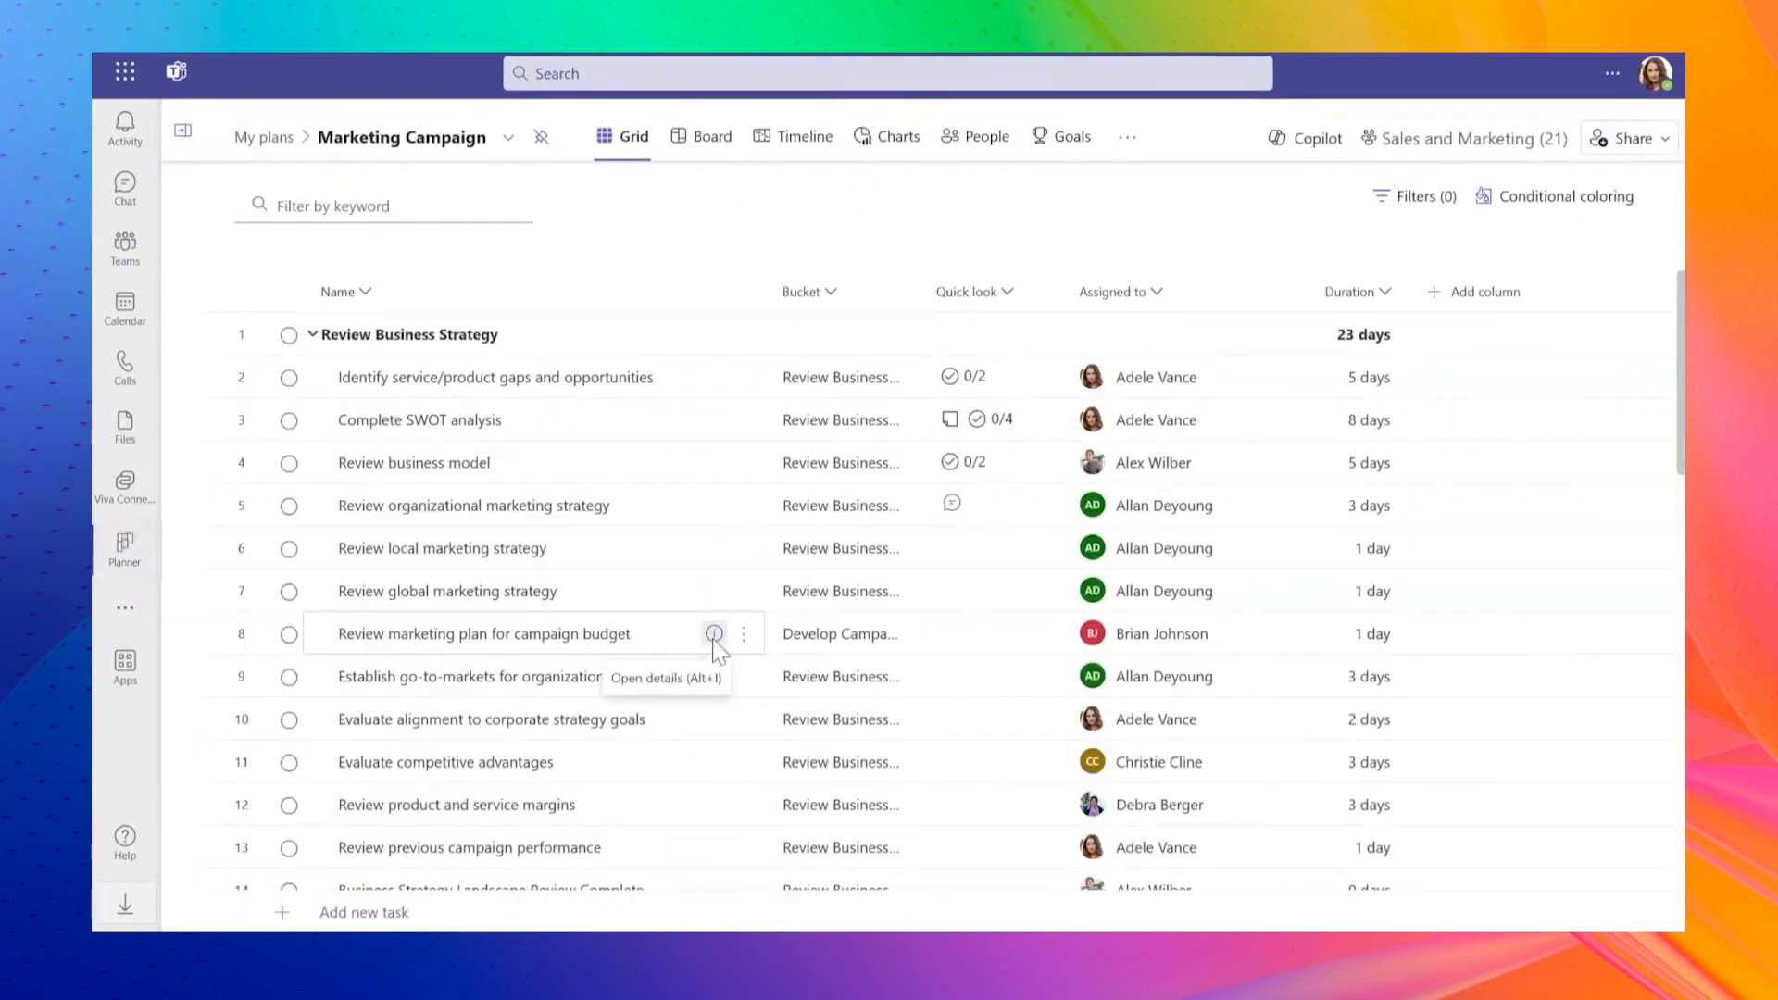
- Add a Finish-to-Start dependency on Review global marketing strategy with a 1-day lag to task 8
{"action": "left_click", "coordinate": [713, 632]}
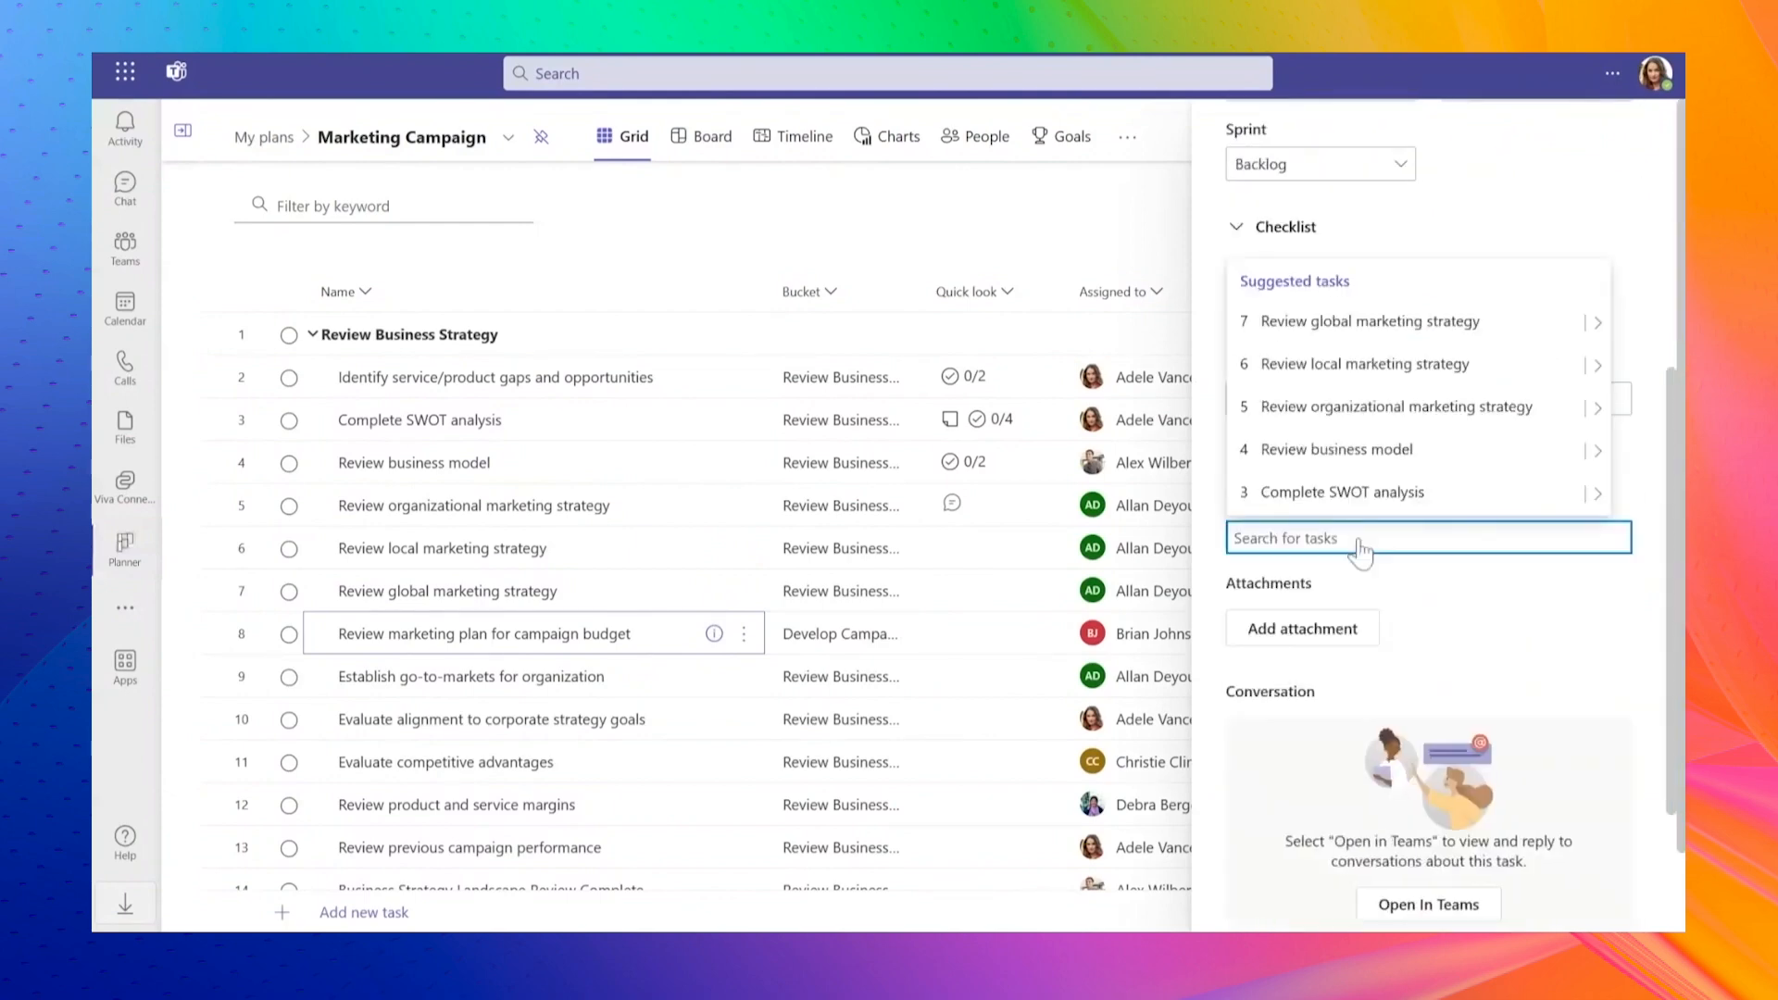
{"action": "left_click", "coordinate": [1599, 322]}
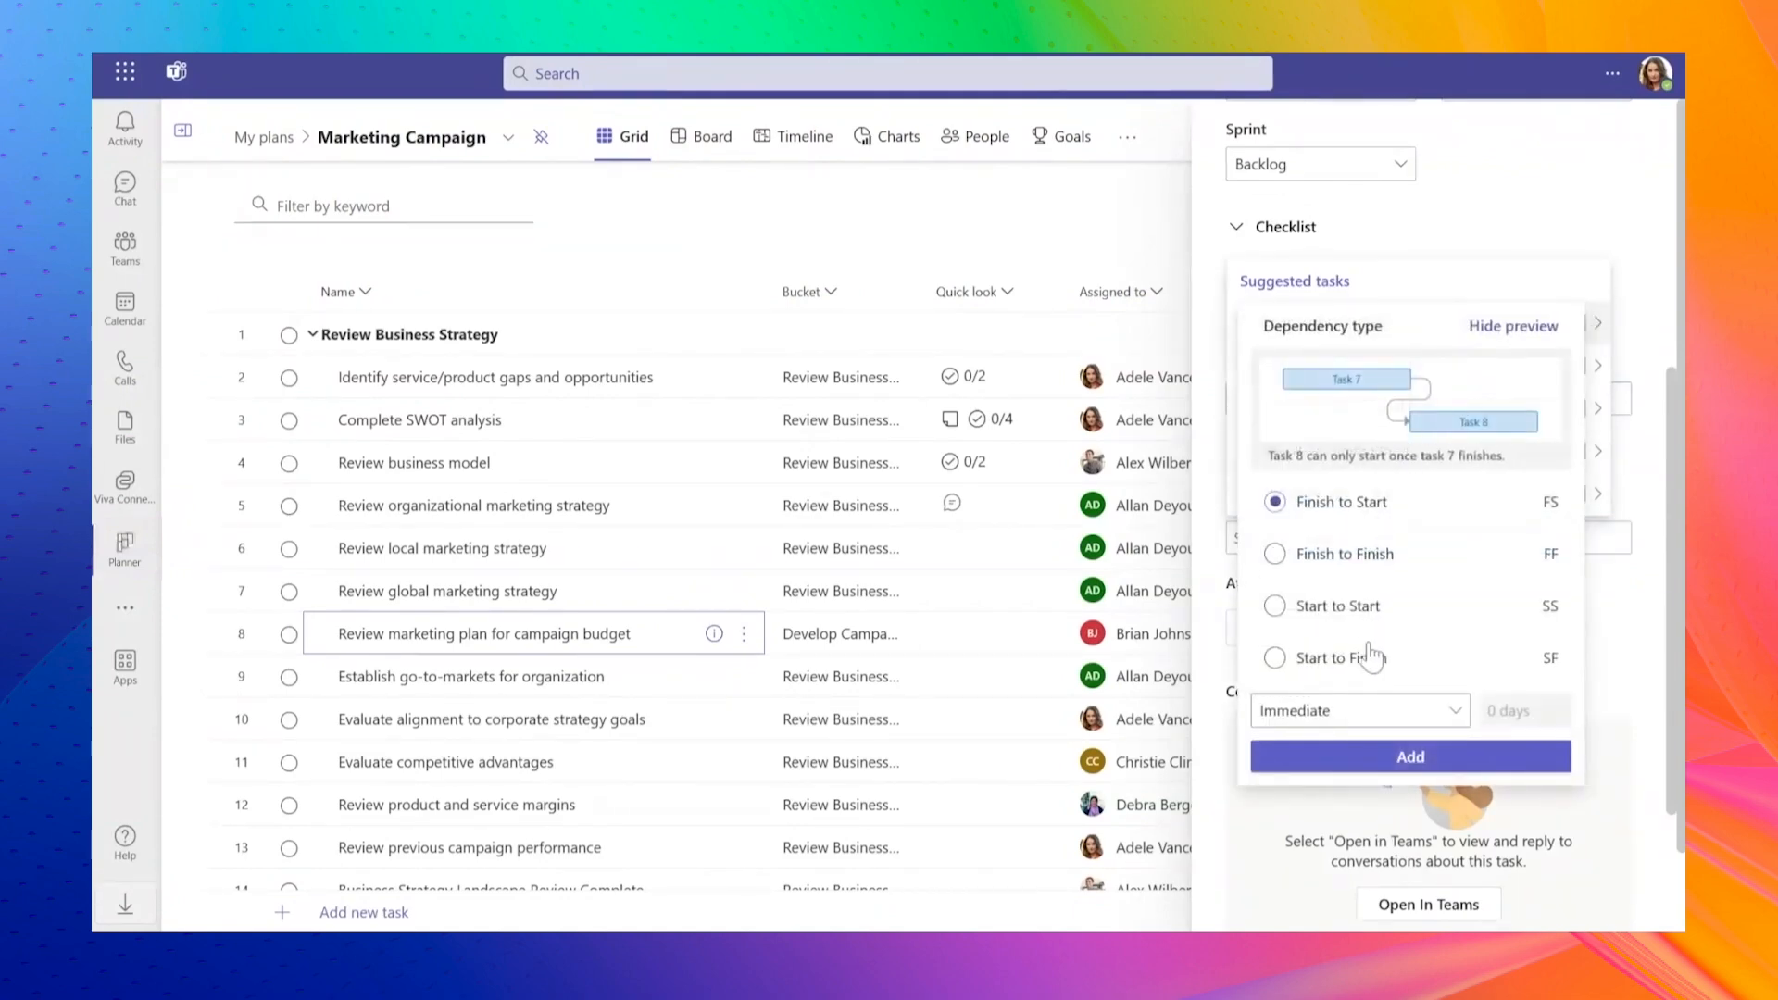
{"action": "left_click", "coordinate": [1357, 710]}
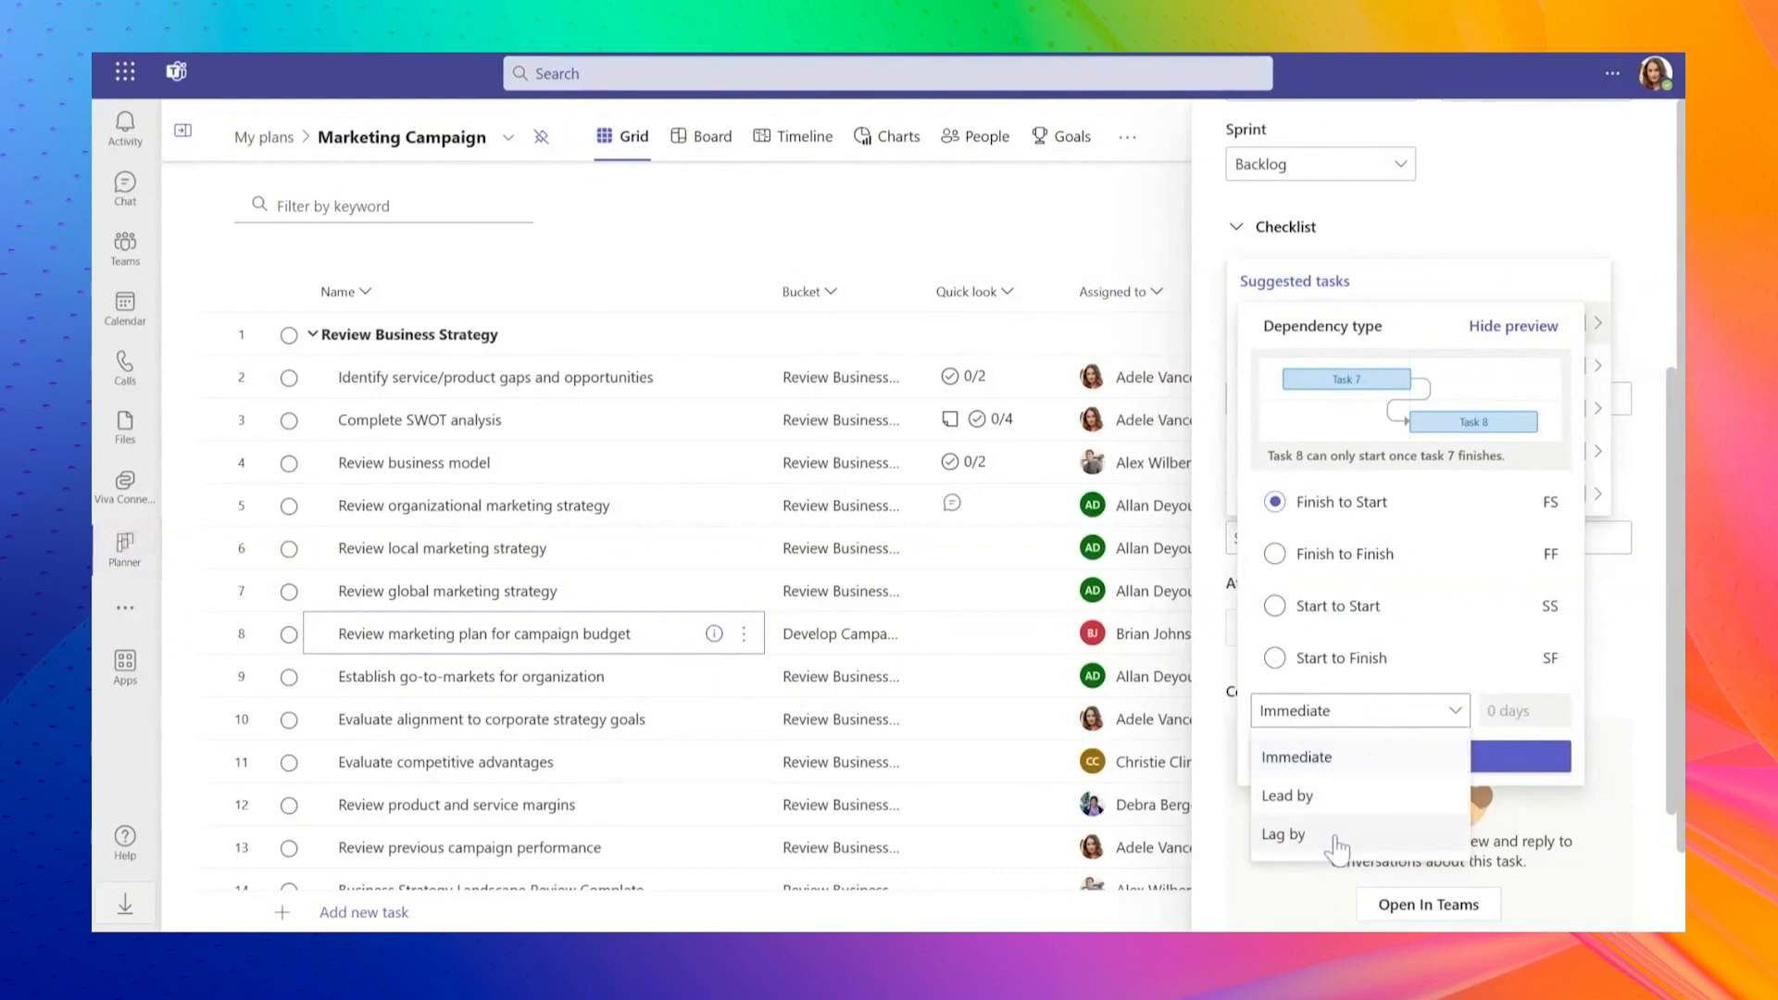
{"action": "left_click", "coordinate": [1283, 833]}
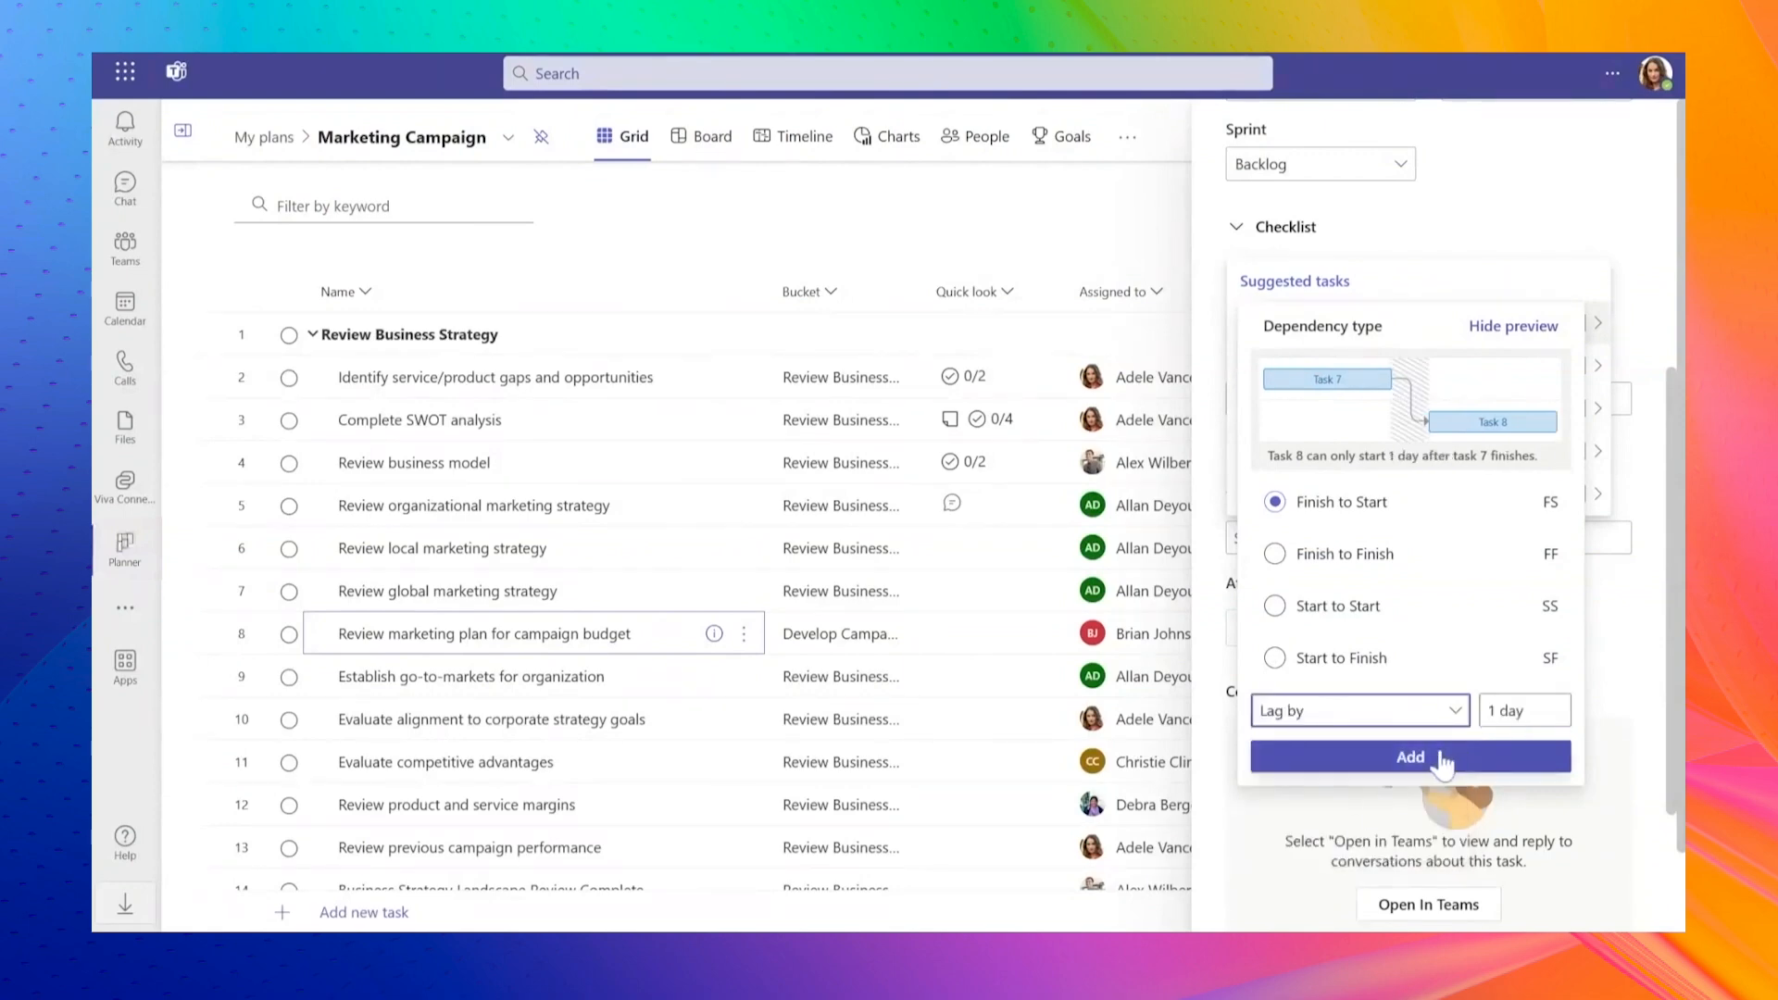
{"action": "left_click", "coordinate": [1410, 757]}
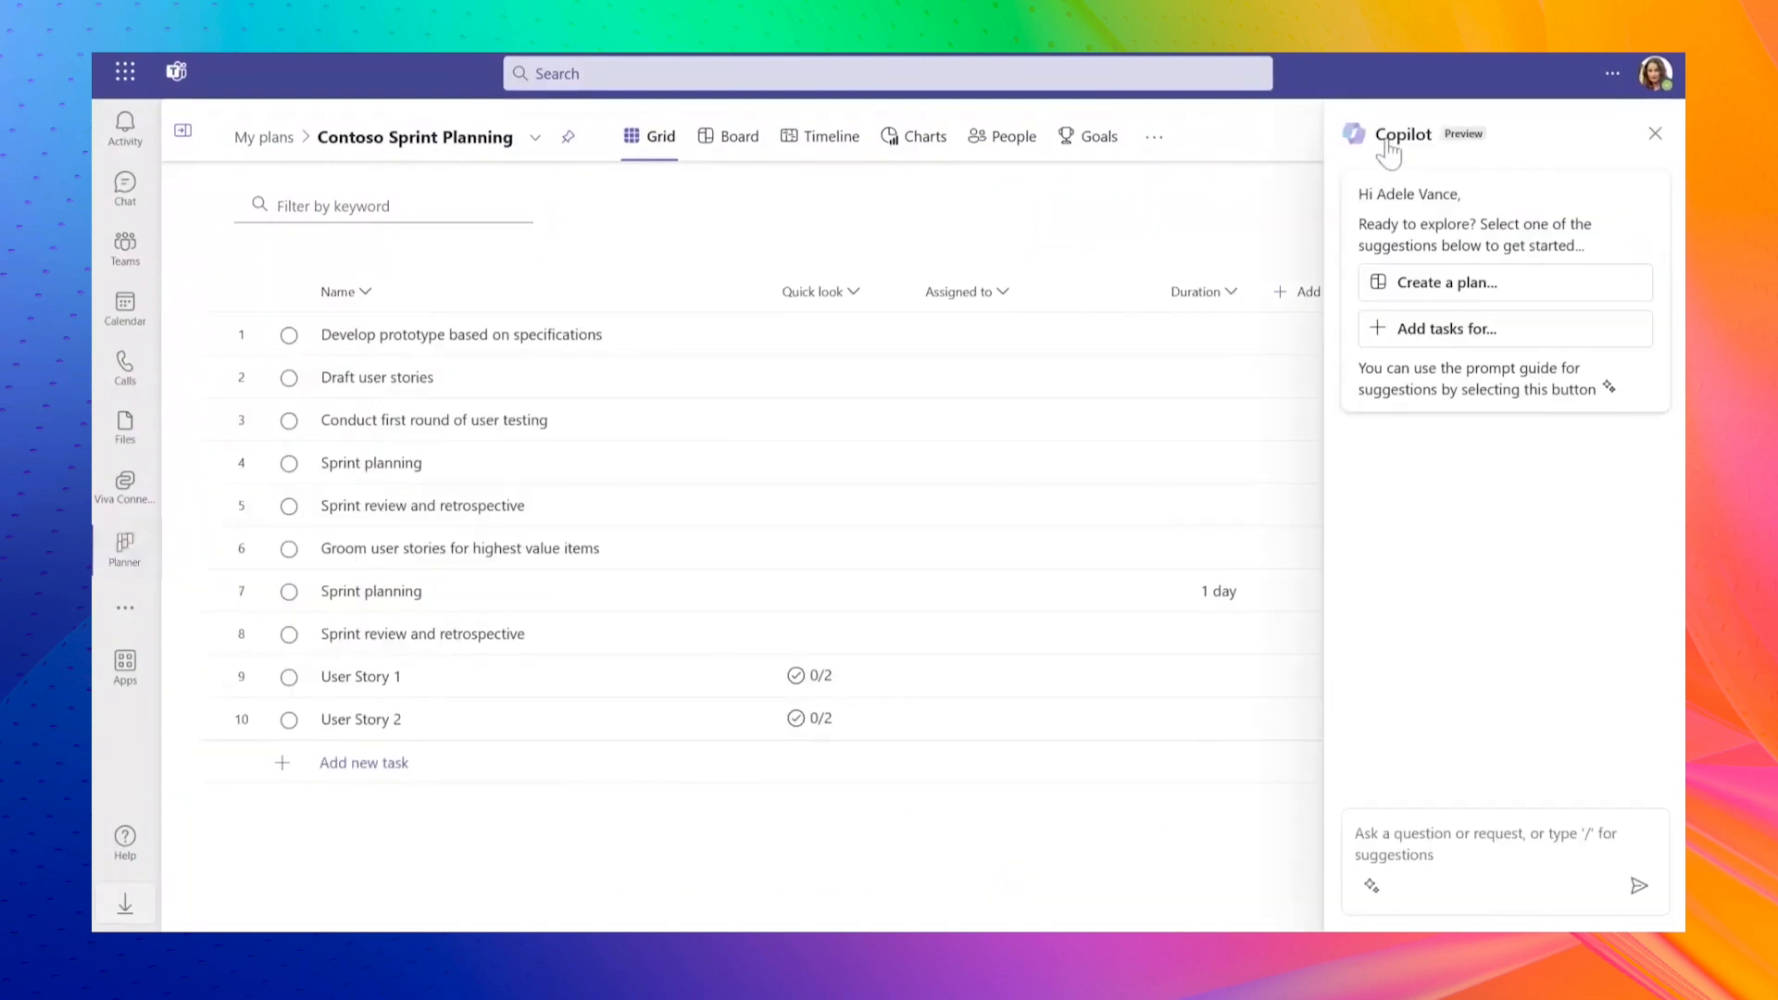
- Ask Copilot to add 'product launch' tasks and keep the four tasks it generated
{"action": "left_click", "coordinate": [1445, 329]}
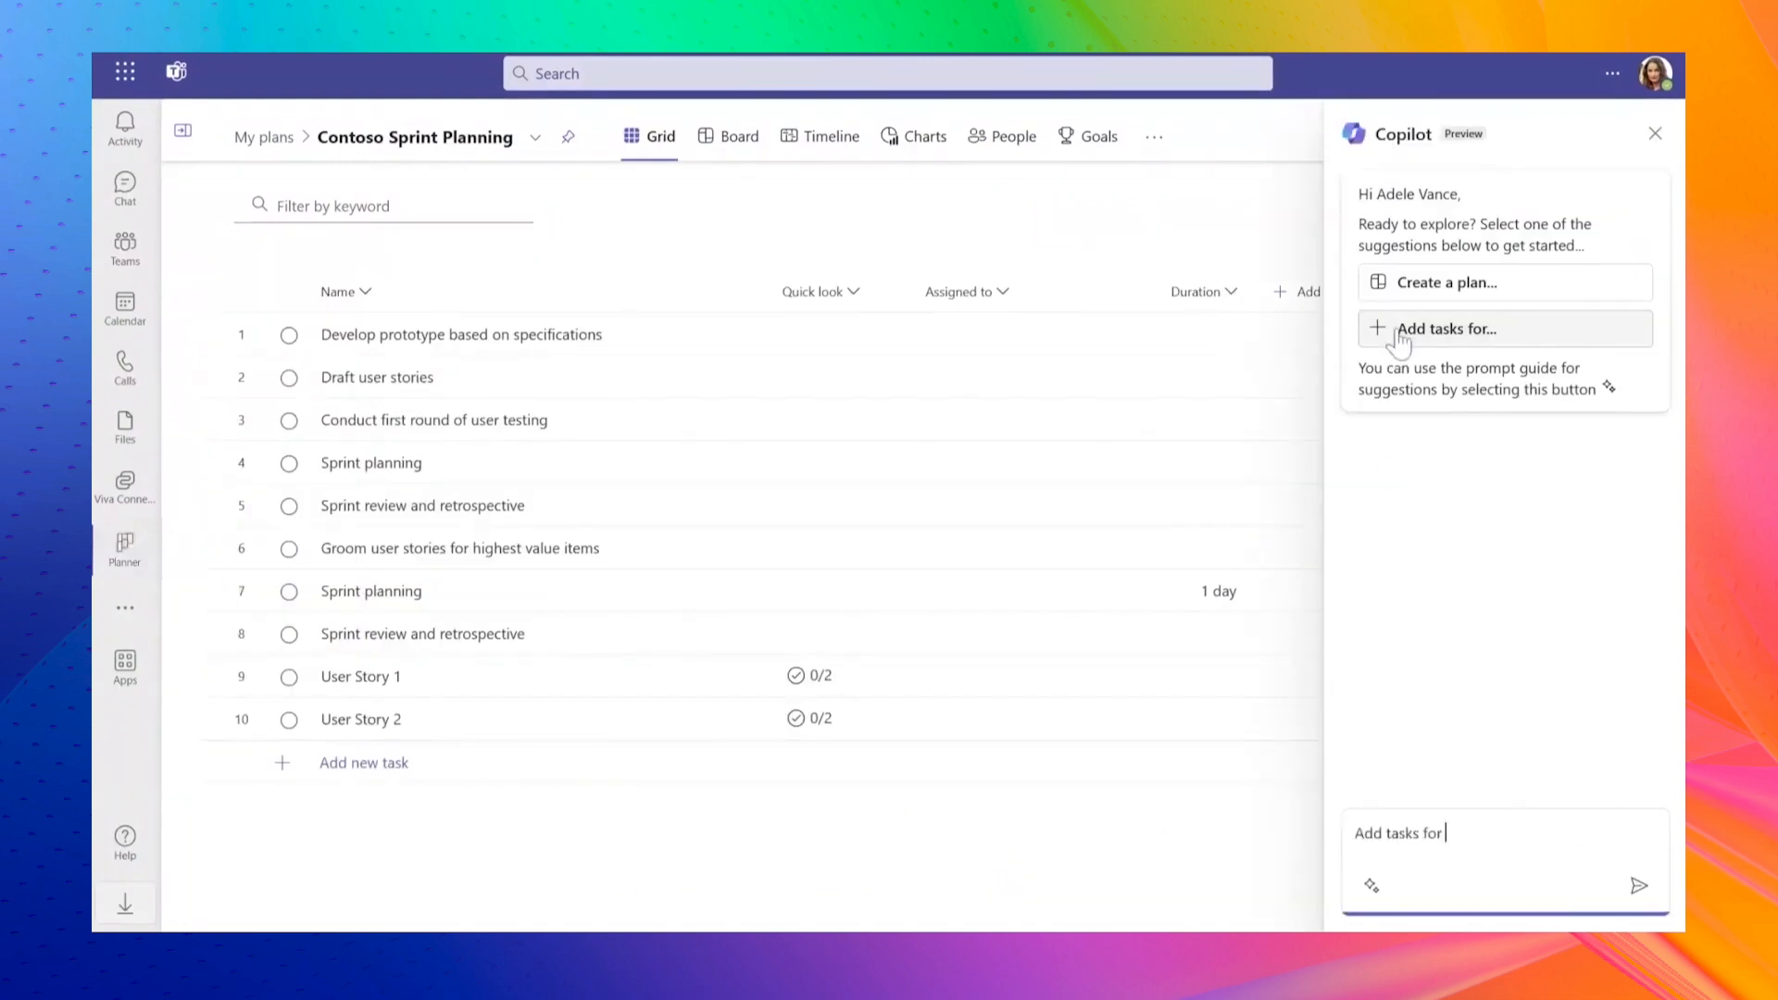
{"action": "type", "text": "product laun"}
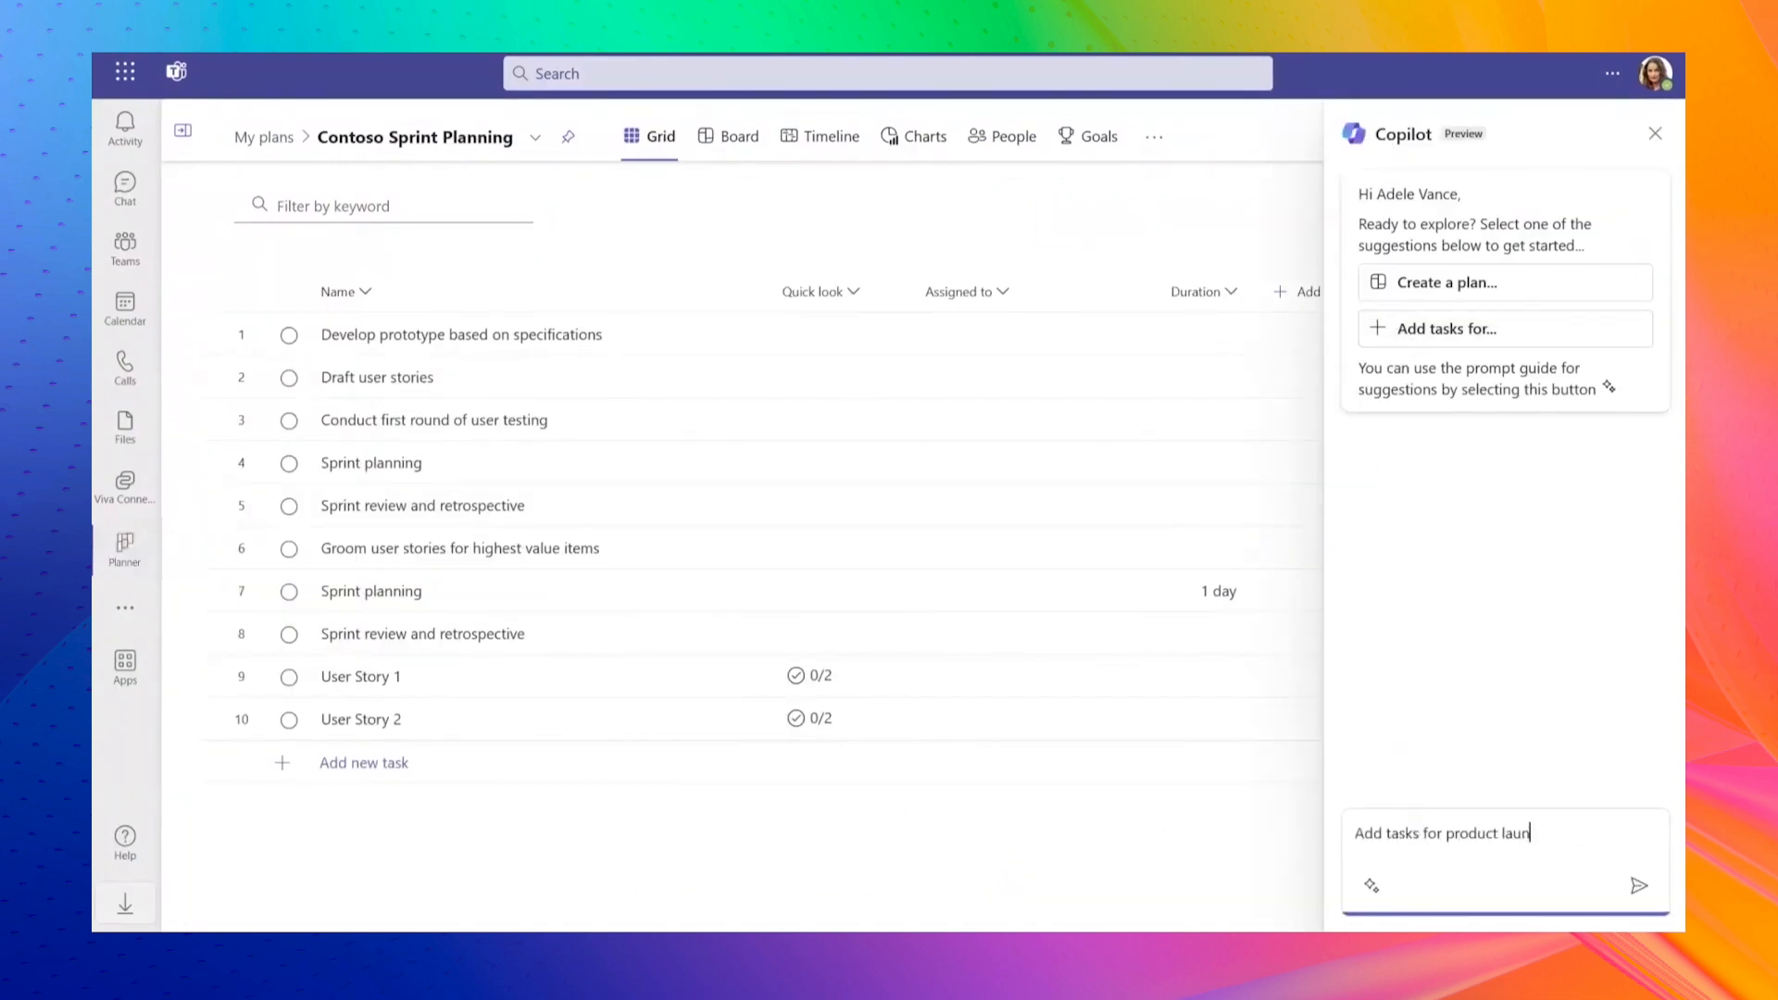
{"action": "left_click", "coordinate": [1637, 885]}
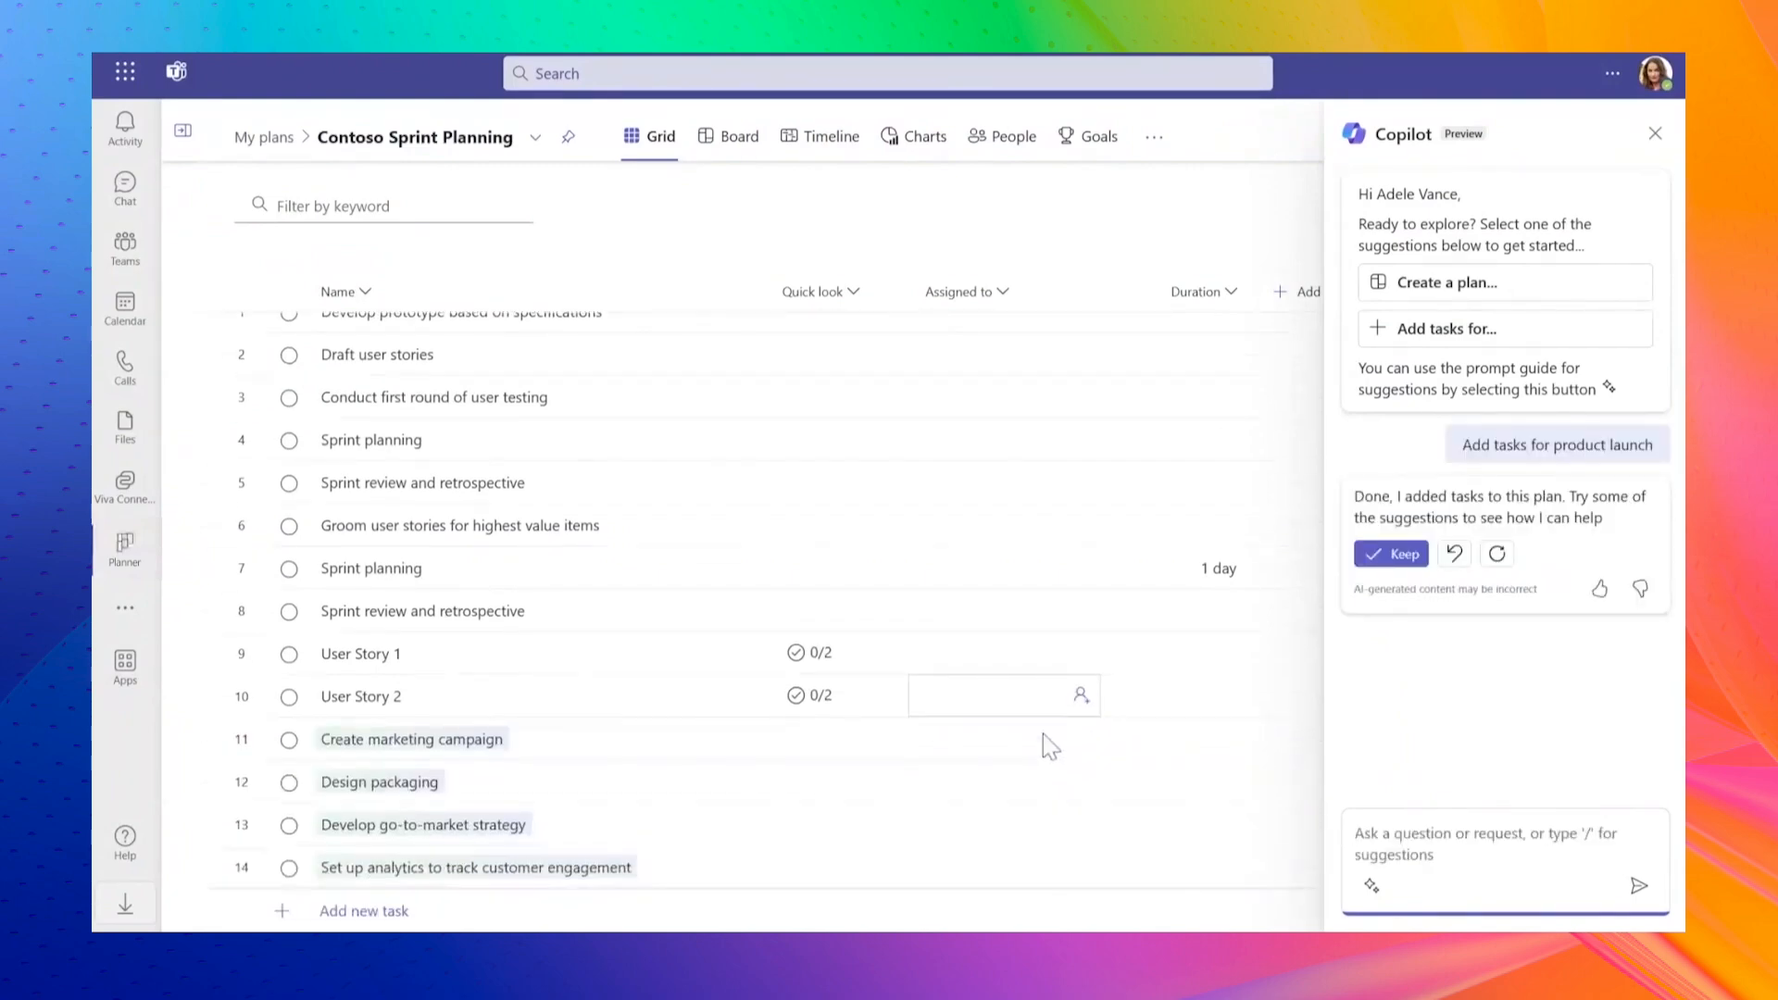
{"action": "left_click", "coordinate": [1389, 554]}
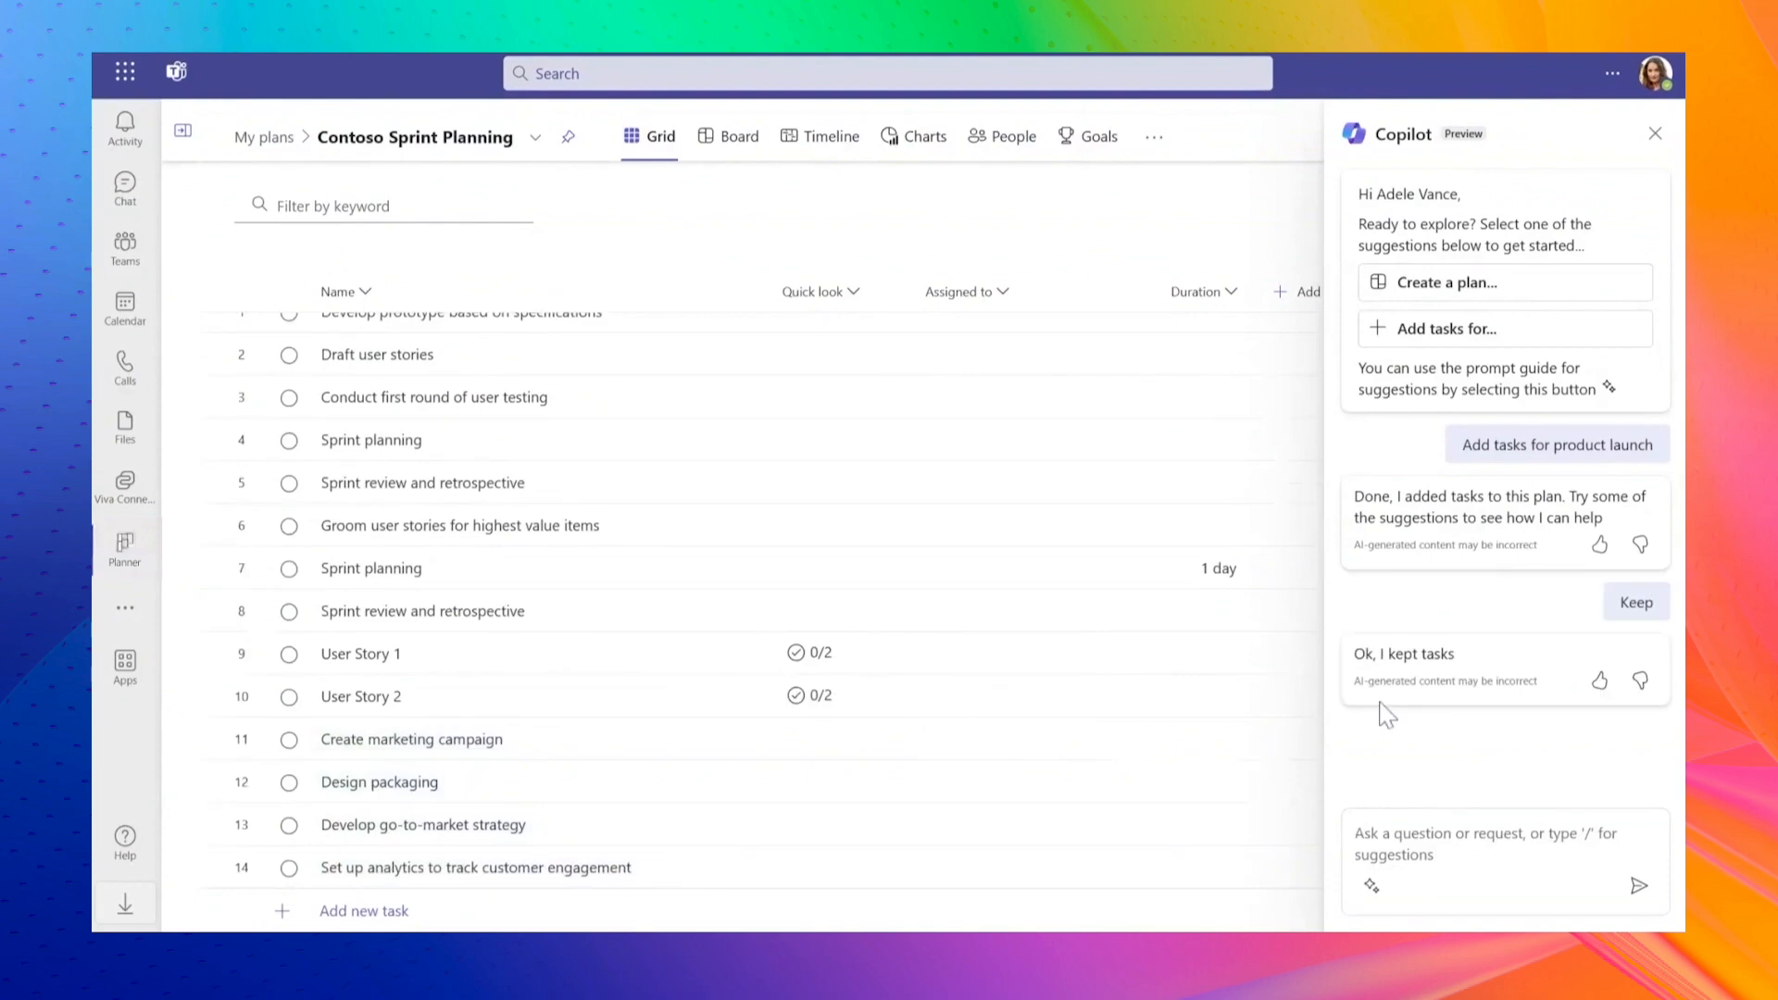
{"action": "mouse_move", "coordinate": [1388, 706]}
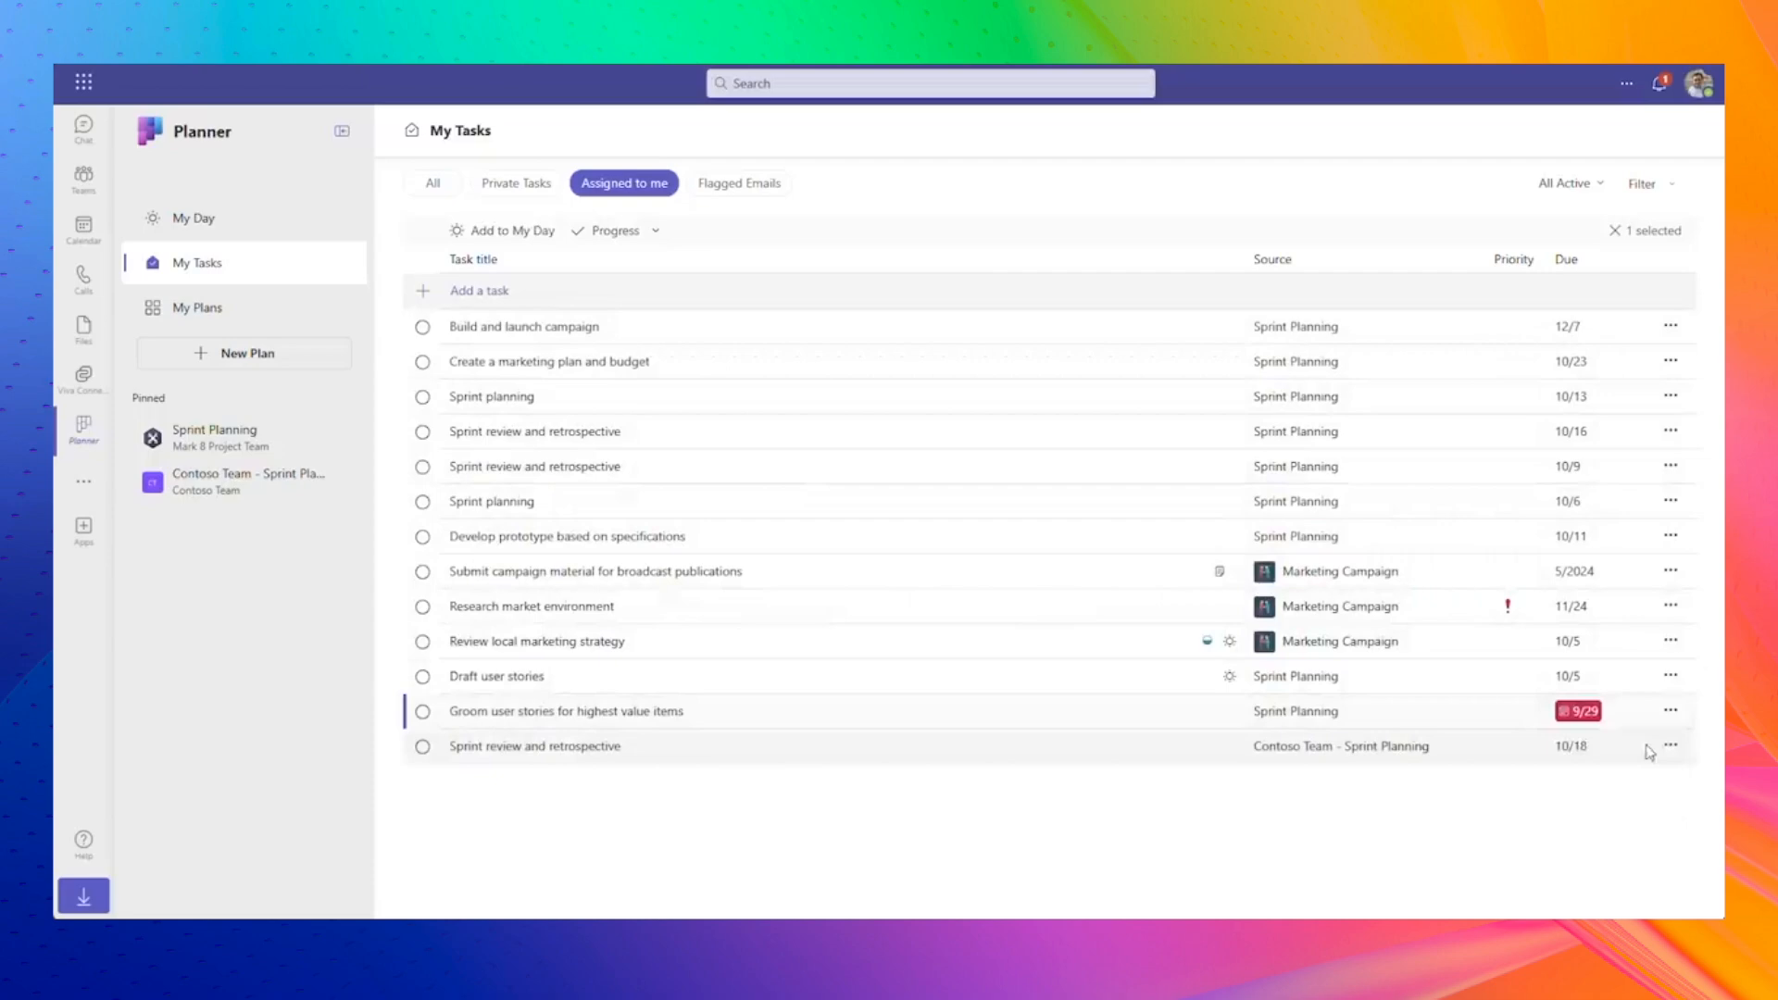
{"action": "mouse_move", "coordinate": [269, 213]}
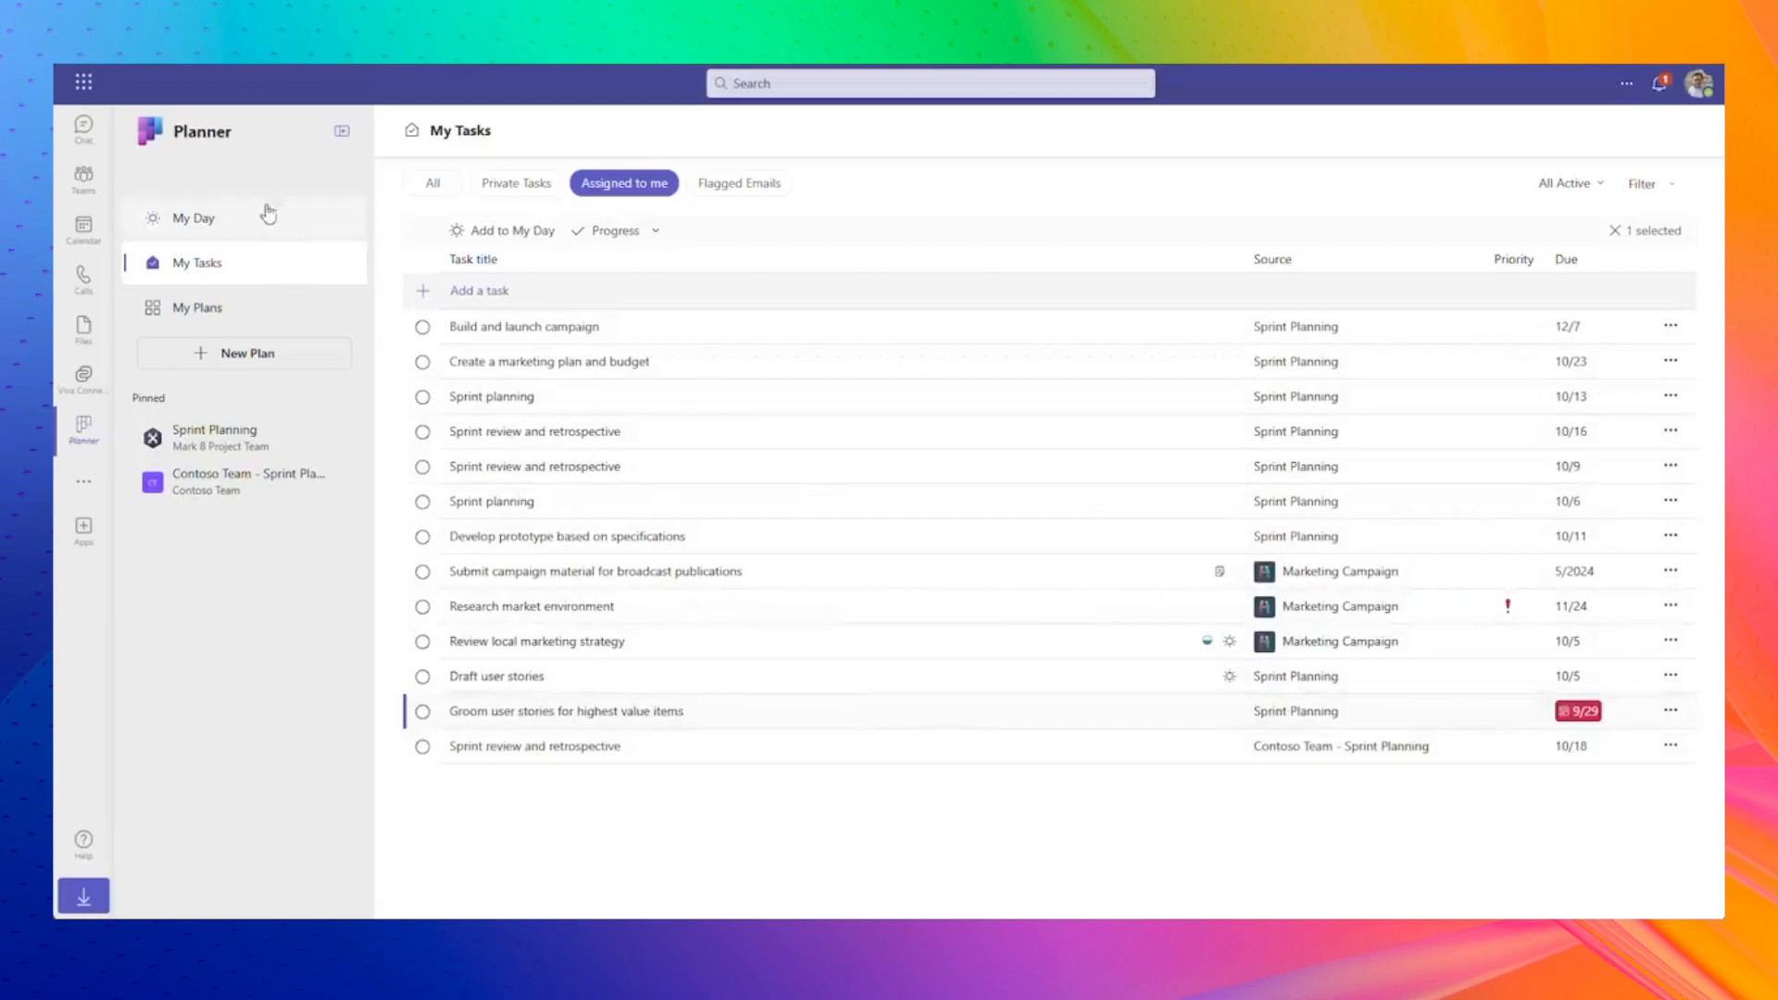